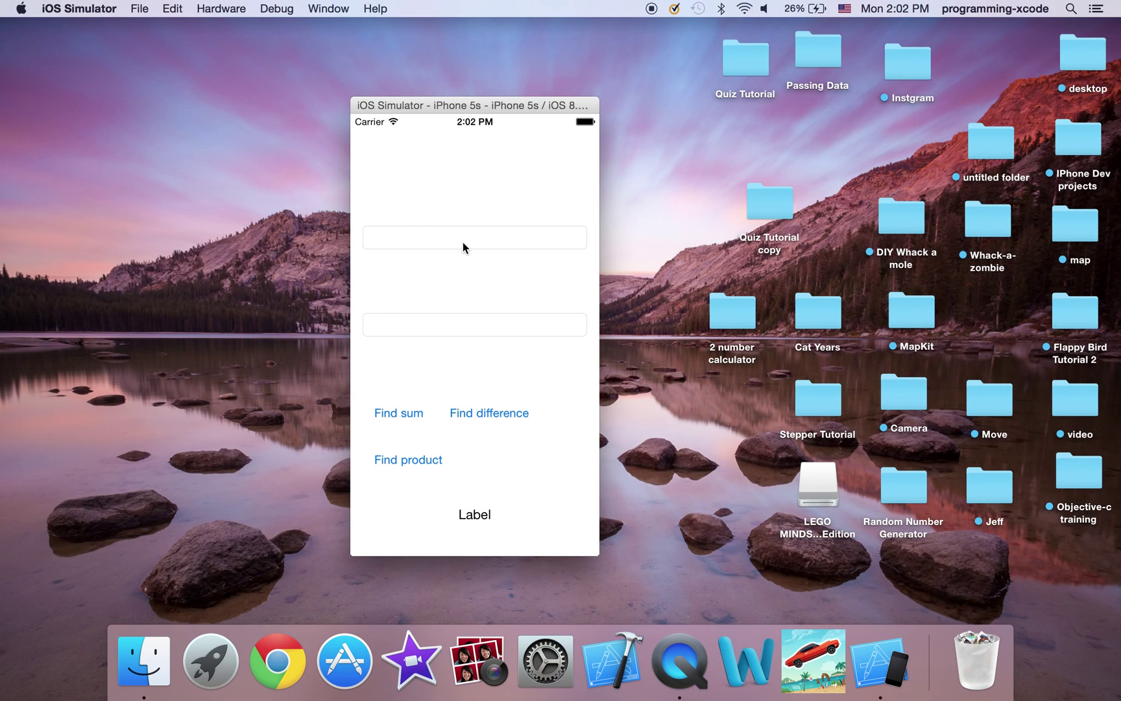
{"action": "mouse_move", "coordinate": [456, 270]}
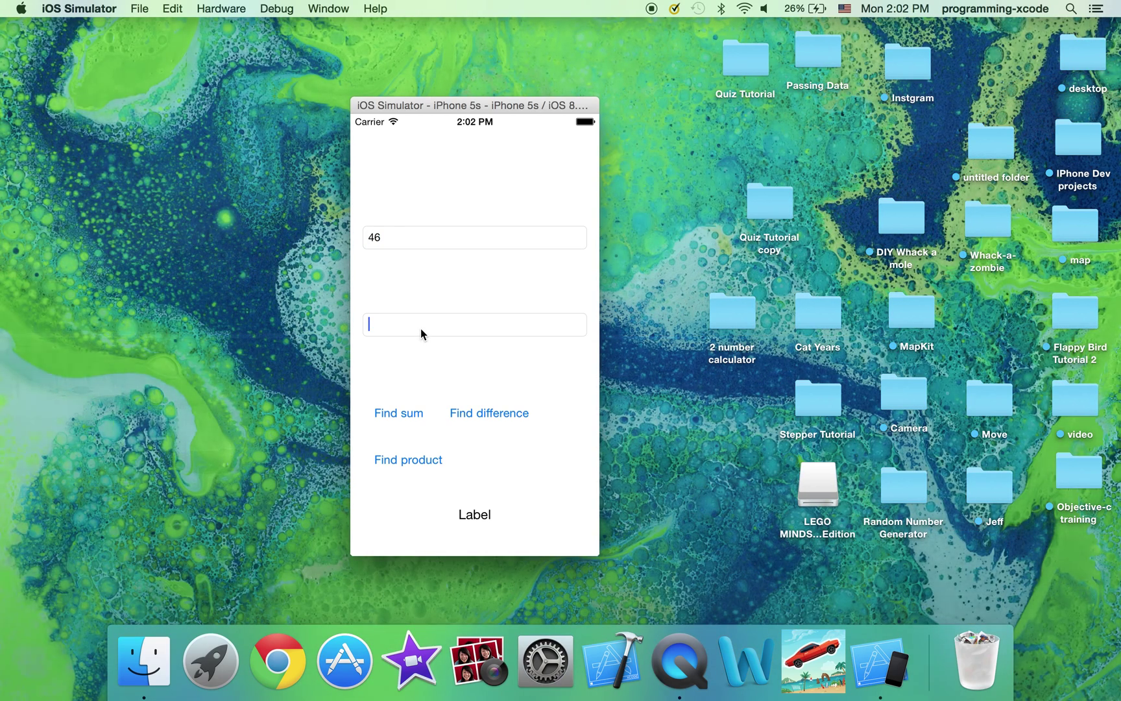
Check the old calculator: 46 minus 23 and 1 times 23 both give 23
{"action": "type", "text": "23"}
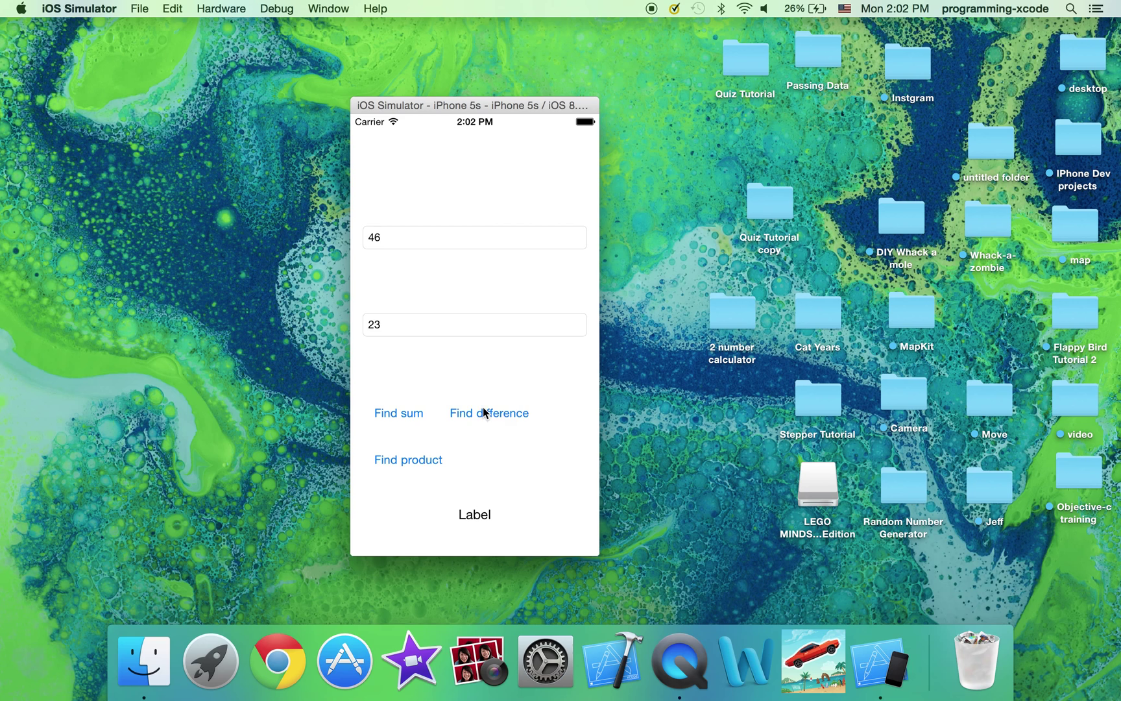
{"action": "left_click", "coordinate": [489, 412]}
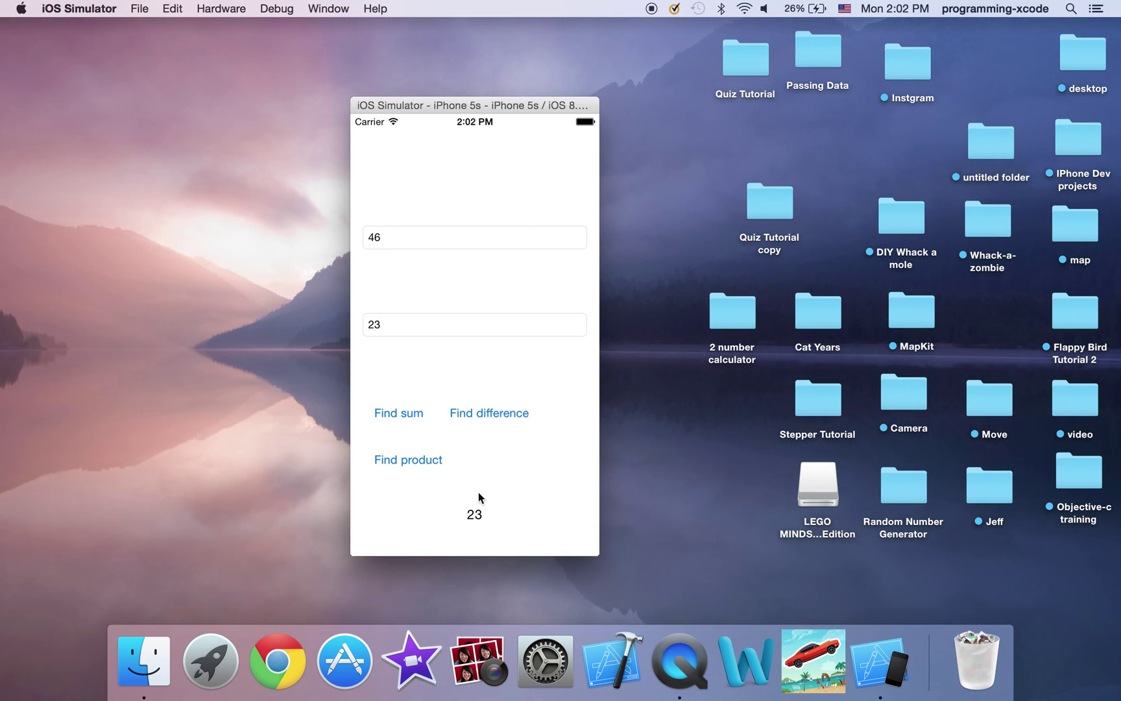
{"action": "left_click", "coordinate": [475, 236]}
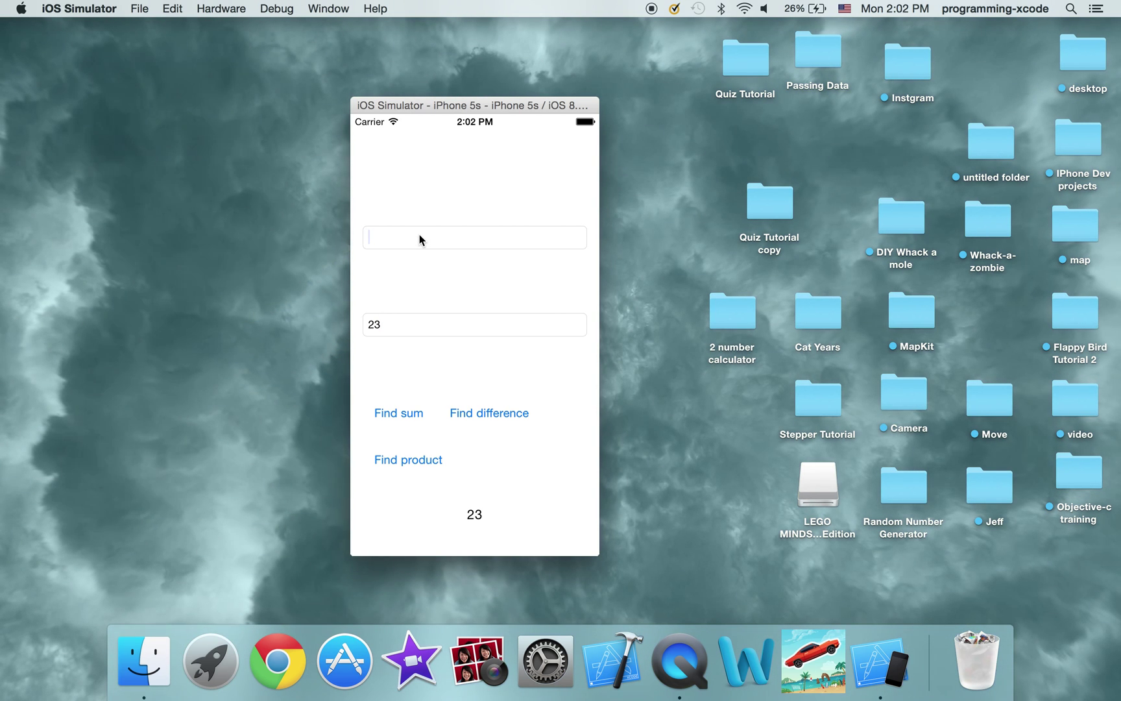
{"action": "type", "text": "1"}
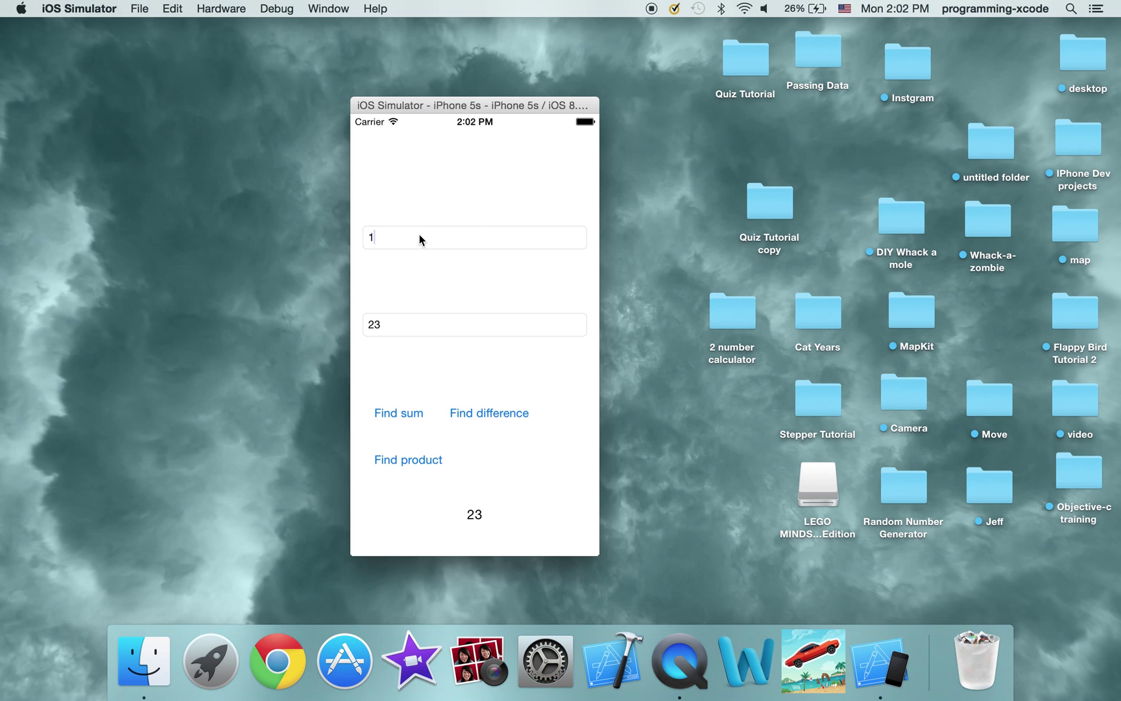
{"action": "left_click", "coordinate": [399, 412]}
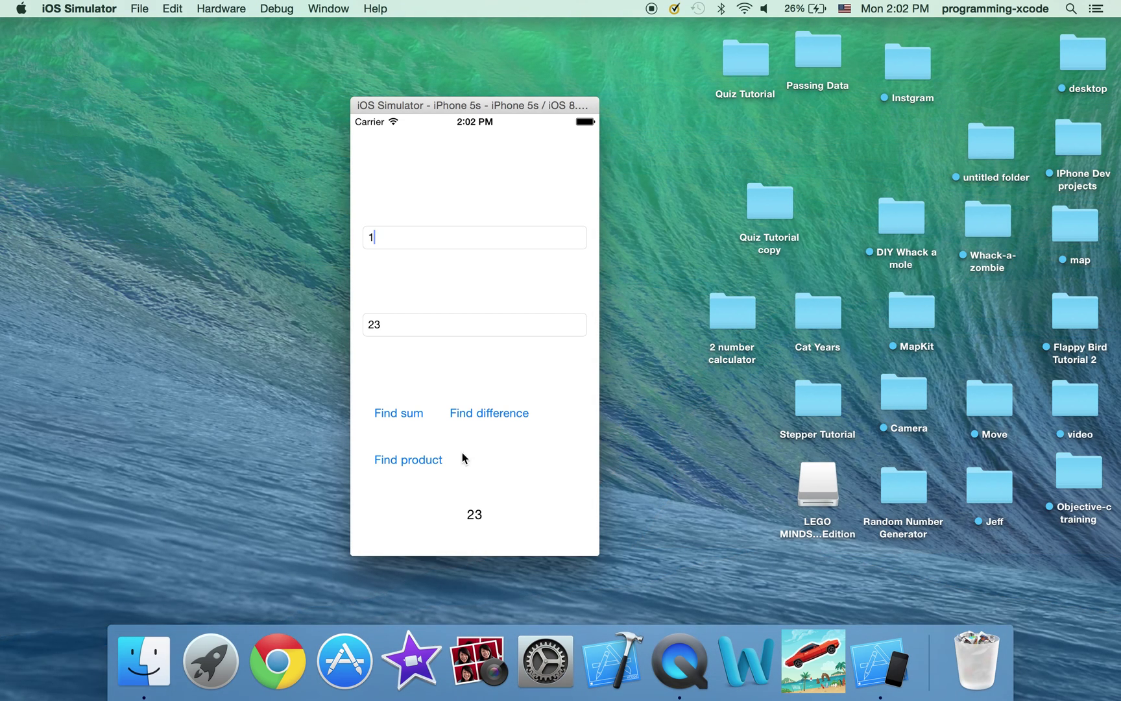
{"action": "mouse_move", "coordinate": [398, 230]}
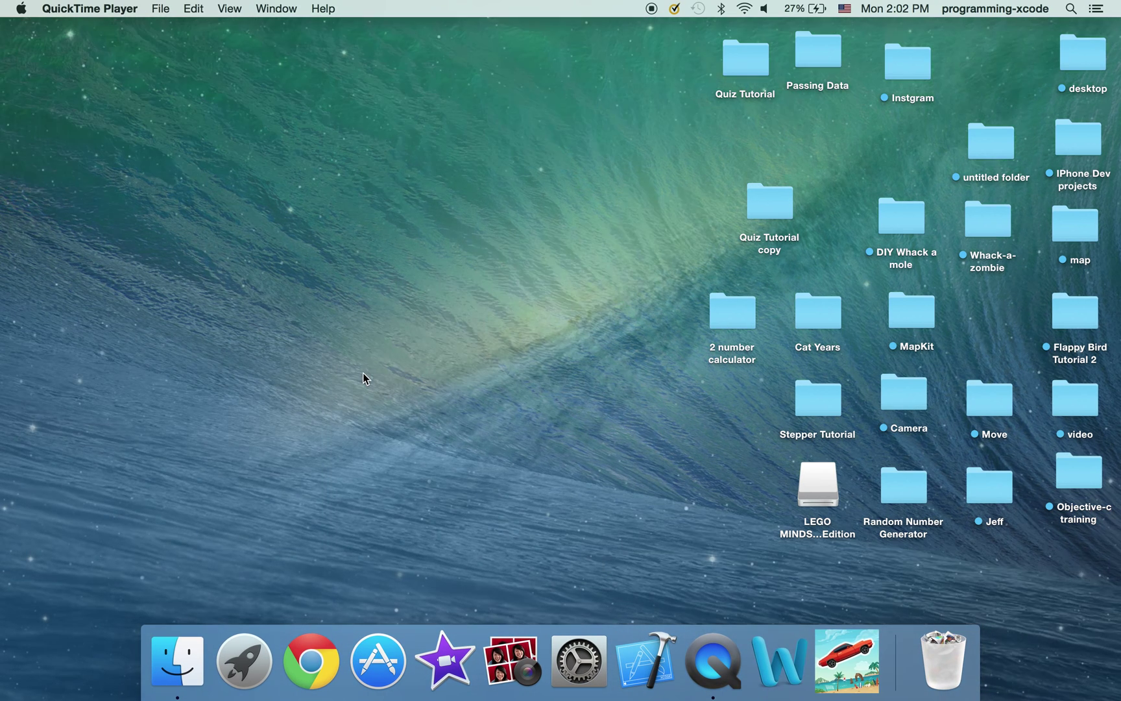
Create the Single View iPad project '2 number calculator' on the Desktop, replacing the old folder
{"action": "left_click", "coordinate": [644, 659]}
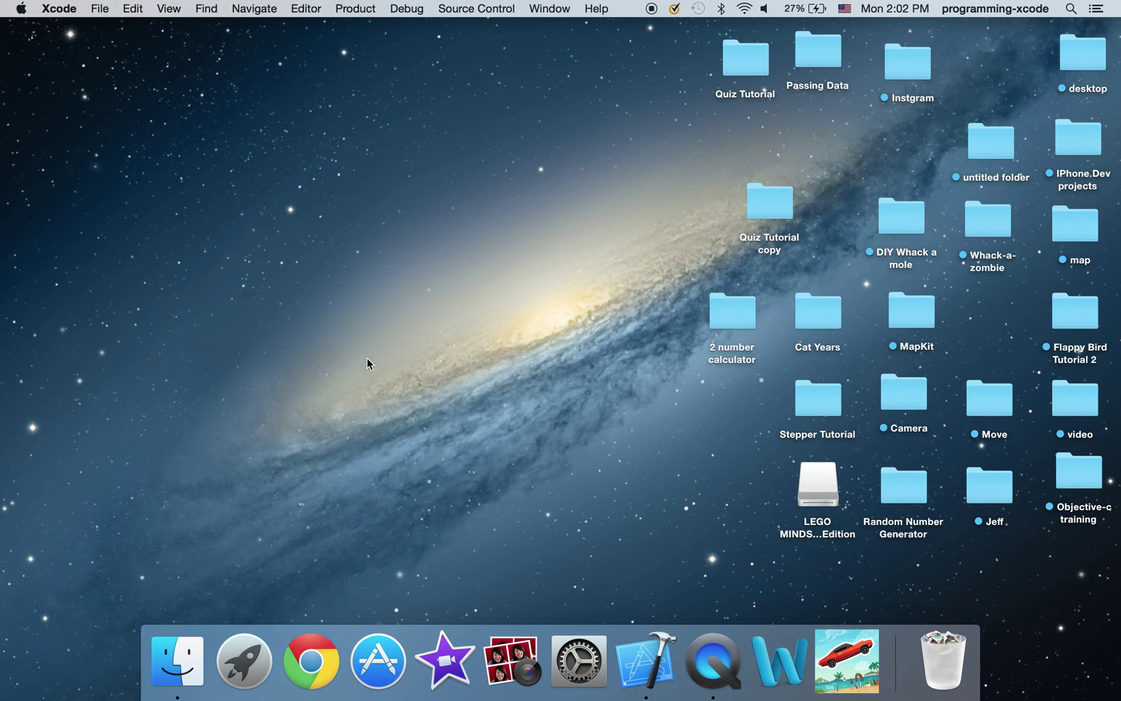
{"action": "mouse_move", "coordinate": [440, 311]}
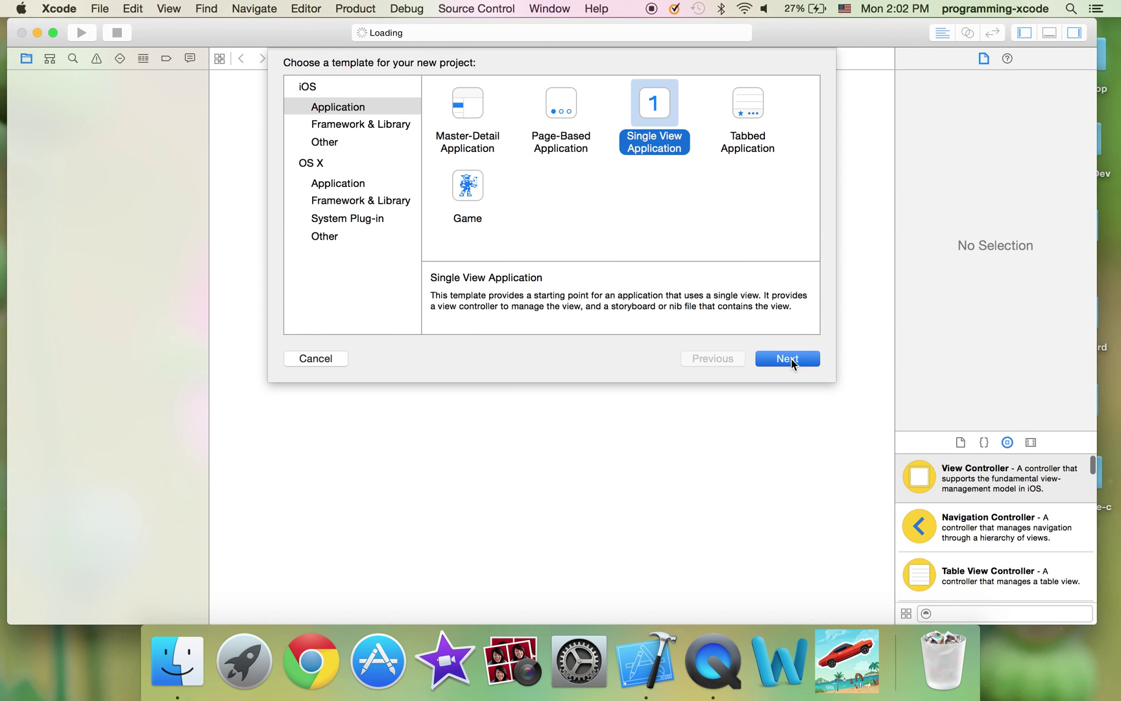
{"action": "left_click", "coordinate": [786, 359]}
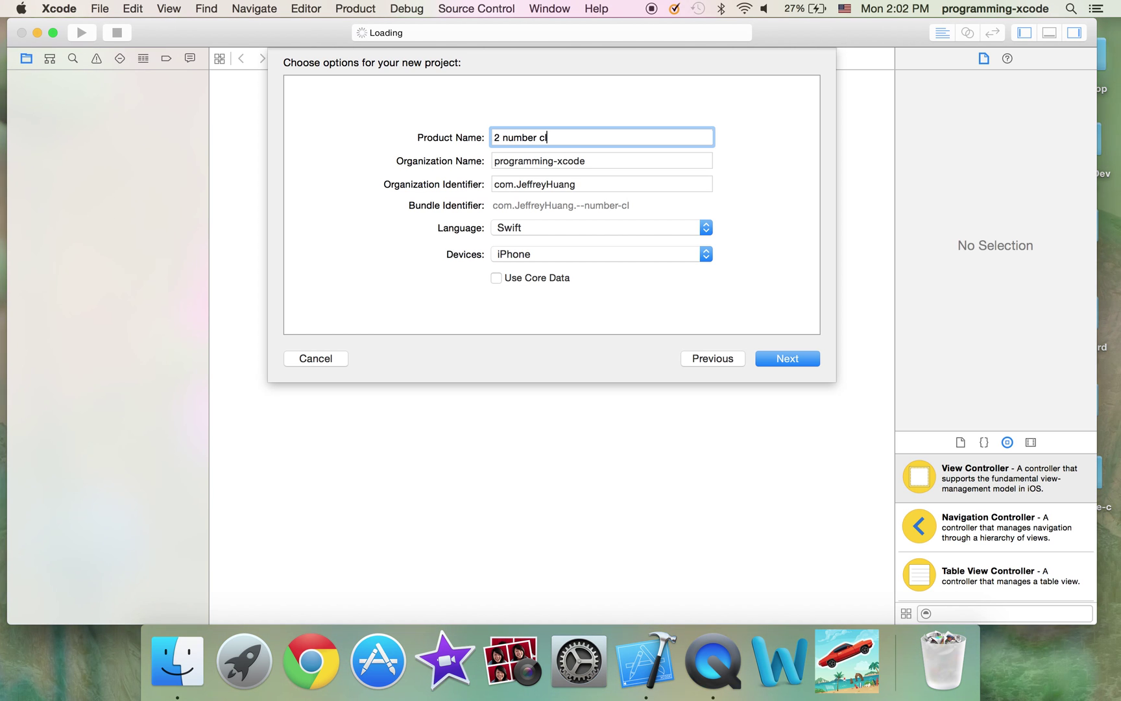
{"action": "type", "text": "alc"}
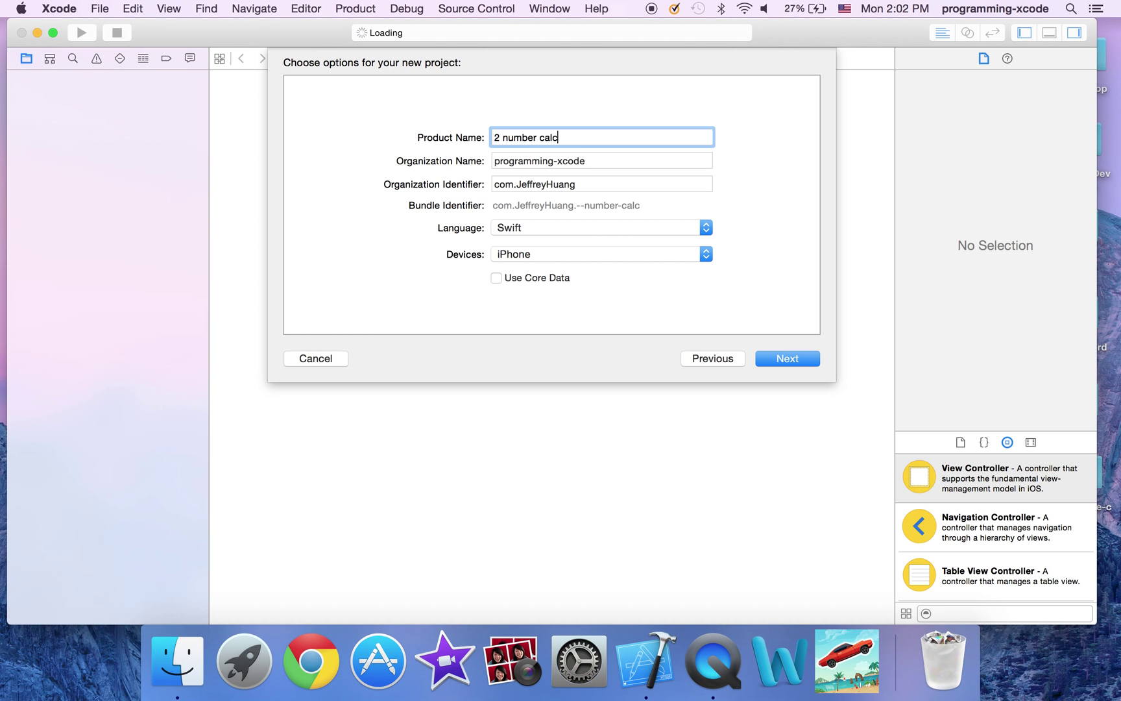
{"action": "type", "text": "ulator"}
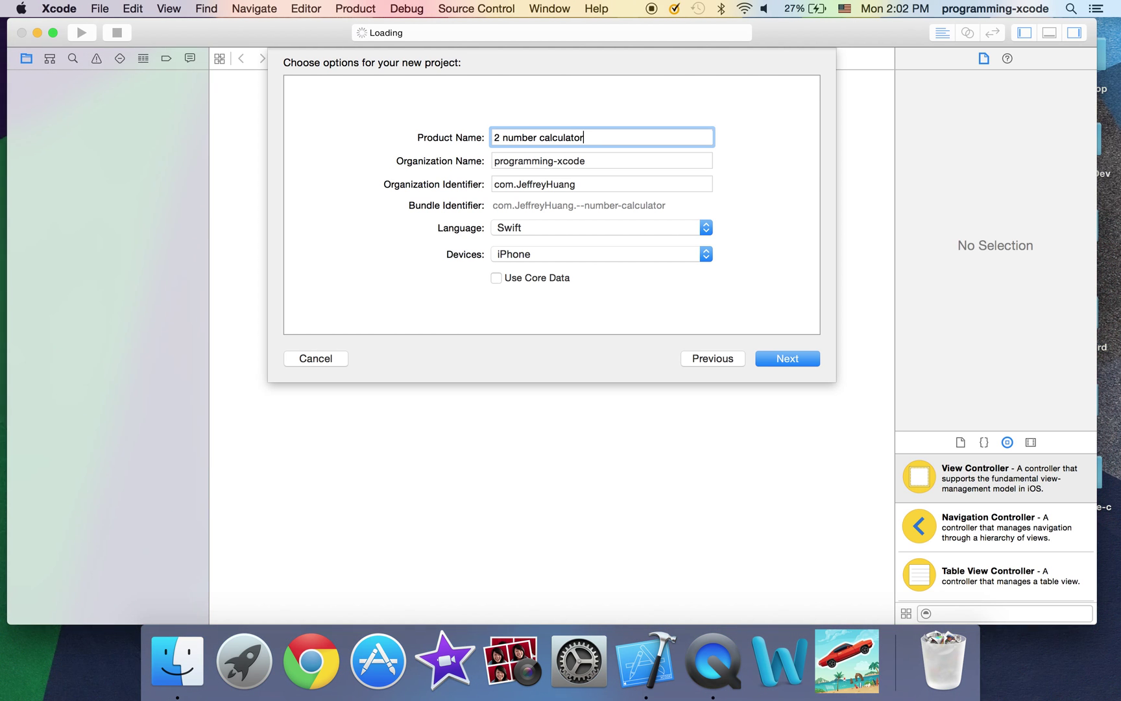
{"action": "mouse_move", "coordinate": [528, 232]}
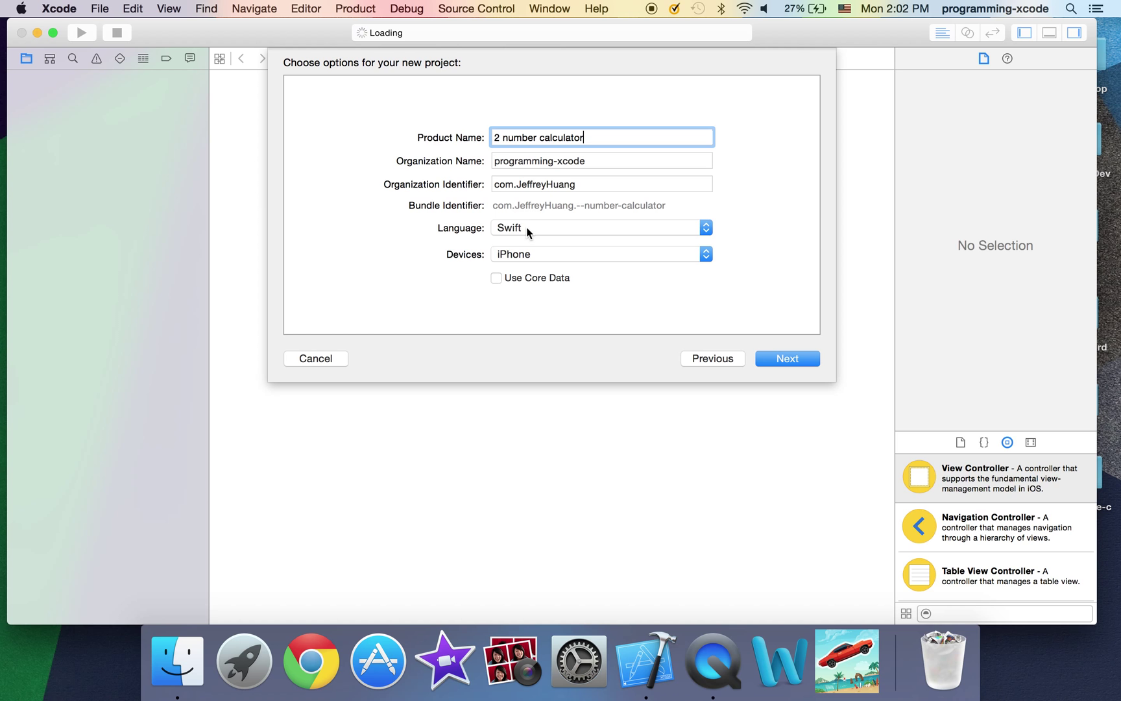
{"action": "mouse_move", "coordinate": [521, 238]}
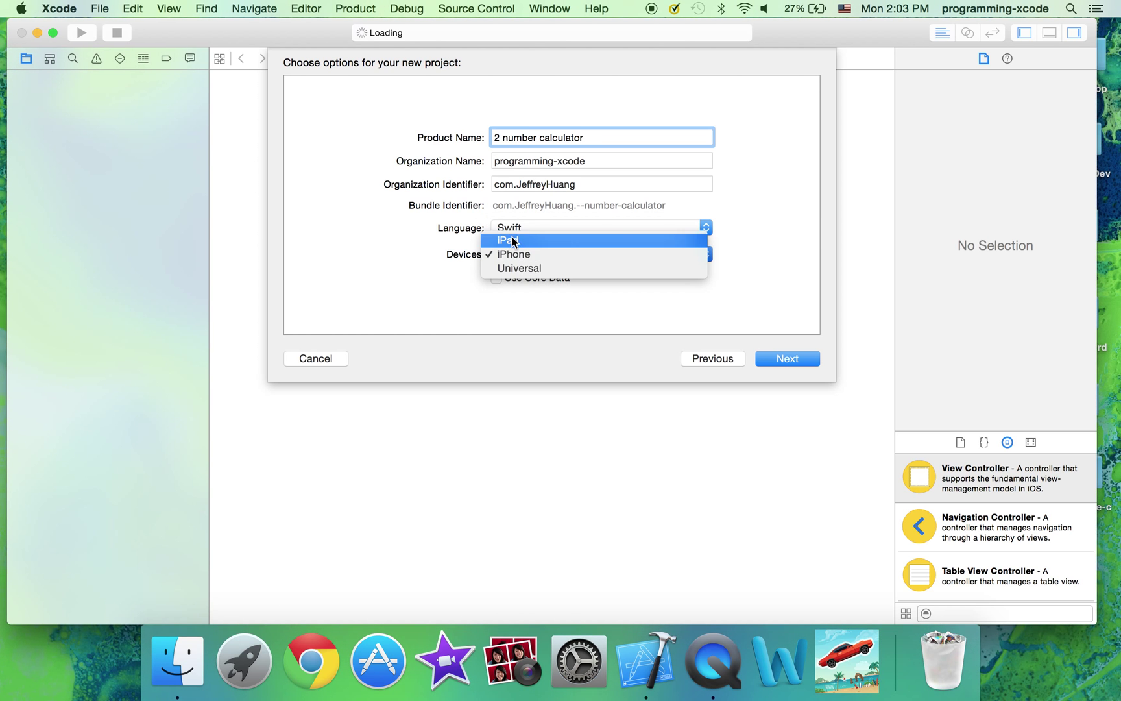
{"action": "left_click", "coordinate": [507, 239]}
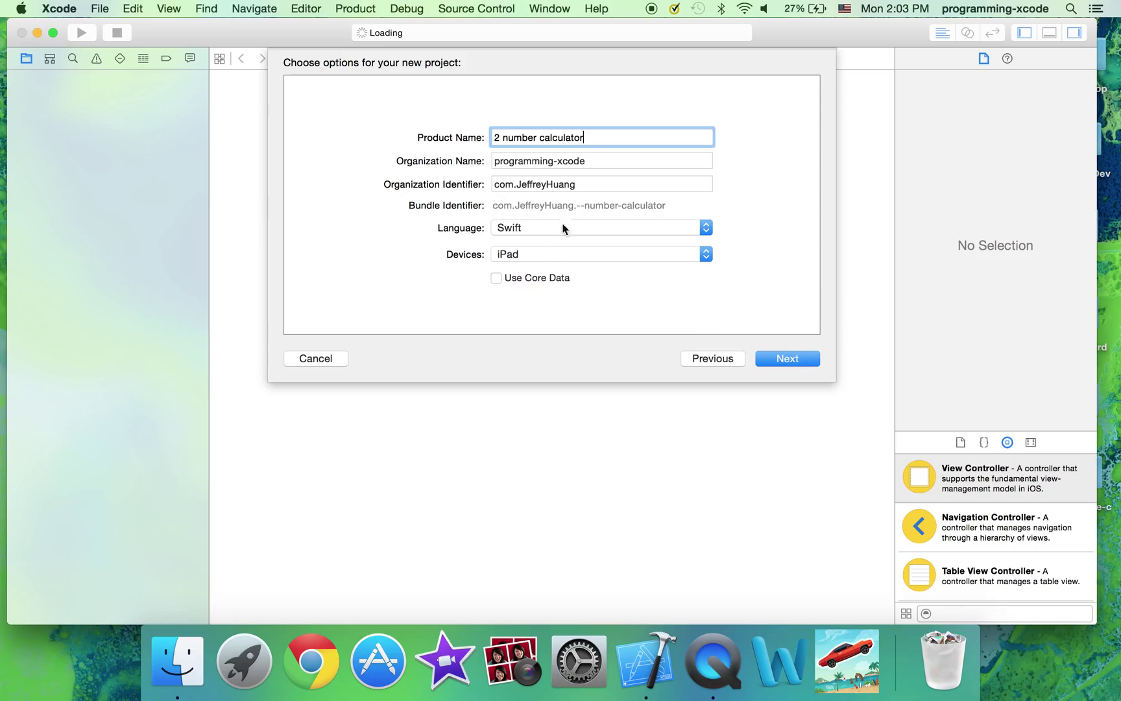
{"action": "mouse_move", "coordinate": [731, 342]}
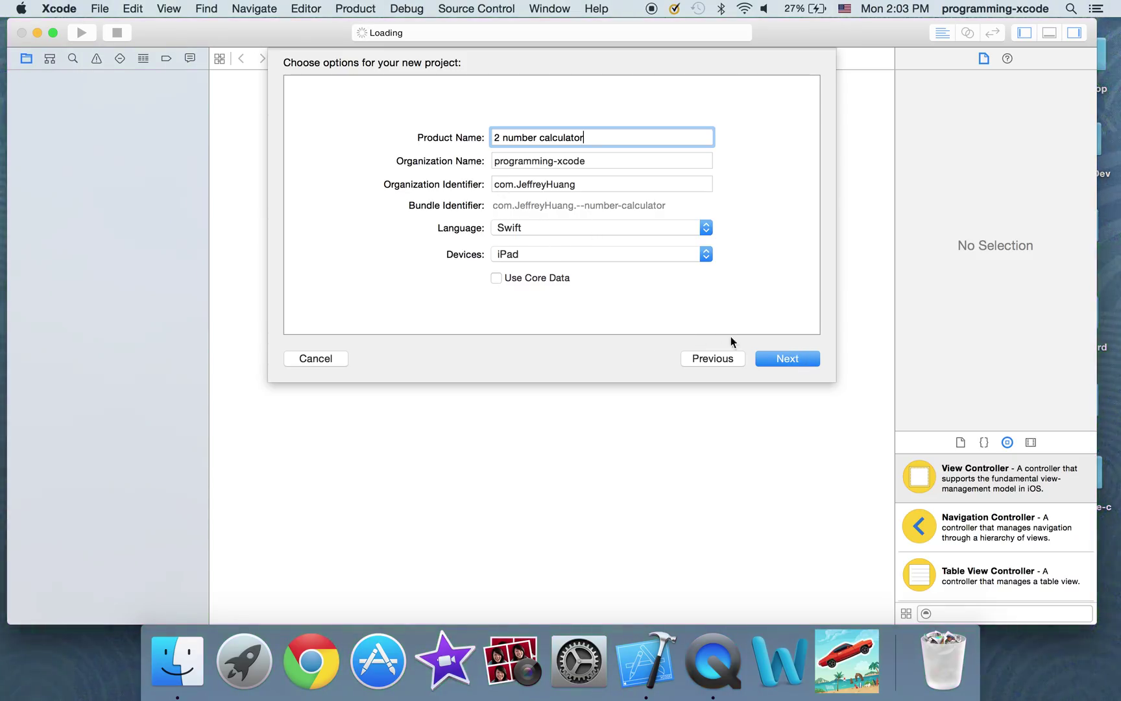
{"action": "left_click", "coordinate": [786, 358]}
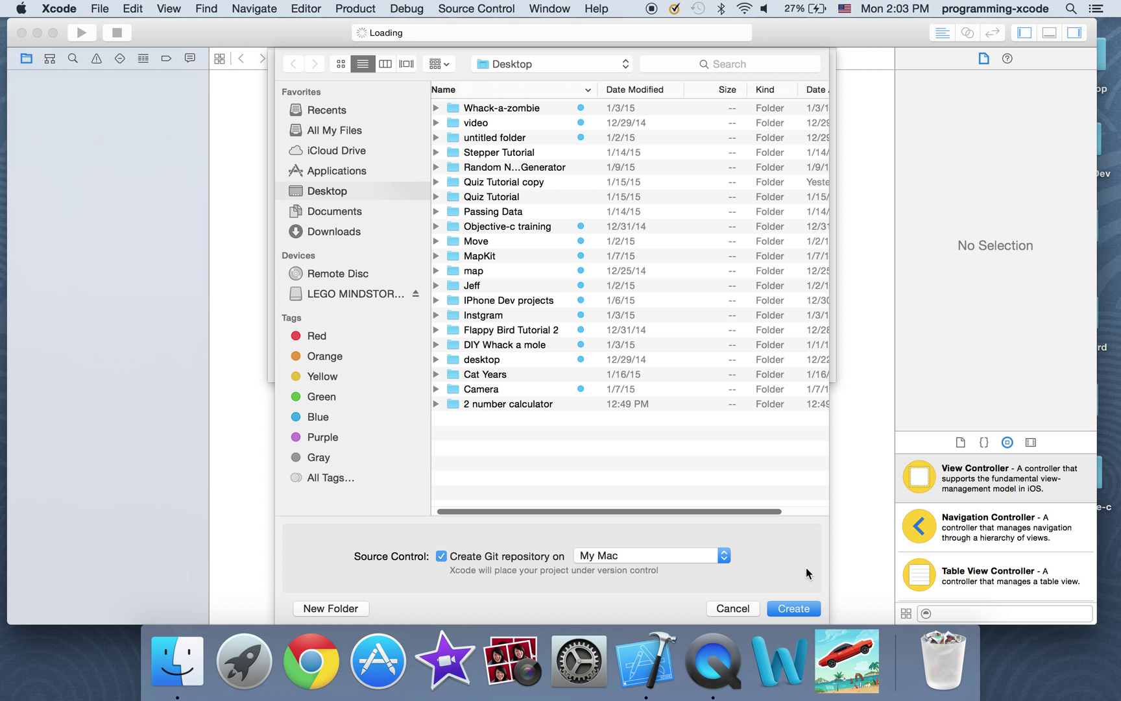
{"action": "left_click", "coordinate": [793, 609]}
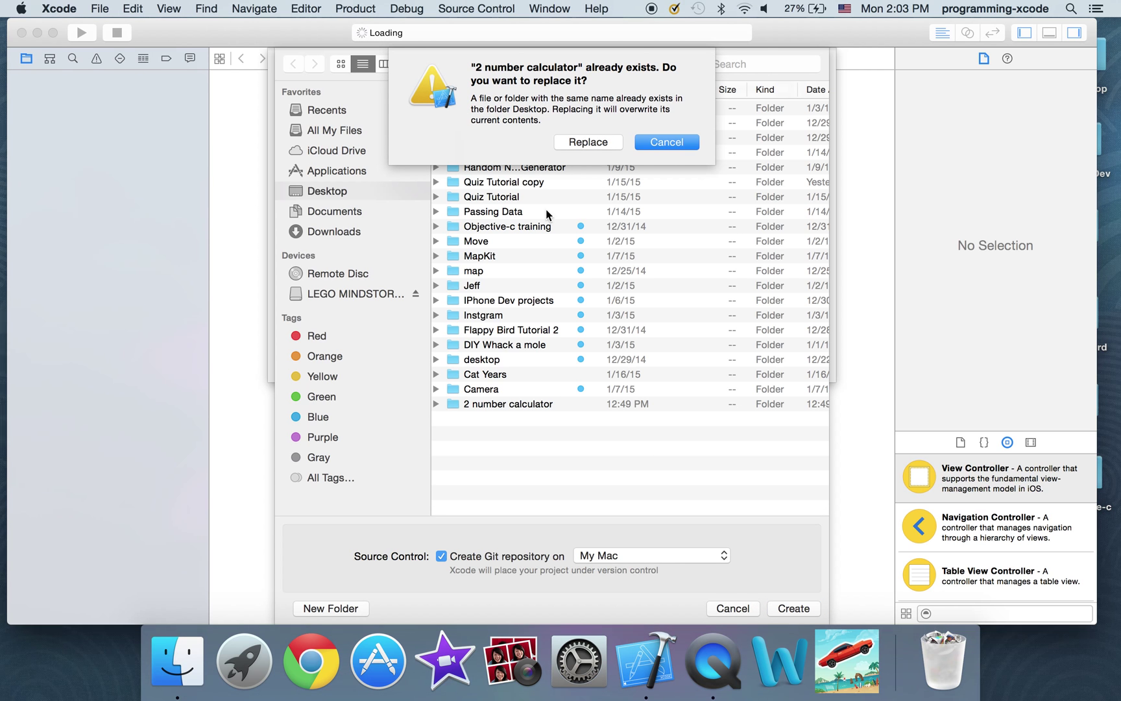
{"action": "left_click", "coordinate": [587, 141]}
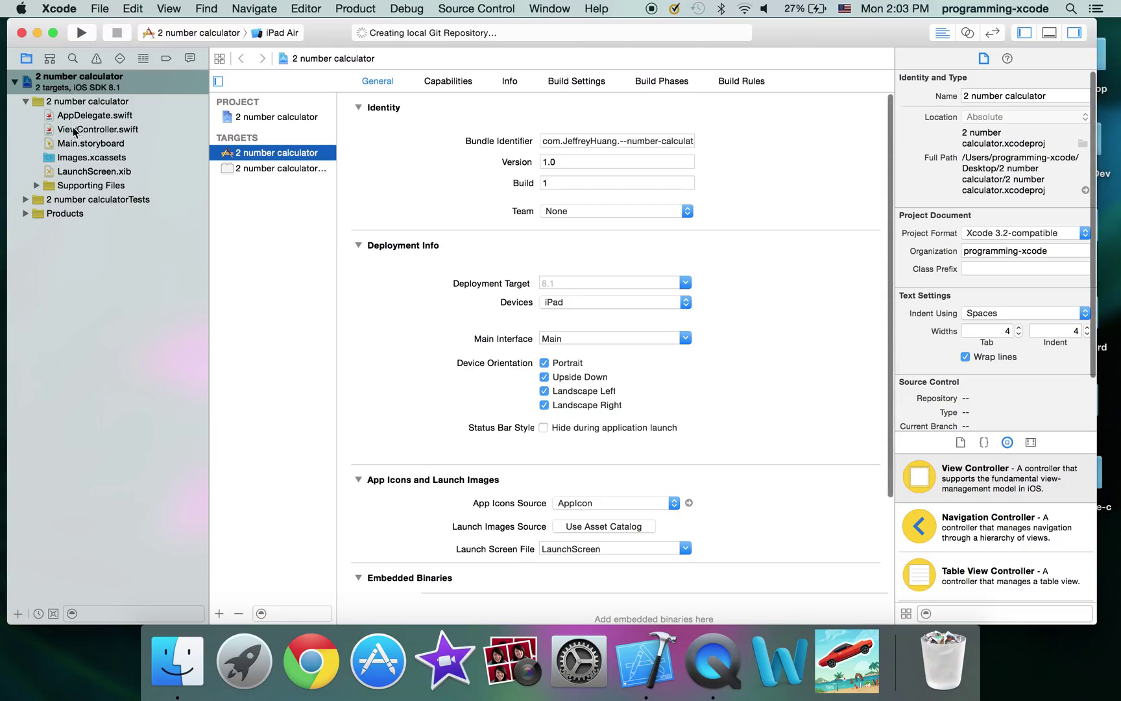
Disable size classes in Main.storyboard, keeping only the iPad layout data
{"action": "left_click", "coordinate": [91, 143]}
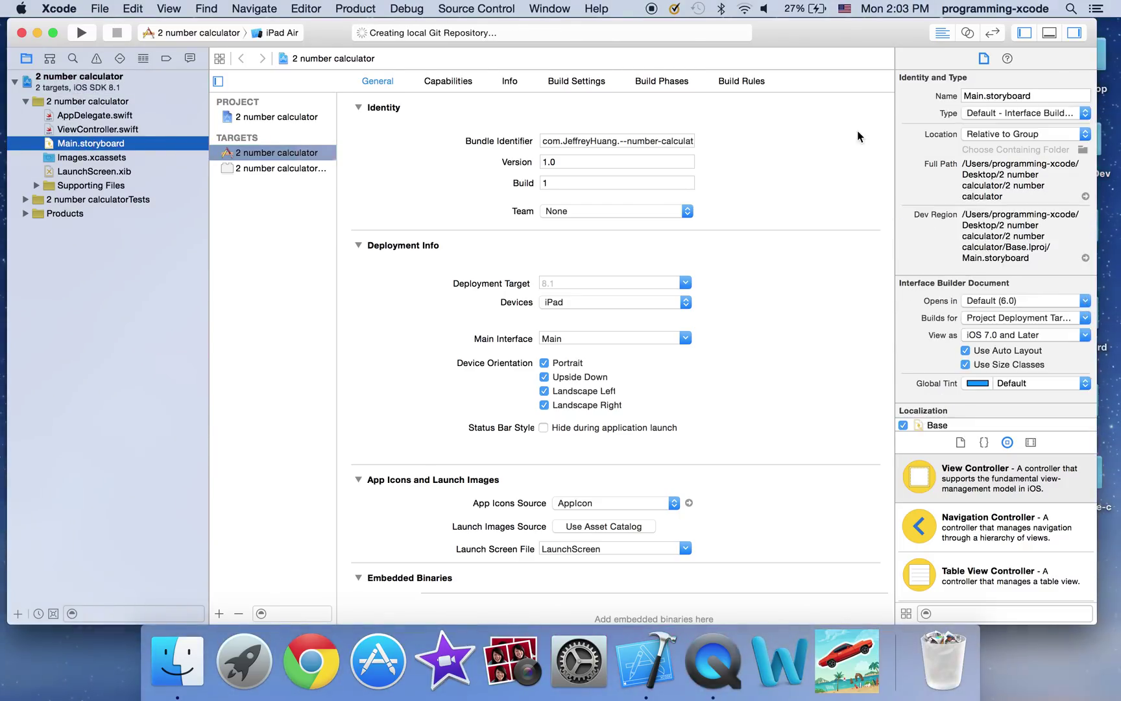
{"action": "left_click", "coordinate": [90, 143]}
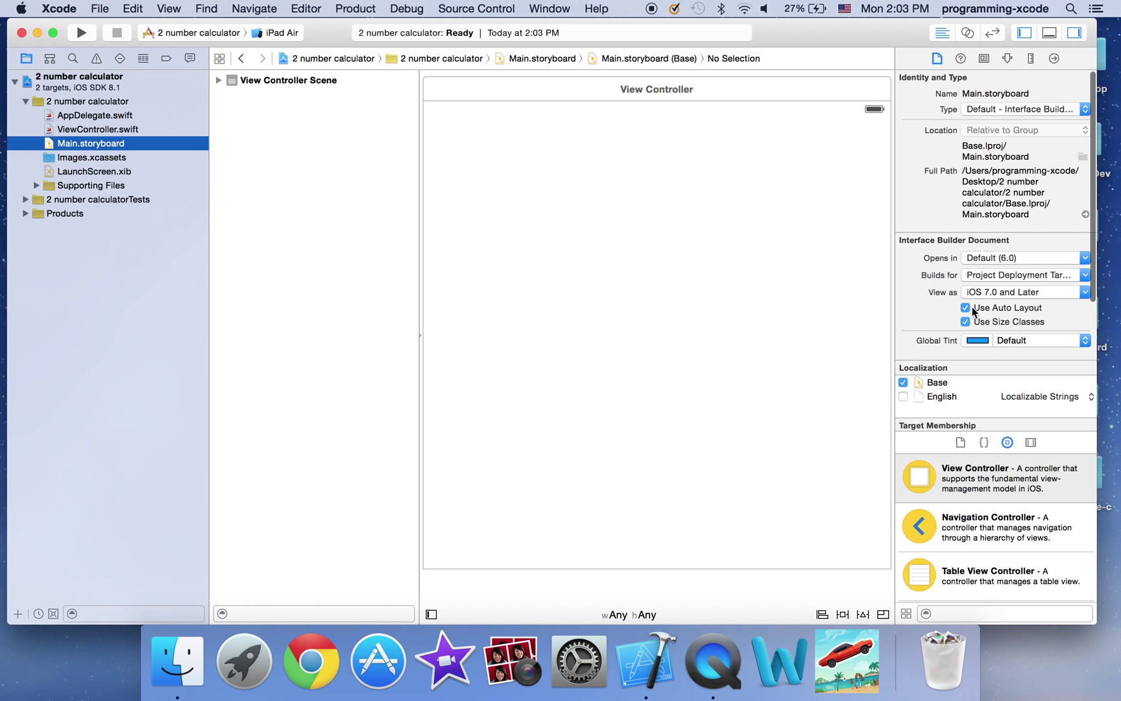
{"action": "left_click", "coordinate": [965, 321]}
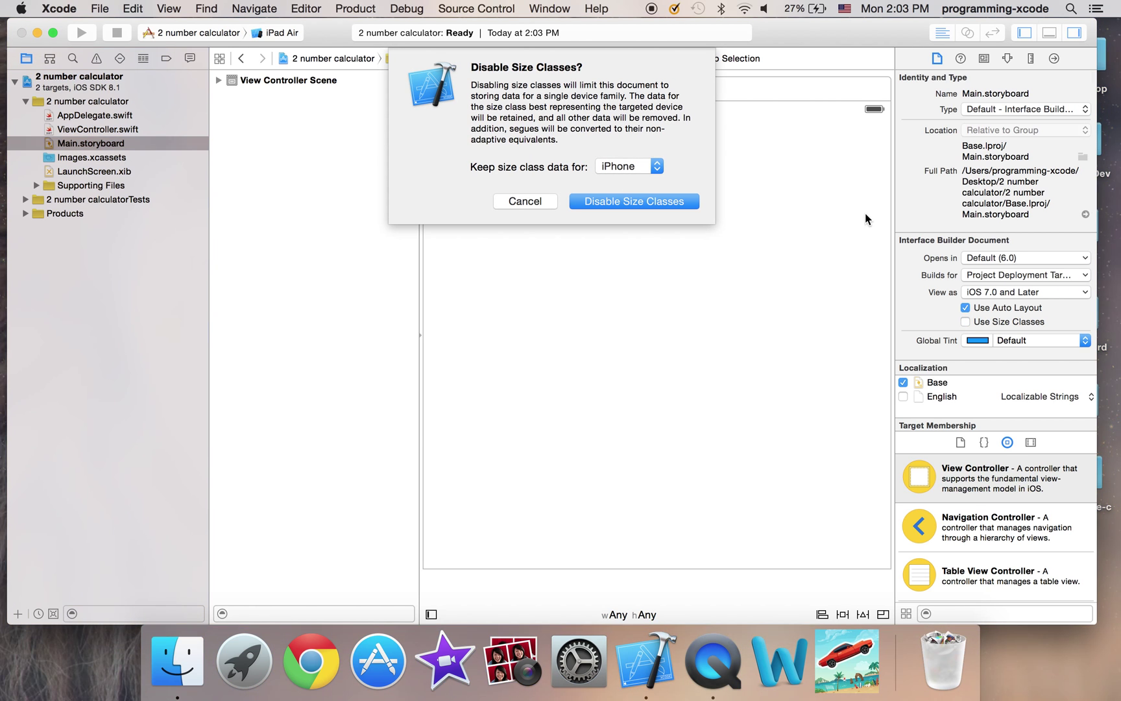
{"action": "left_click", "coordinate": [628, 166]}
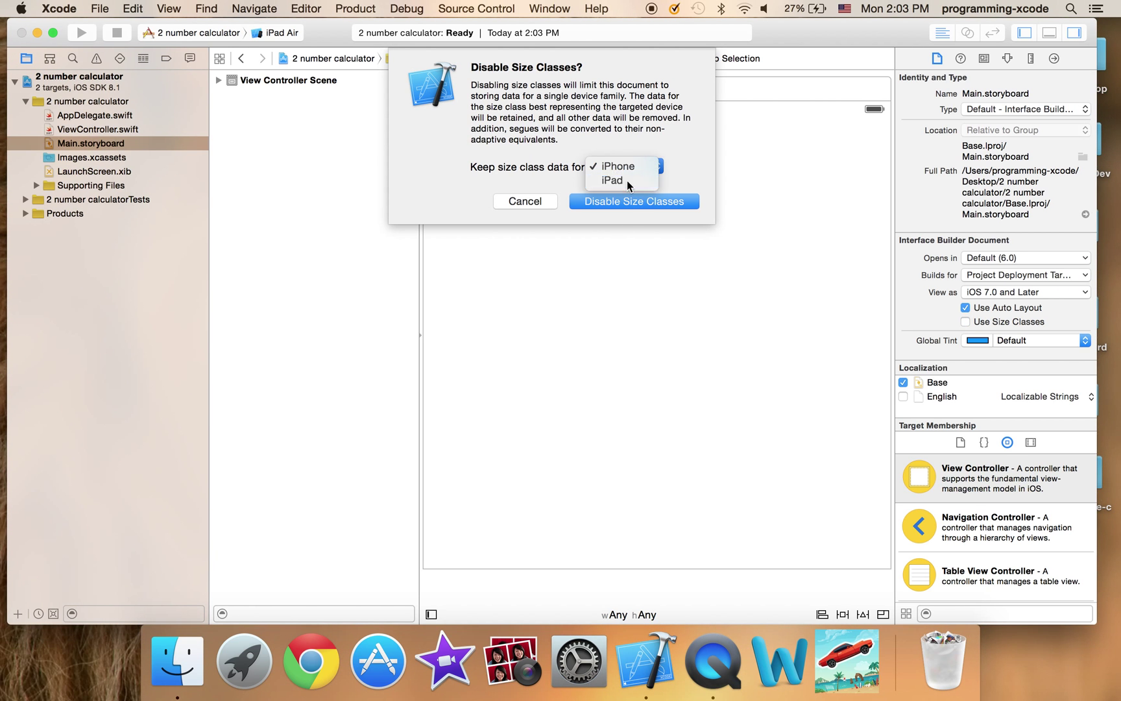
{"action": "left_click", "coordinate": [632, 202]}
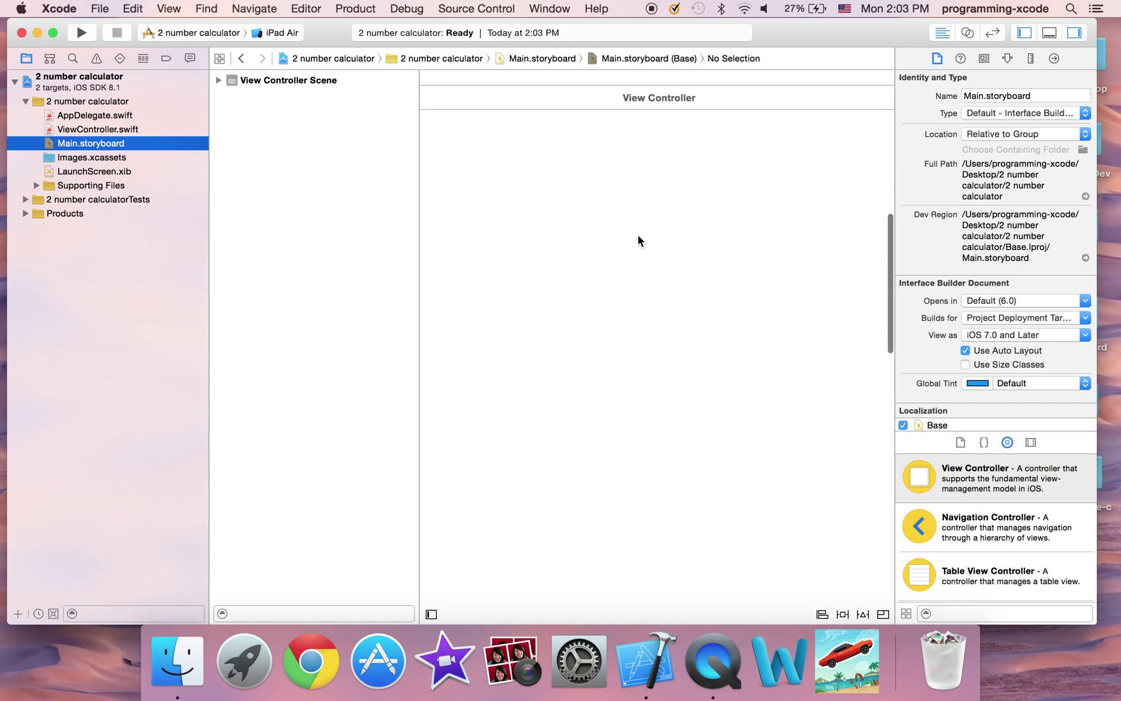
Set both text fields to width 736, positioned at Y 210 and 497
{"action": "scroll", "scroll_direction": "down", "scroll_amount": 3}
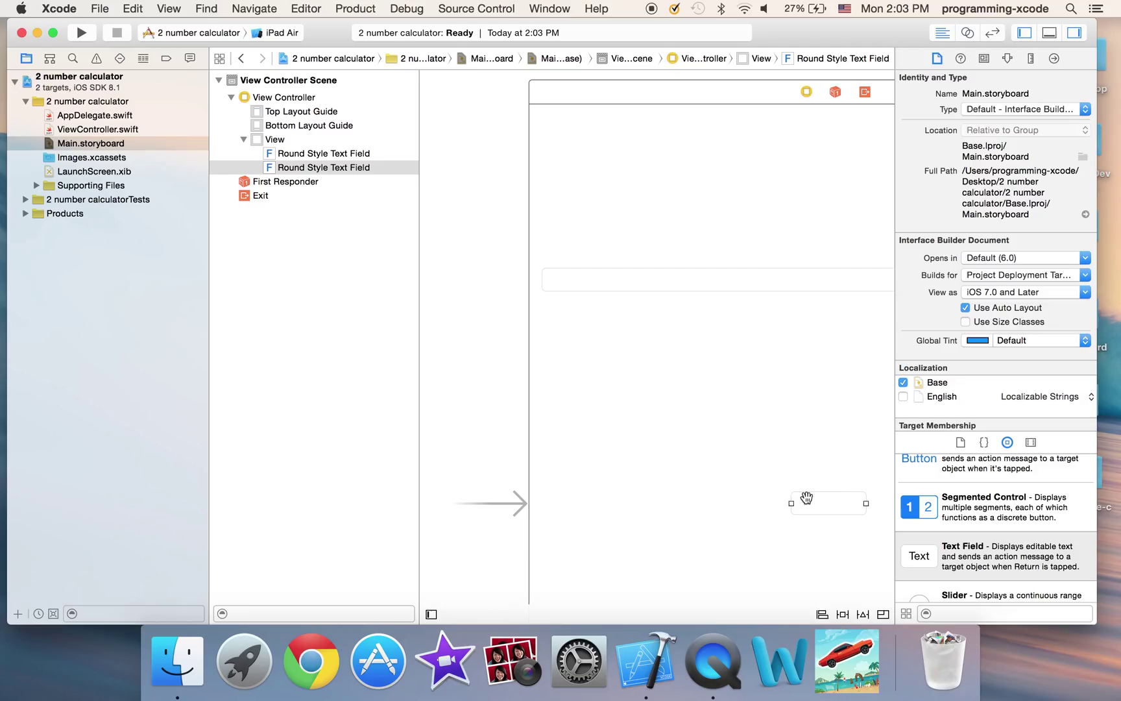
{"action": "left_click", "coordinate": [323, 152]}
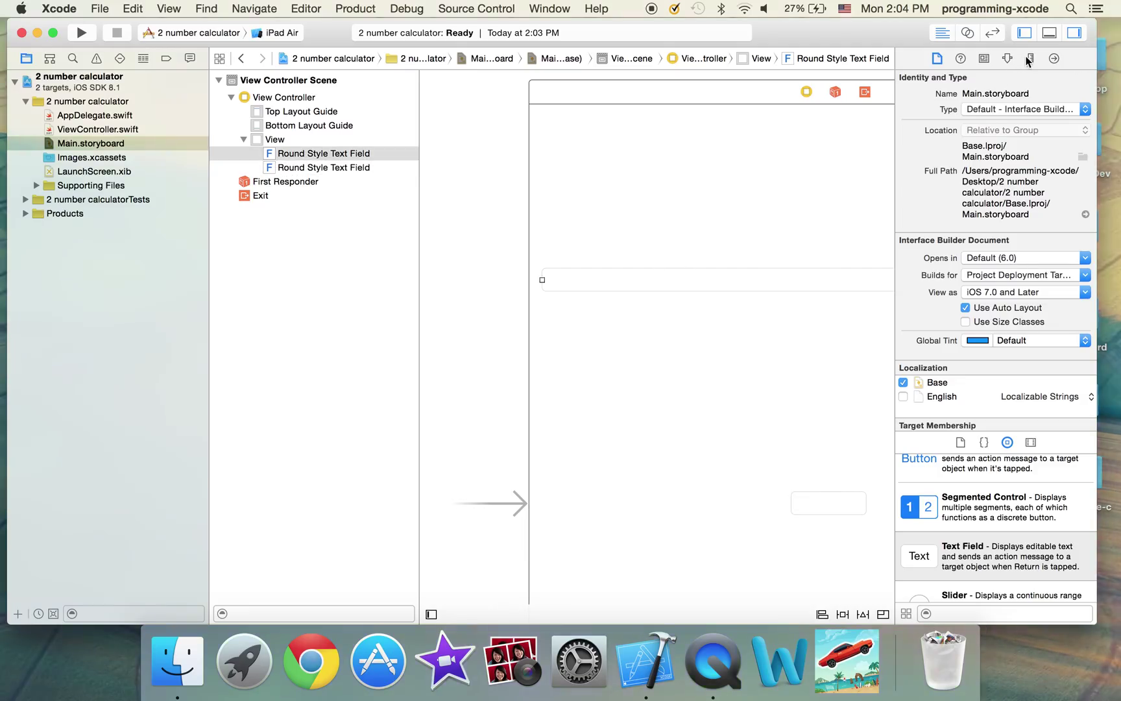
{"action": "left_click", "coordinate": [1031, 58]}
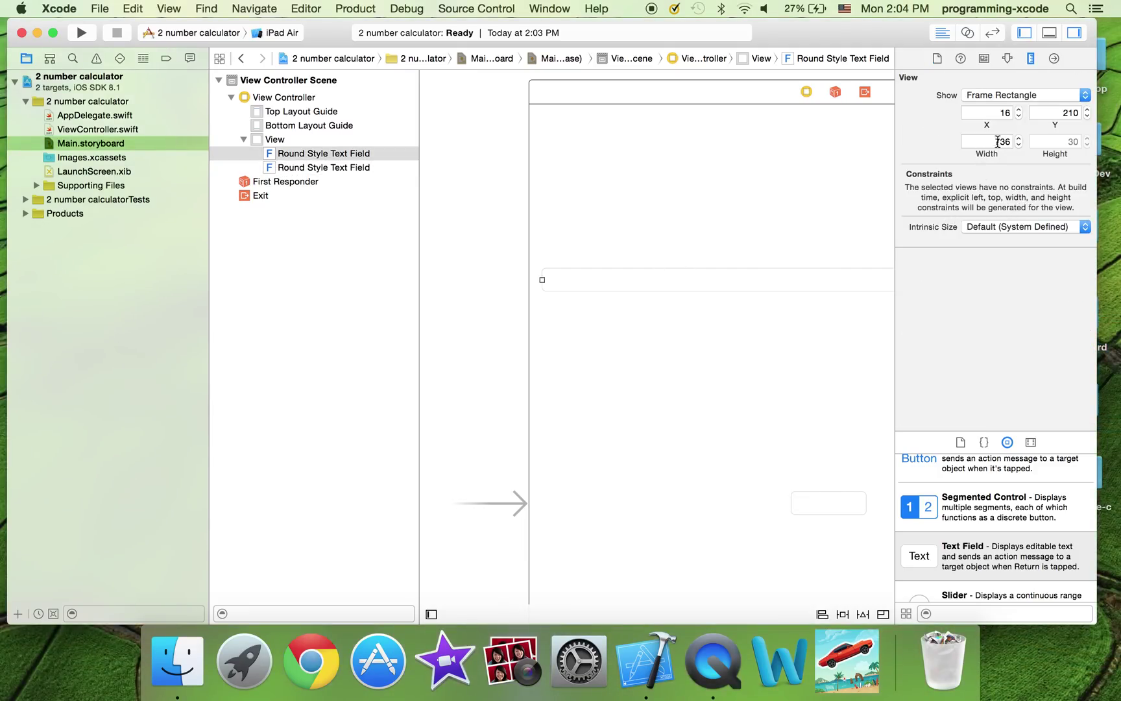
{"action": "left_click", "coordinate": [325, 167]}
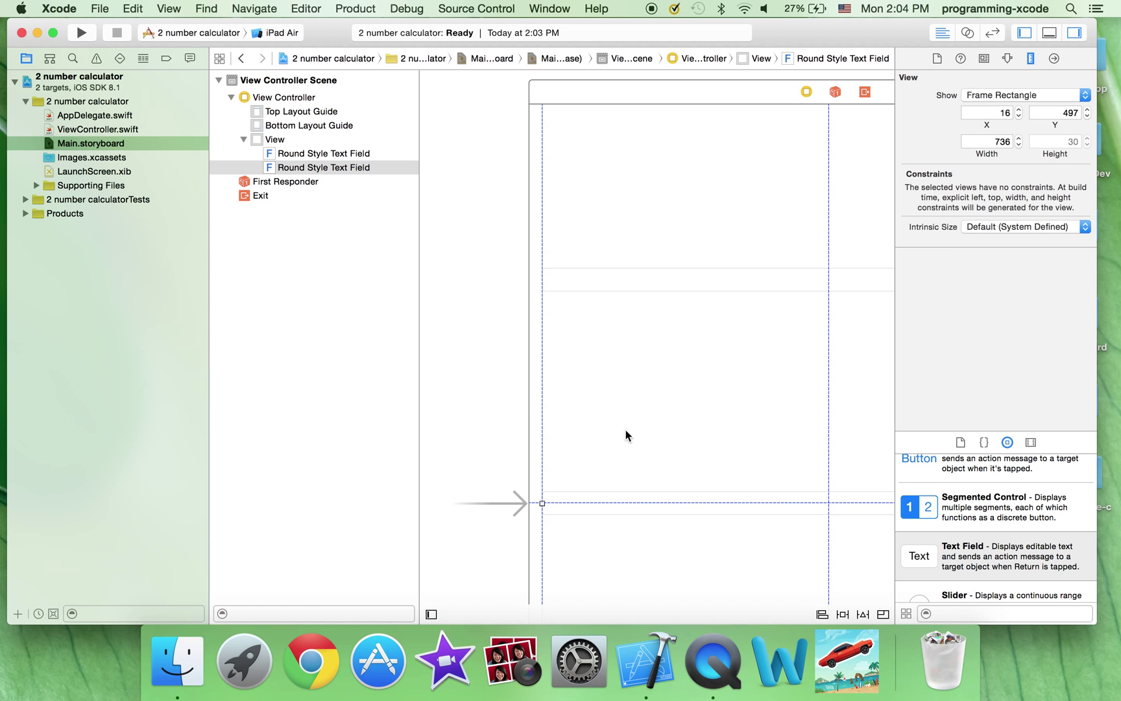
{"action": "left_click", "coordinate": [273, 139]}
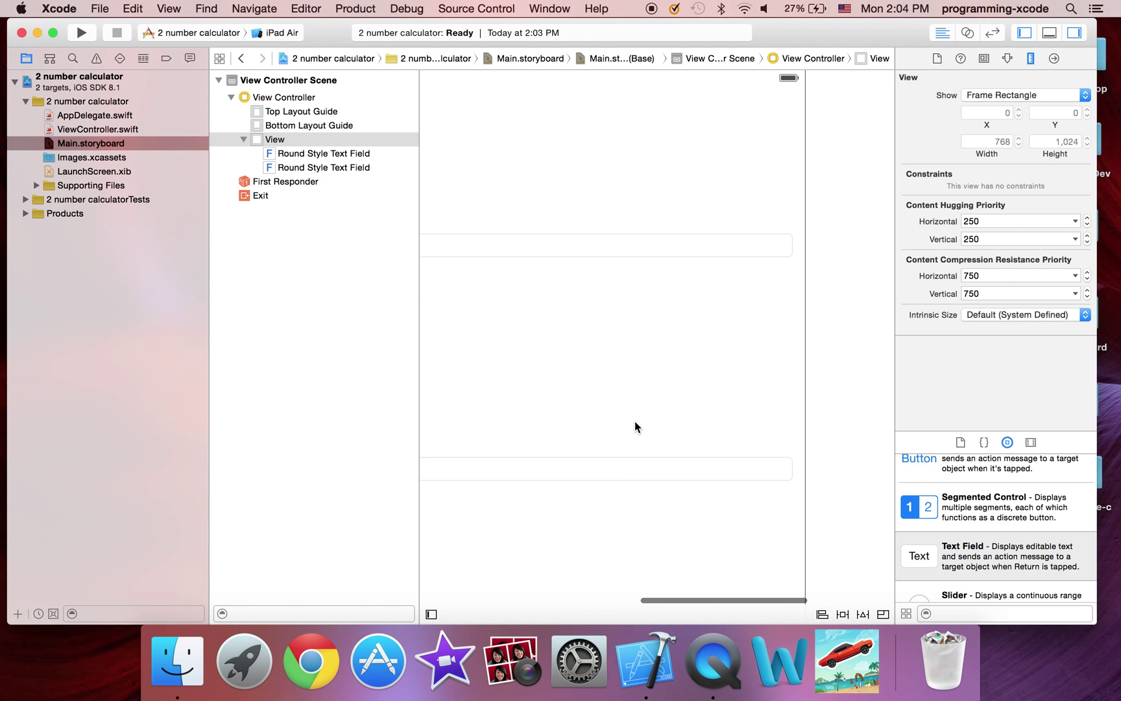
{"action": "scroll", "scroll_direction": "up", "scroll_amount": 3}
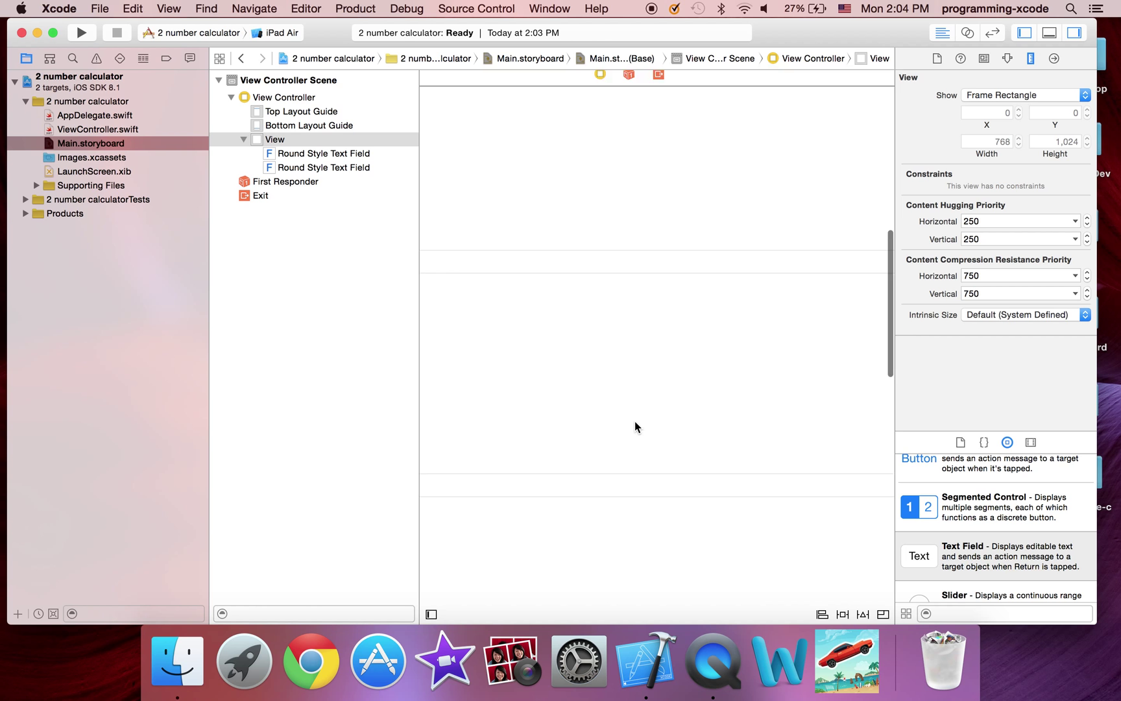
Add three stacked buttons below the fields, titled Add, subtract and multiply
{"action": "scroll", "scroll_direction": "up", "scroll_amount": 3}
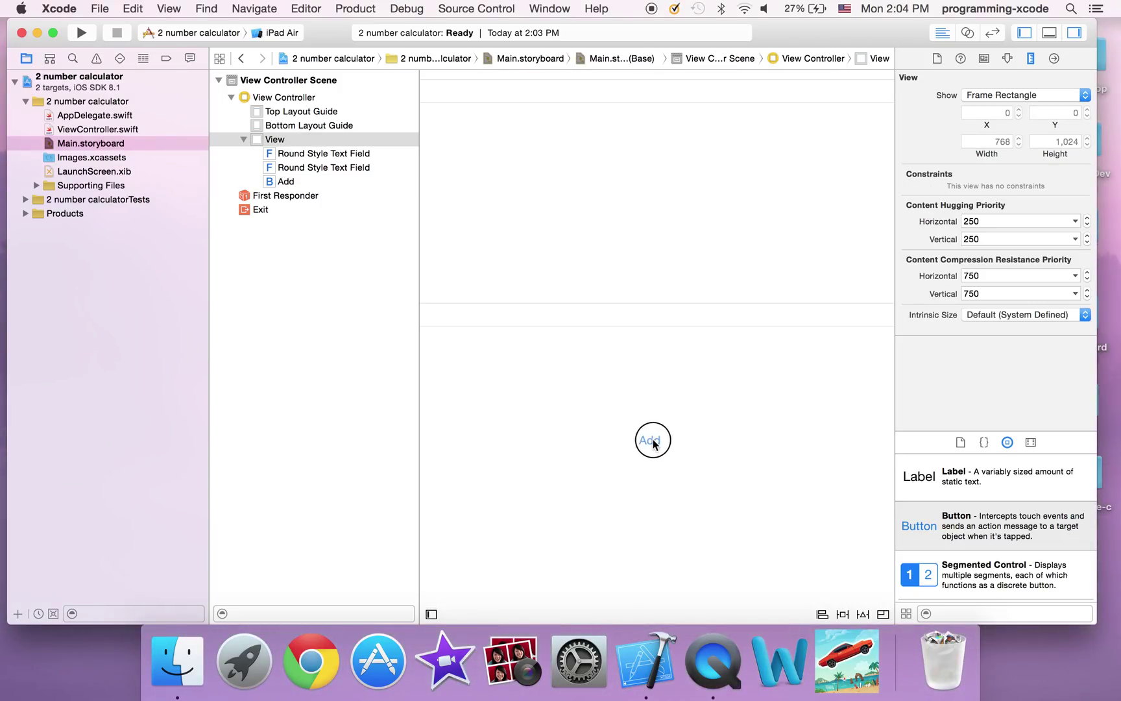
{"action": "left_click", "coordinate": [652, 440]}
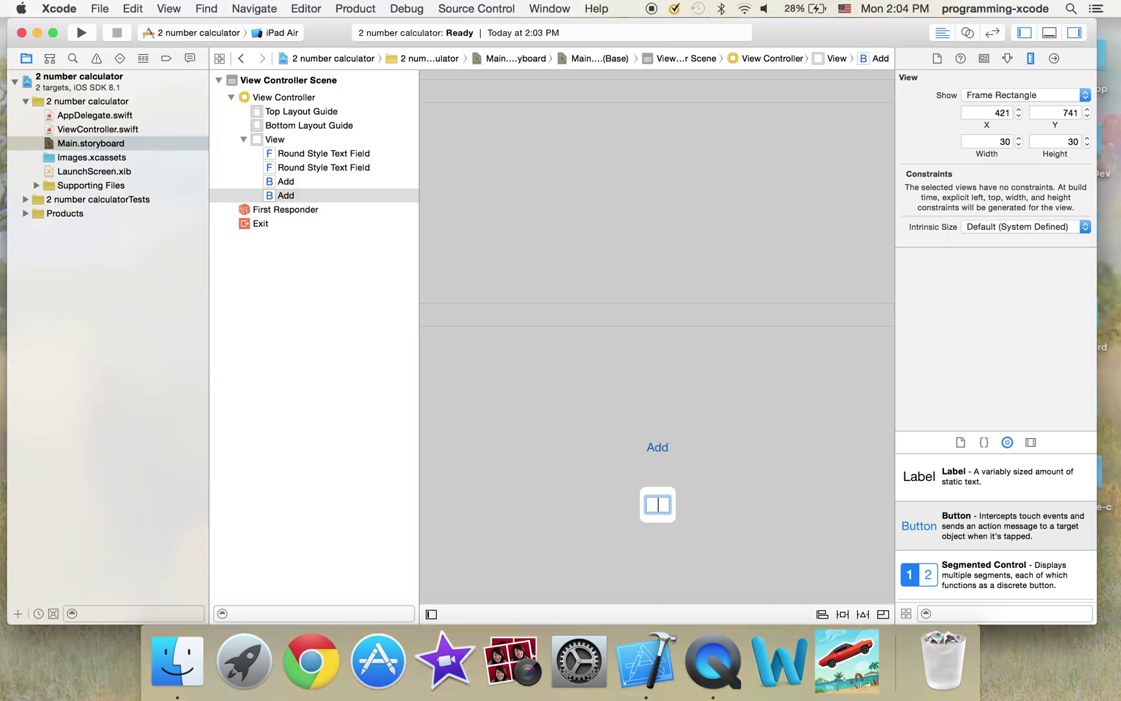
{"action": "type", "text": "subtract"}
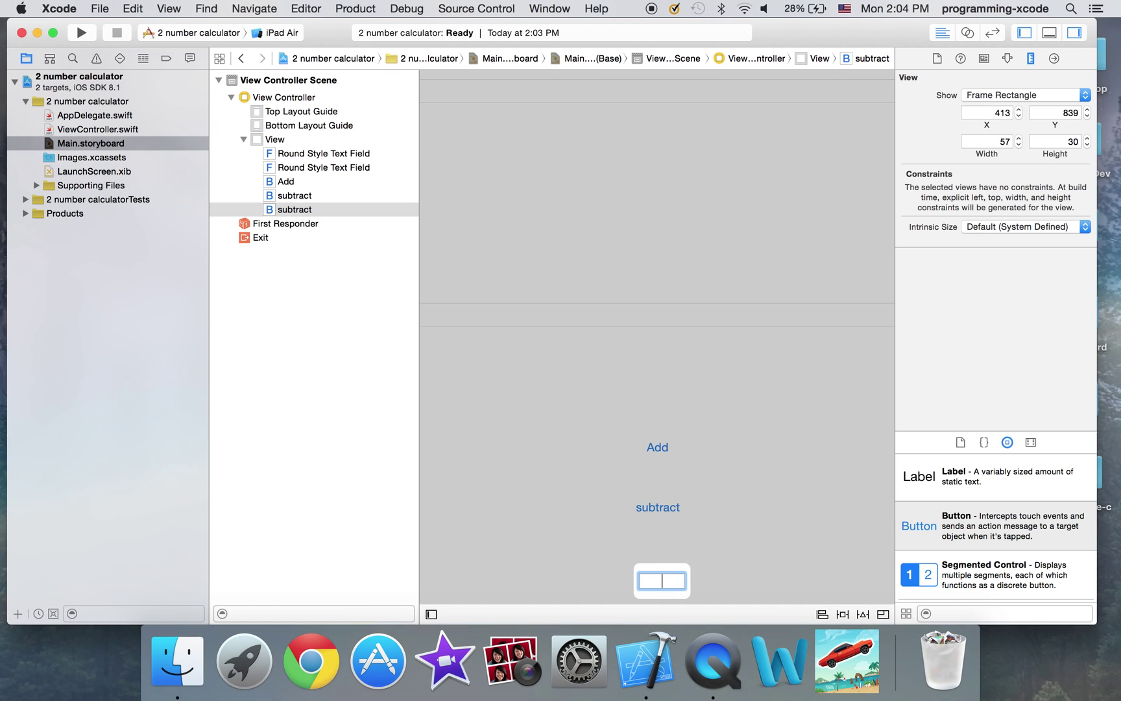
{"action": "type", "text": "m"}
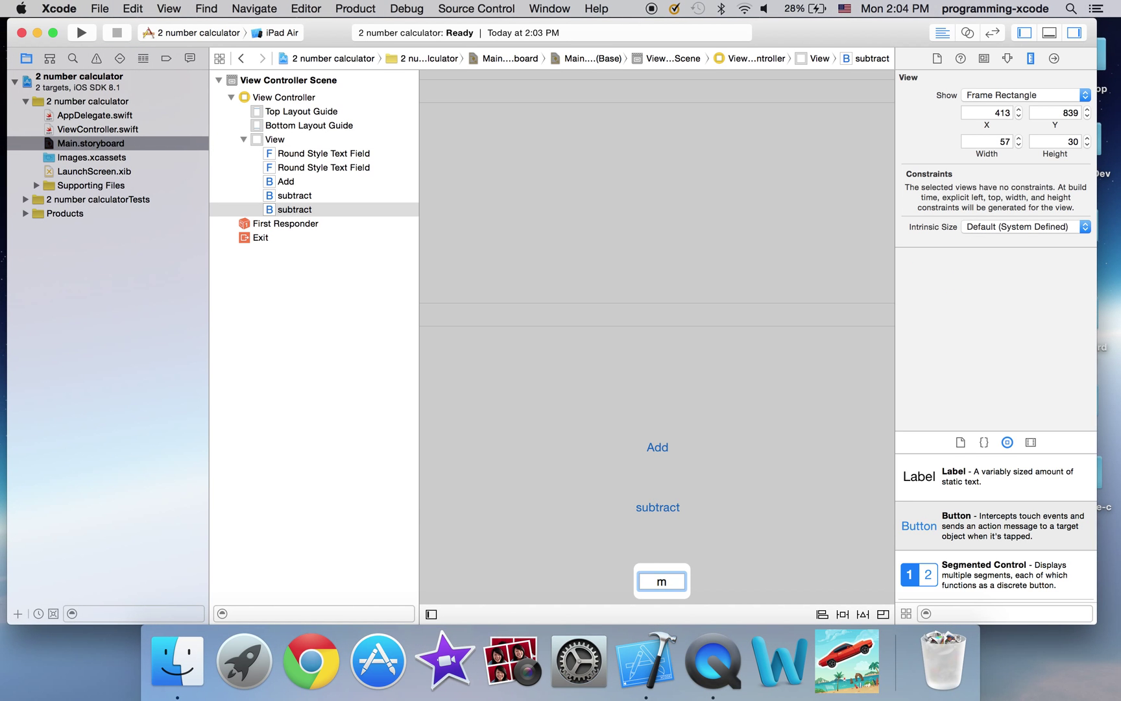
{"action": "type", "text": "ul"}
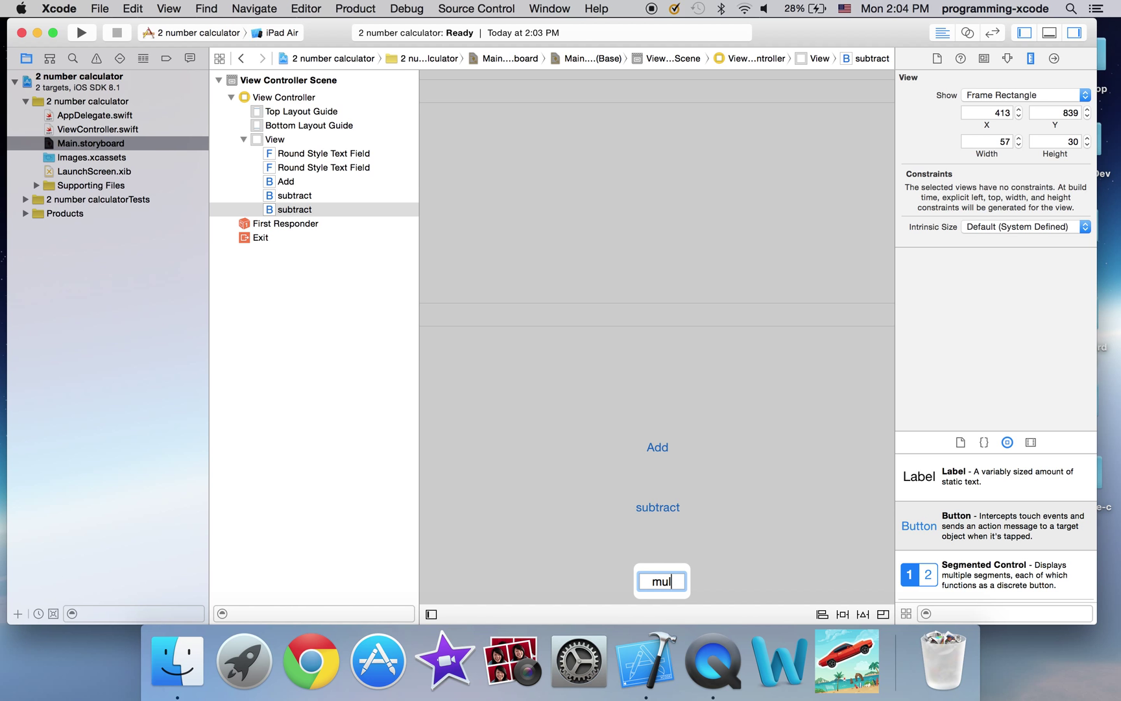
{"action": "type", "text": "tiply"}
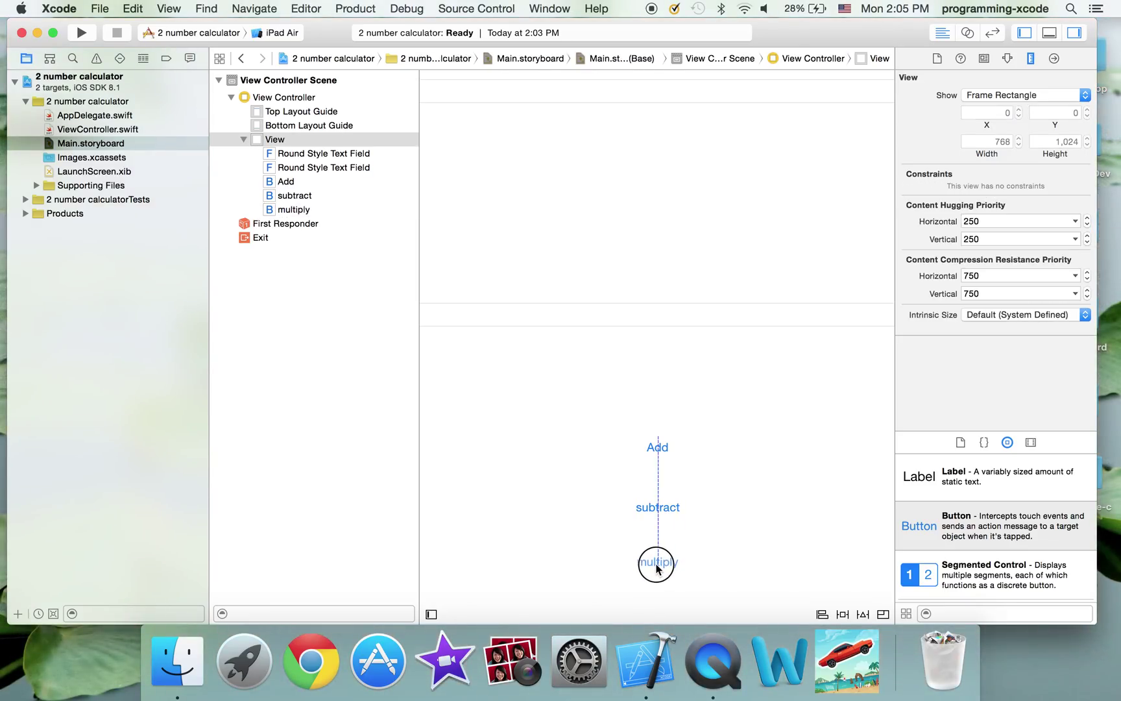
{"action": "left_click", "coordinate": [656, 562]}
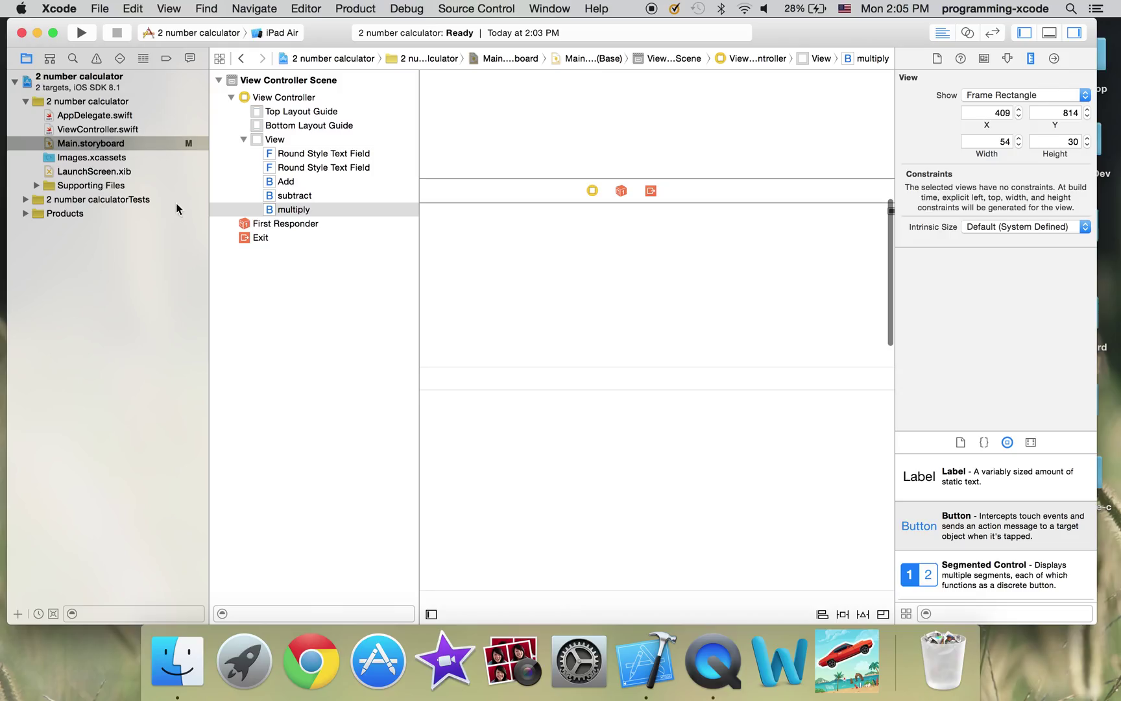
Make the main view's background blue and open ViewController.swift
{"action": "left_click", "coordinate": [275, 139]}
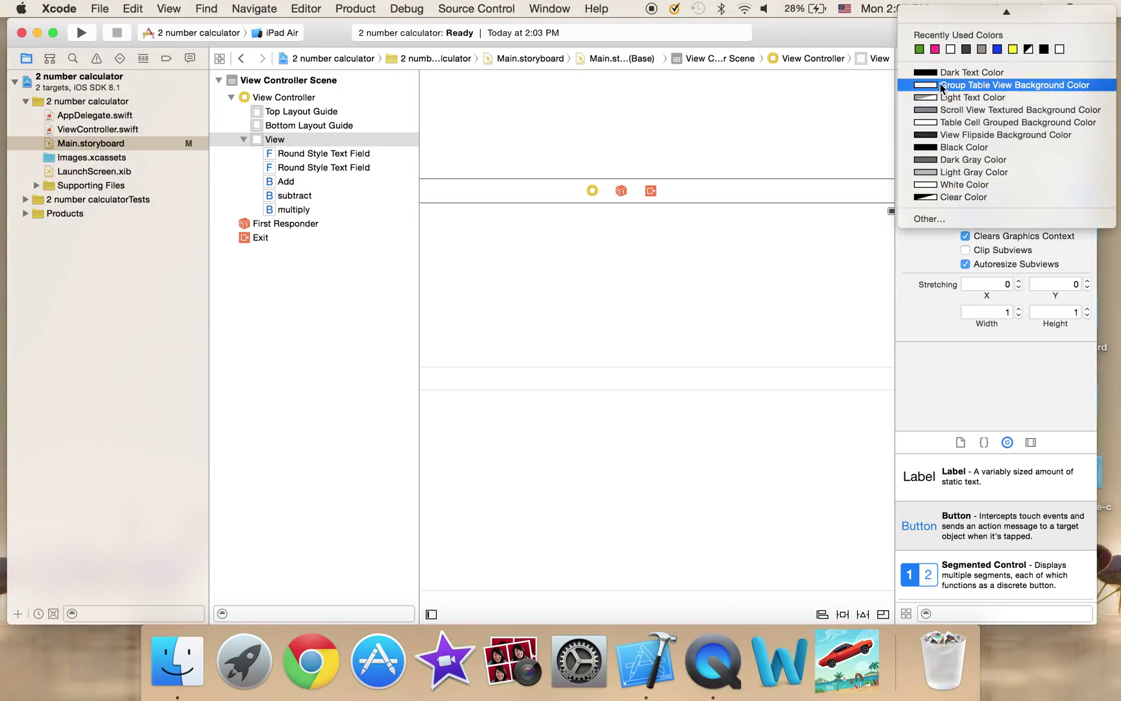
{"action": "left_click", "coordinate": [997, 50]}
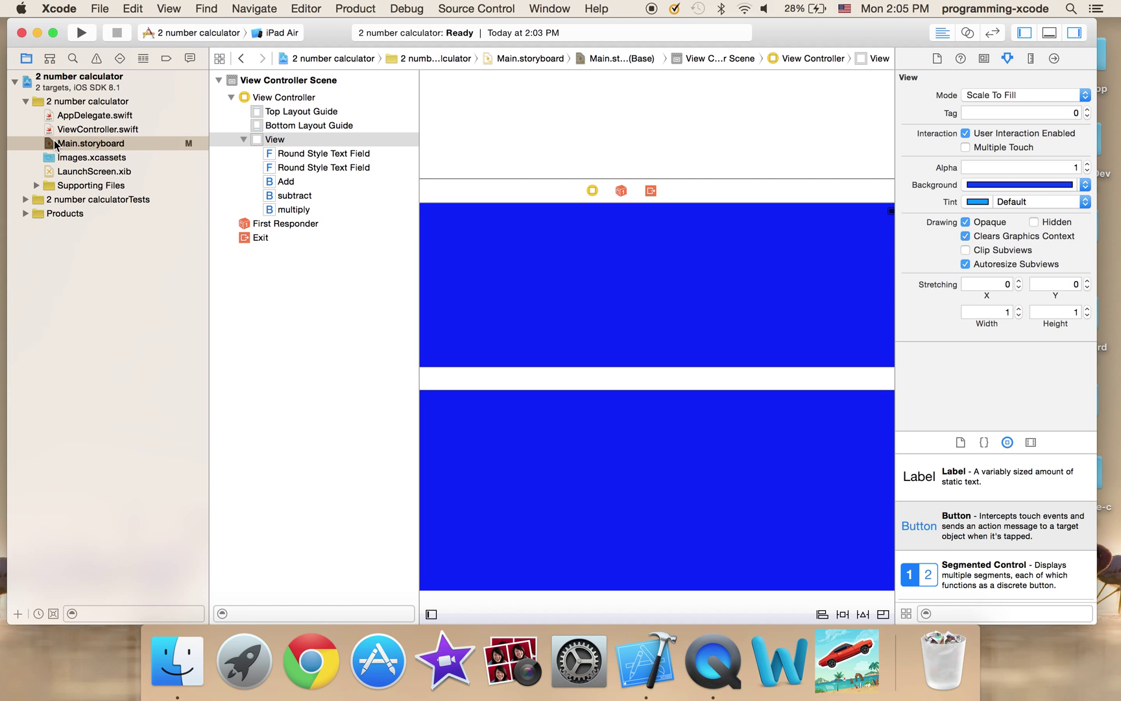
{"action": "left_click", "coordinate": [91, 143]}
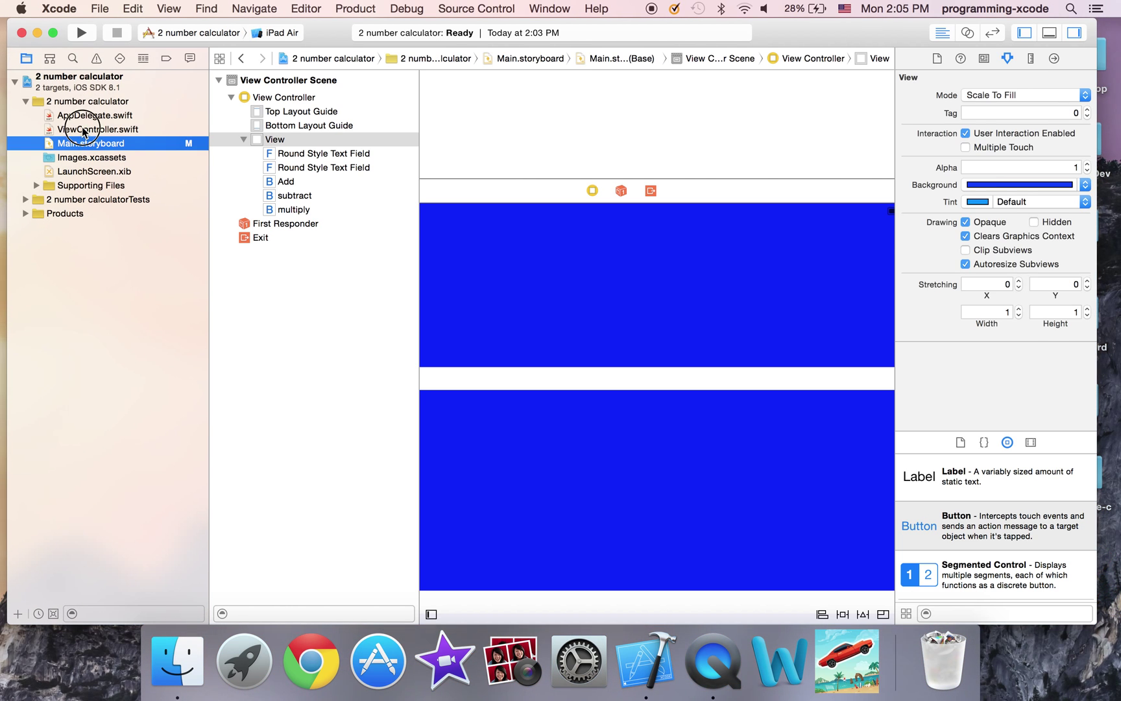
{"action": "left_click", "coordinate": [97, 129]}
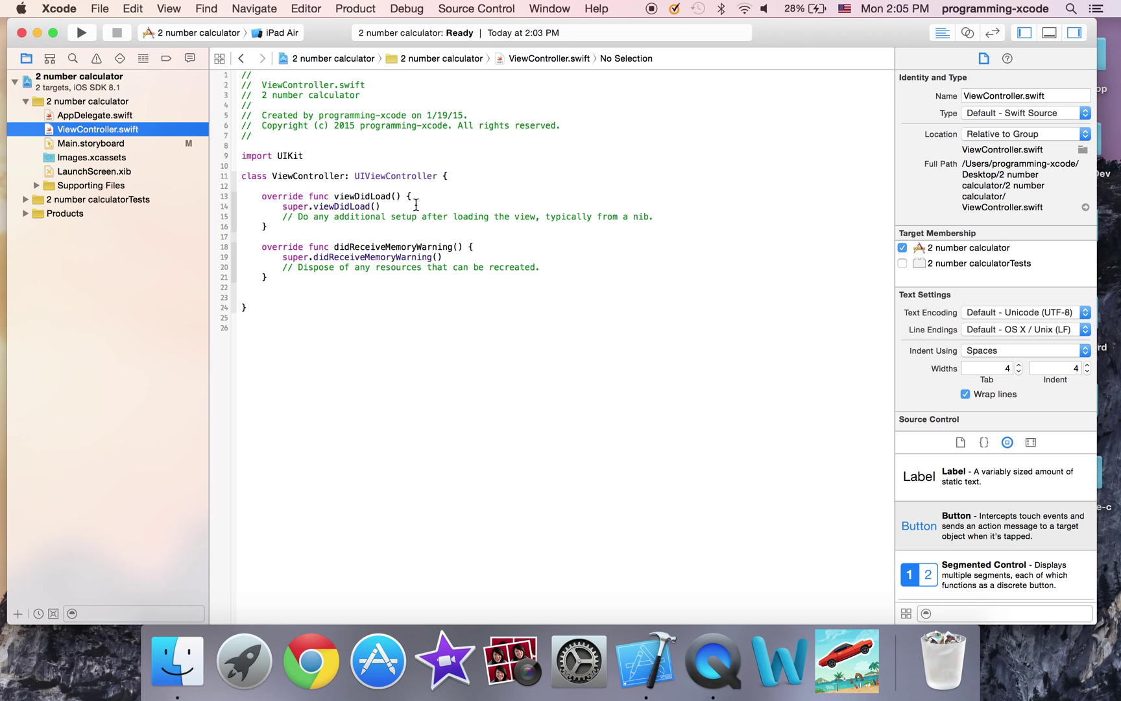
{"action": "type", "text": "@"}
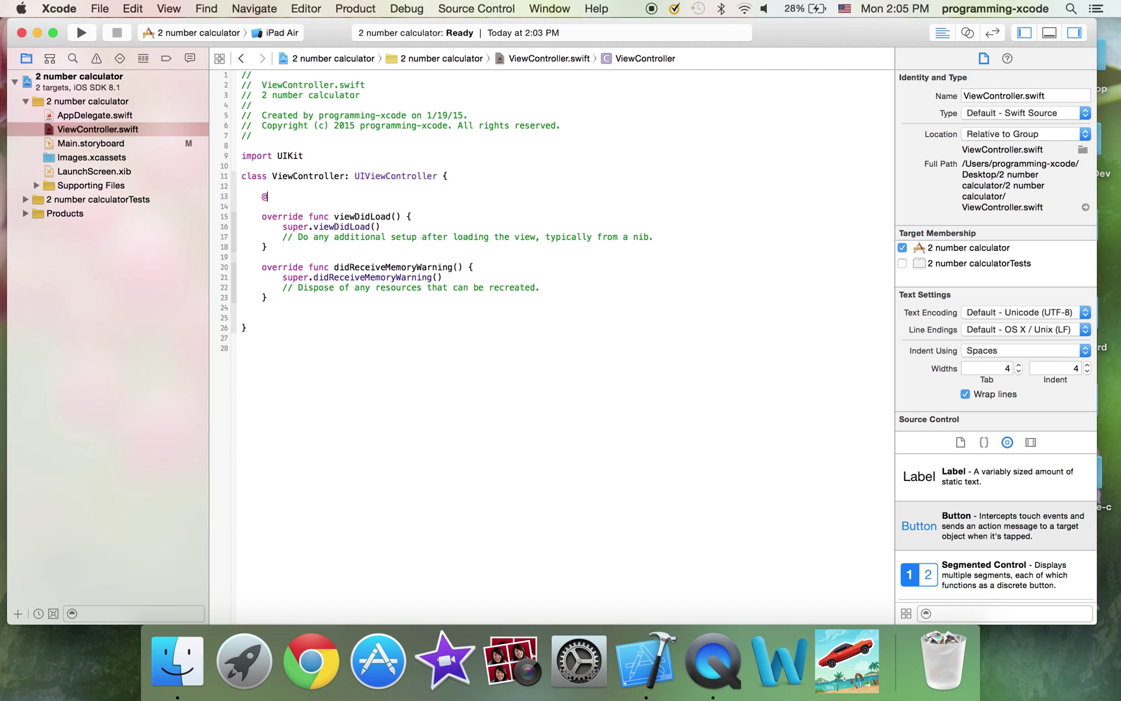
{"action": "type", "text": "IBOul"}
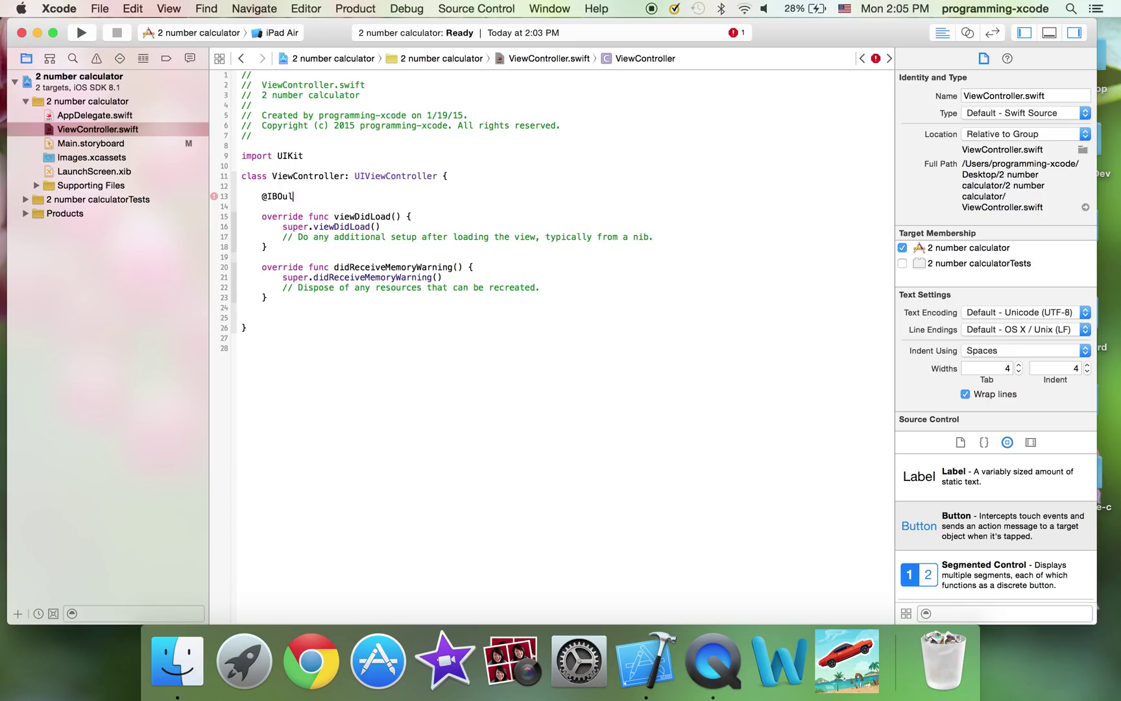
{"action": "type", "text": "e"}
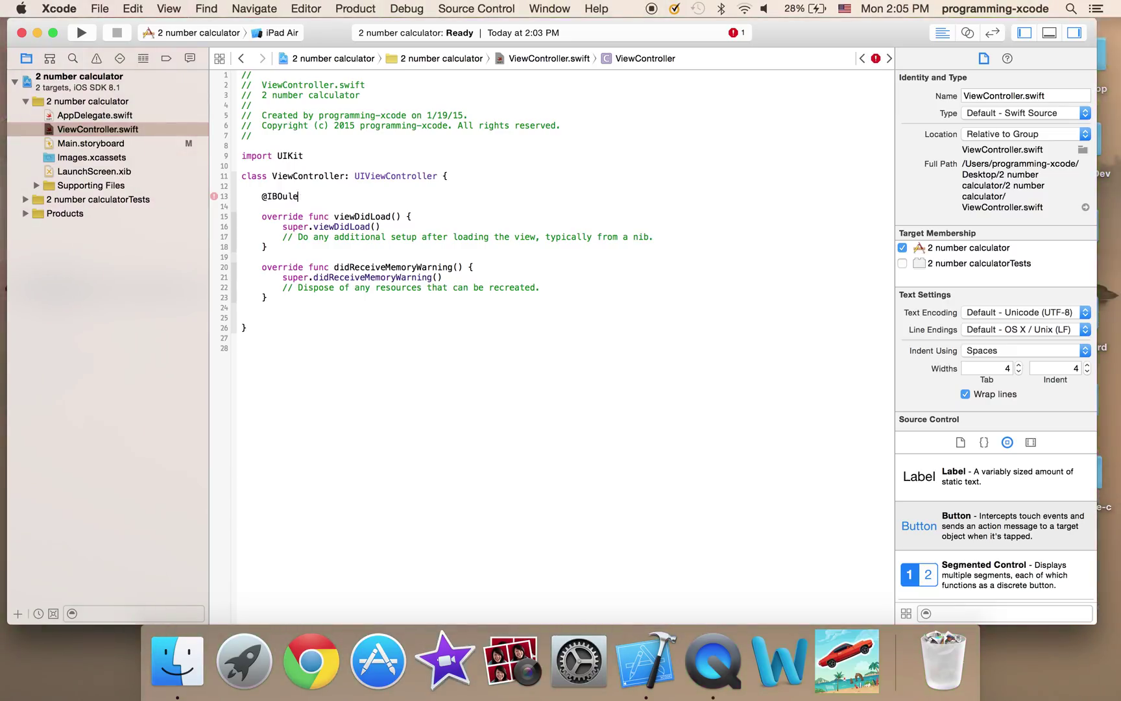
{"action": "type", "text": "tl"}
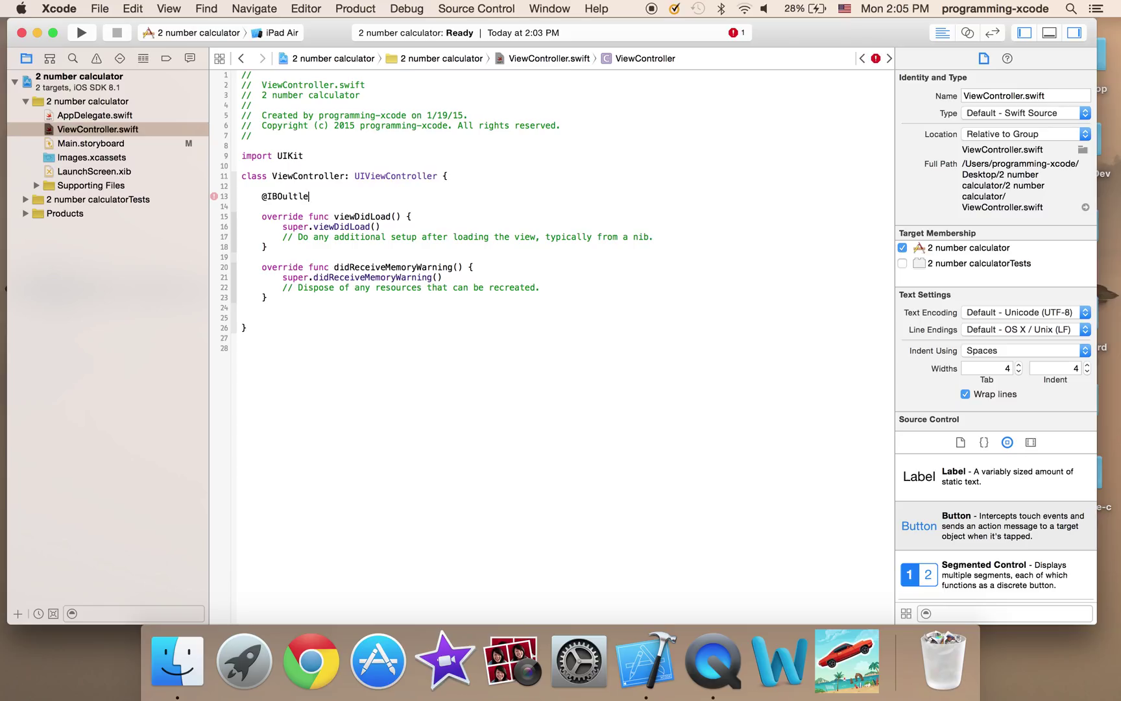
{"action": "key", "text": "Backspace"}
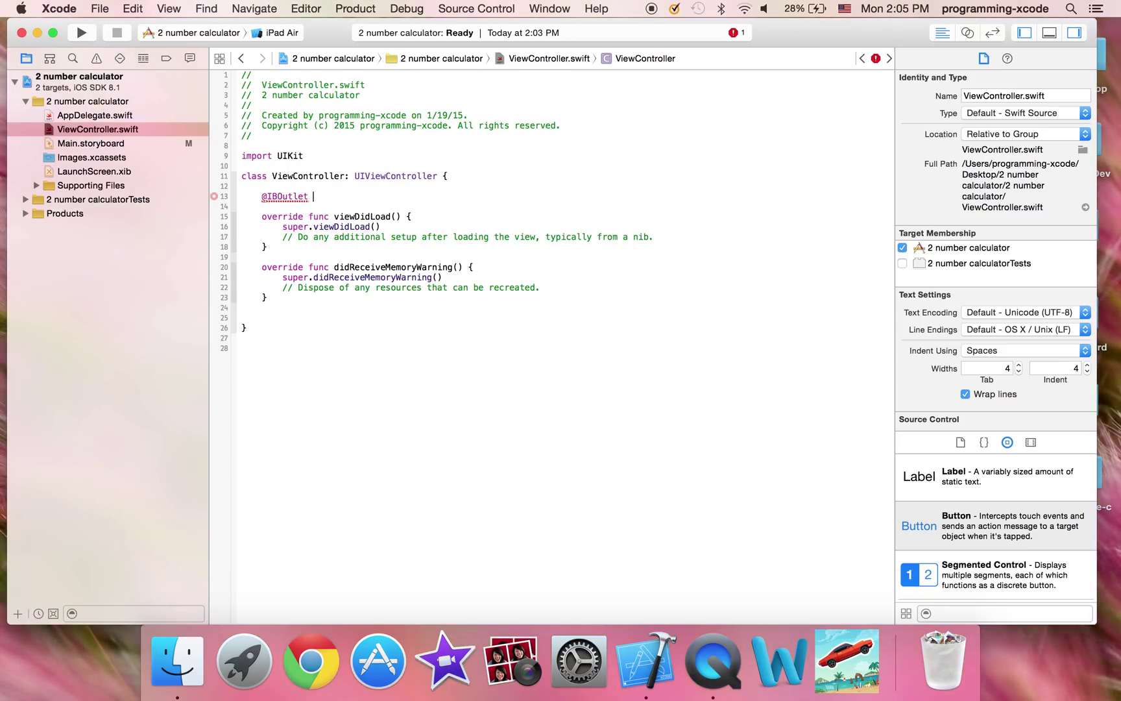
{"action": "type", "text": "var"}
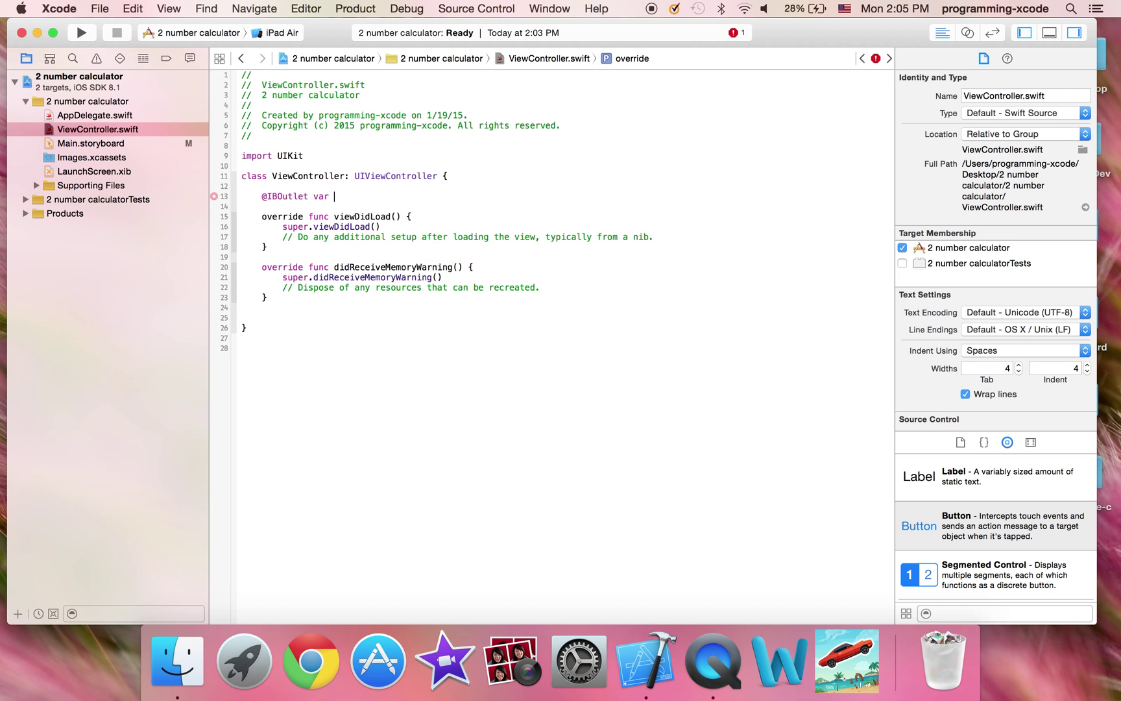
{"action": "type", "text": "input"}
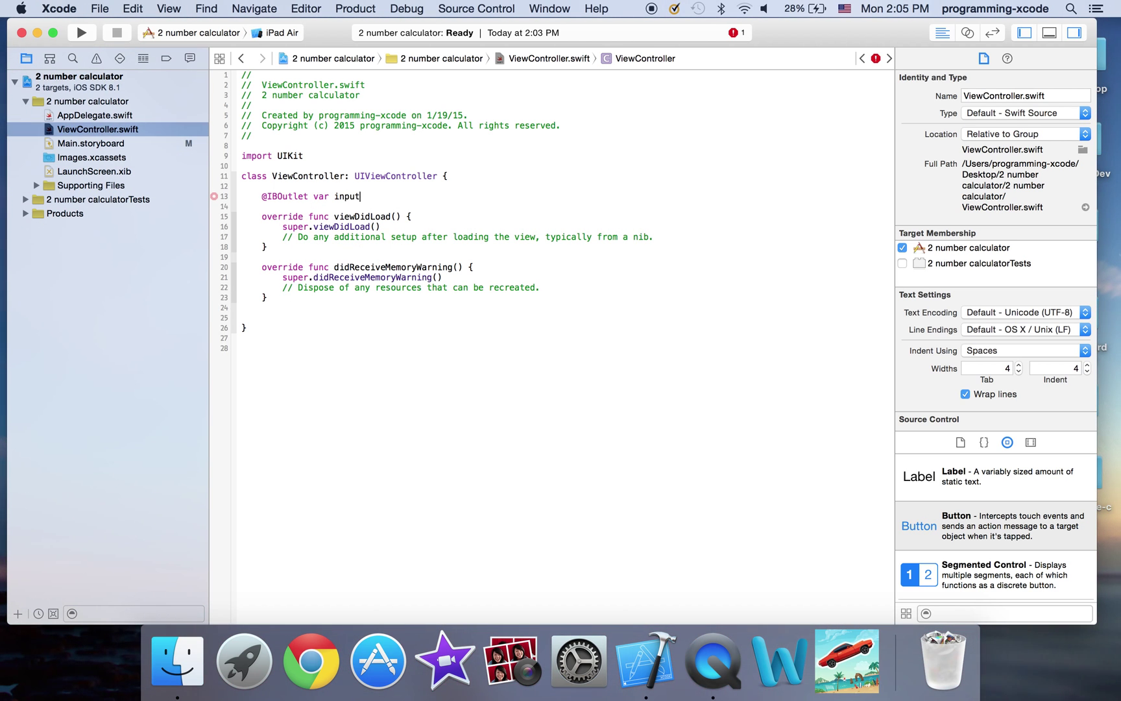
{"action": "type", "text": "1 : UITextField!"}
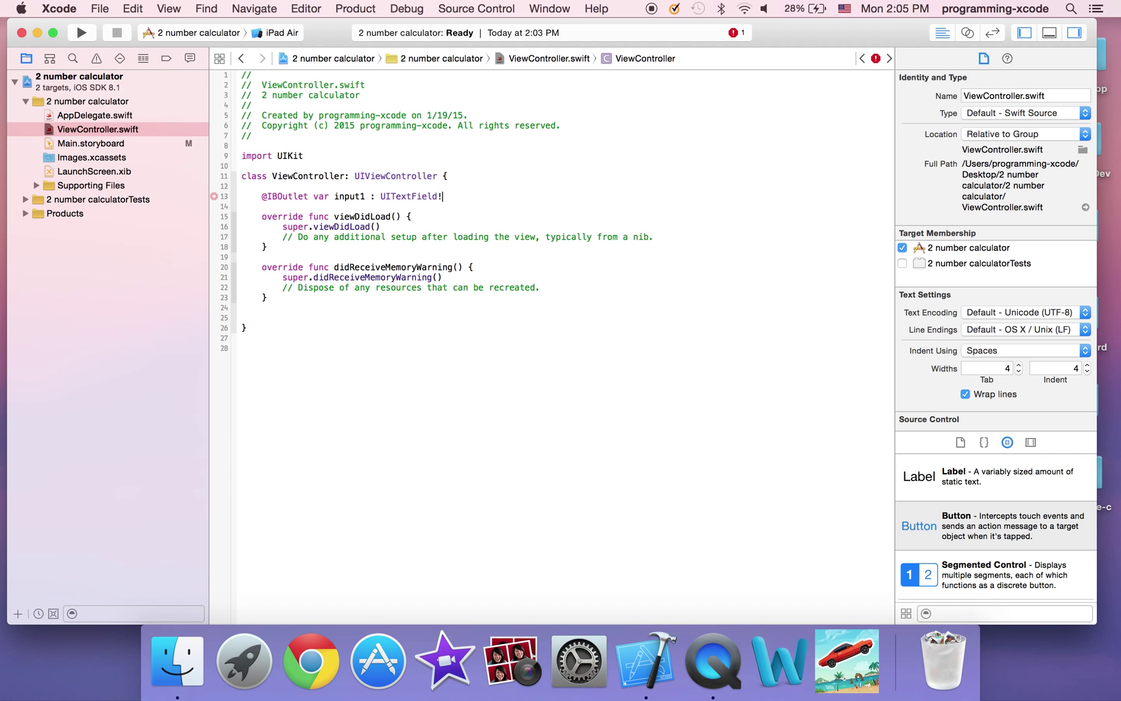
{"action": "left_click", "coordinate": [357, 206]}
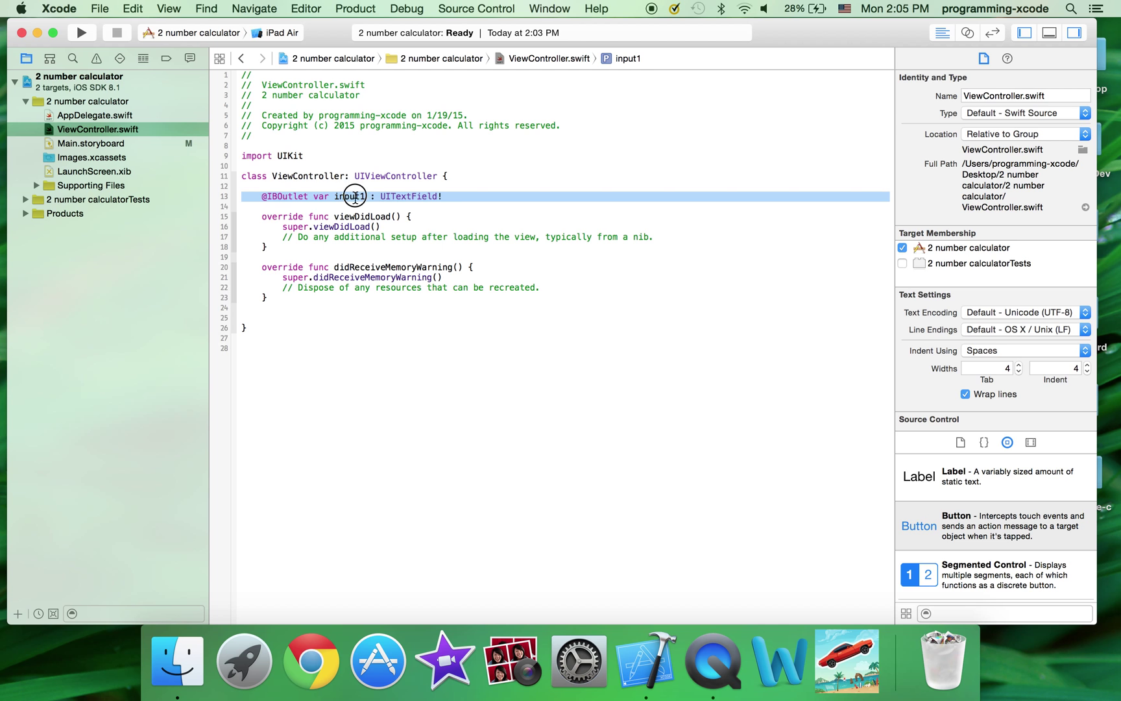
{"action": "left_click", "coordinate": [246, 205]}
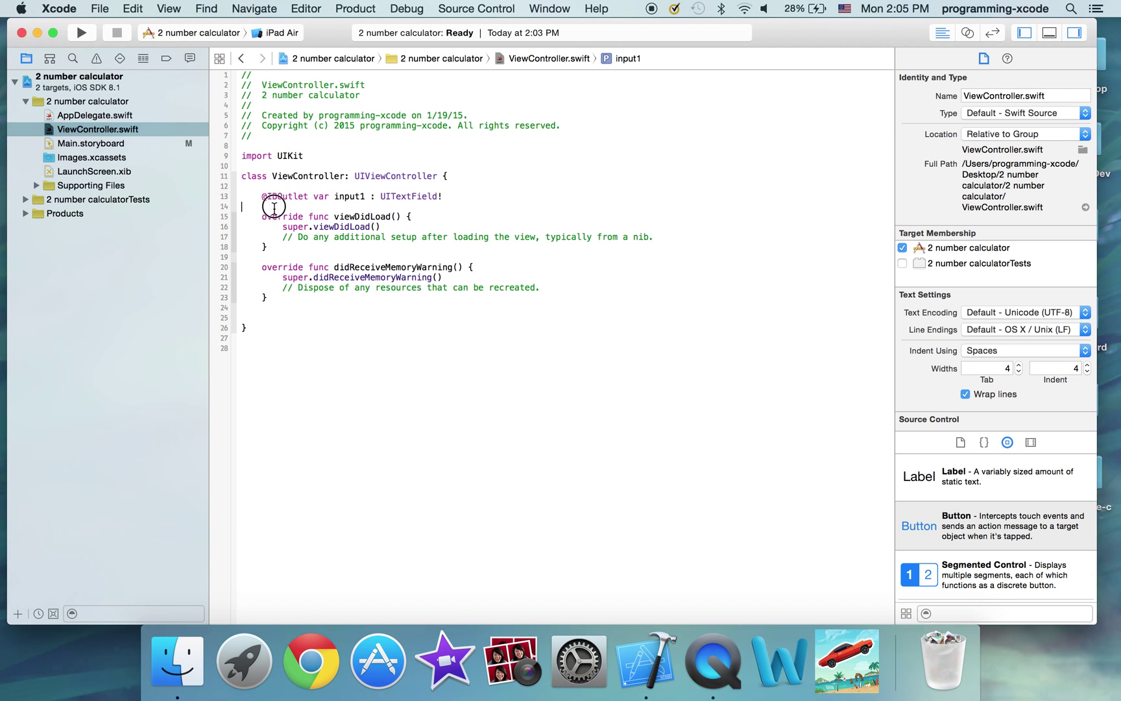
{"action": "type", "text": "@IBOutlet var input : UITextField!"}
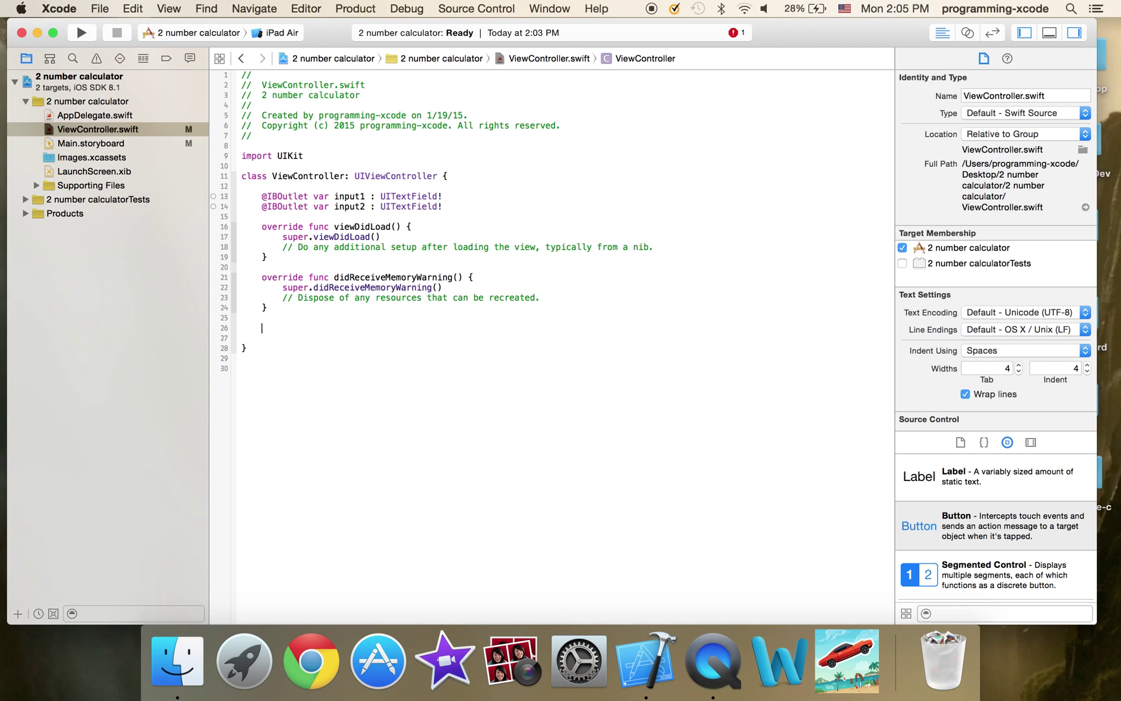
{"action": "type", "text": "@"}
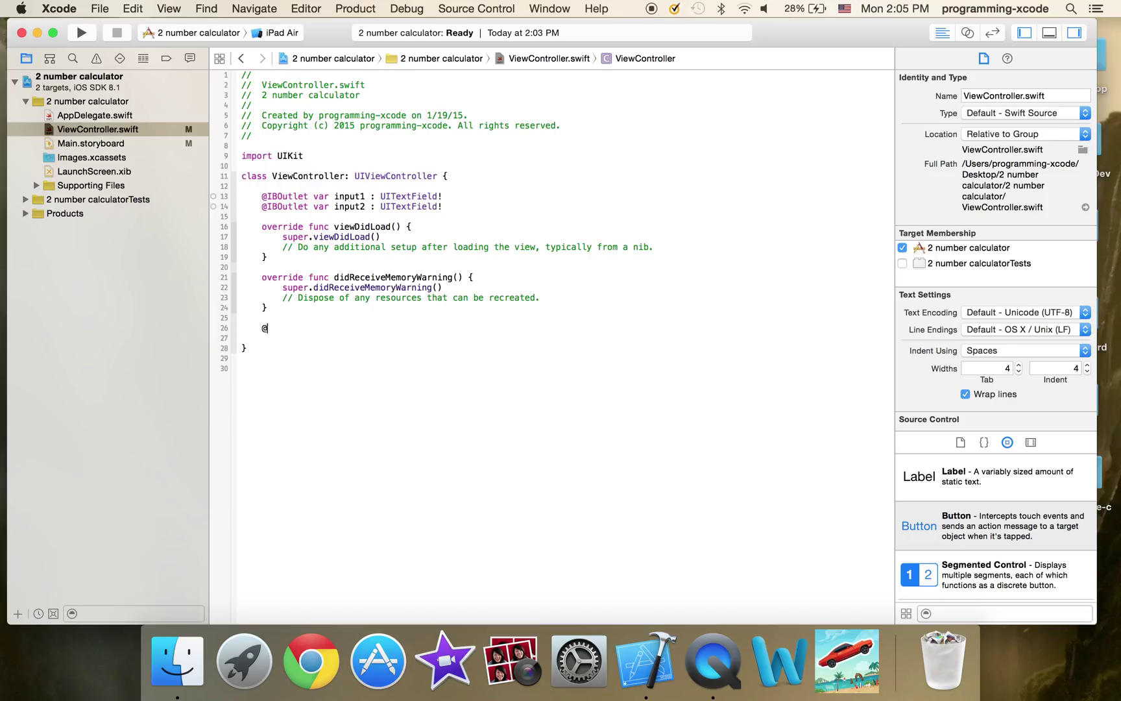
{"action": "type", "text": "IB"}
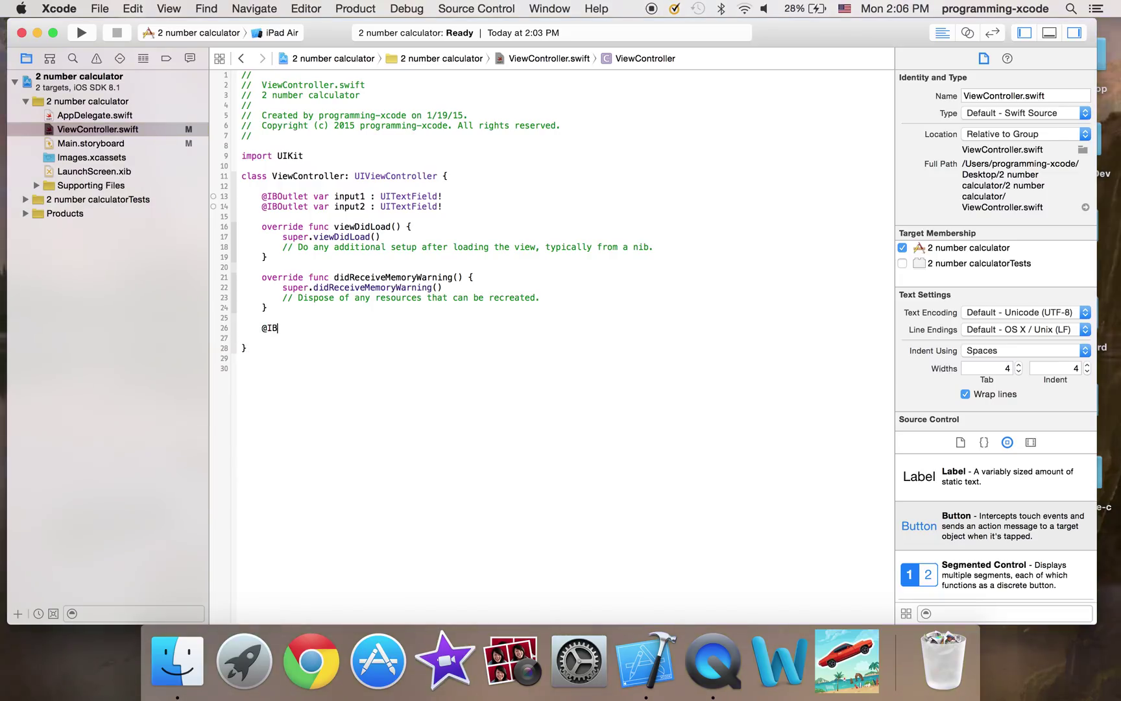
{"action": "type", "text": "act"}
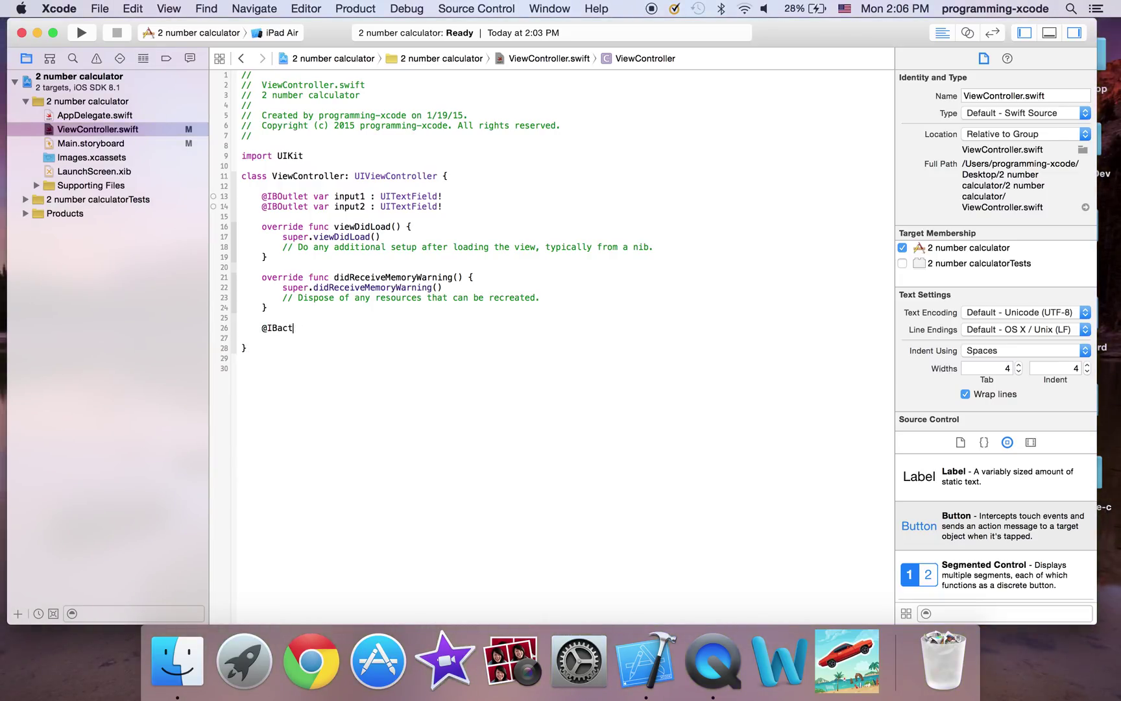
{"action": "key", "text": "Backspace"}
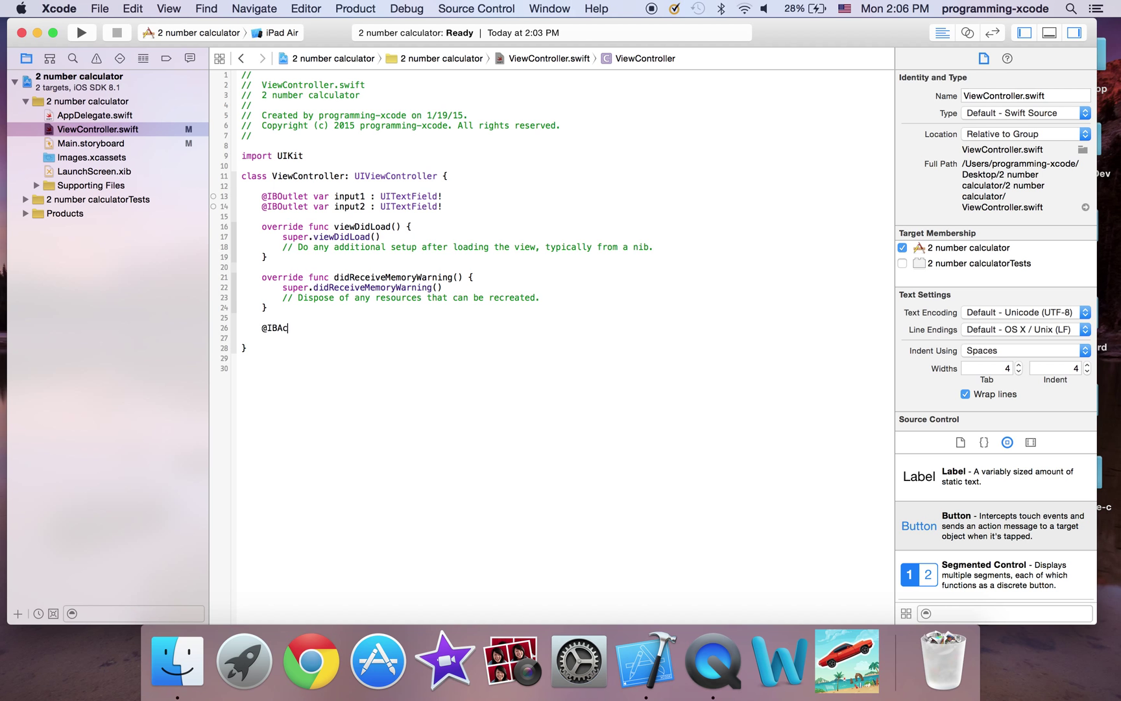
{"action": "type", "text": "tion"}
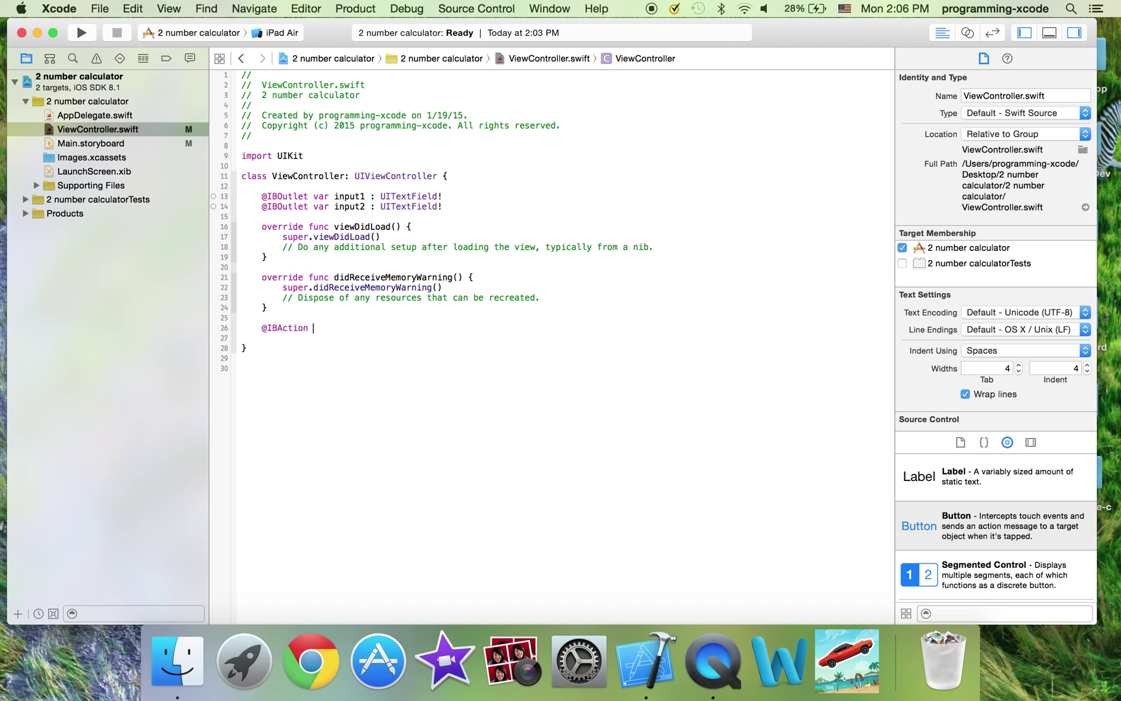
{"action": "type", "text": "func ("}
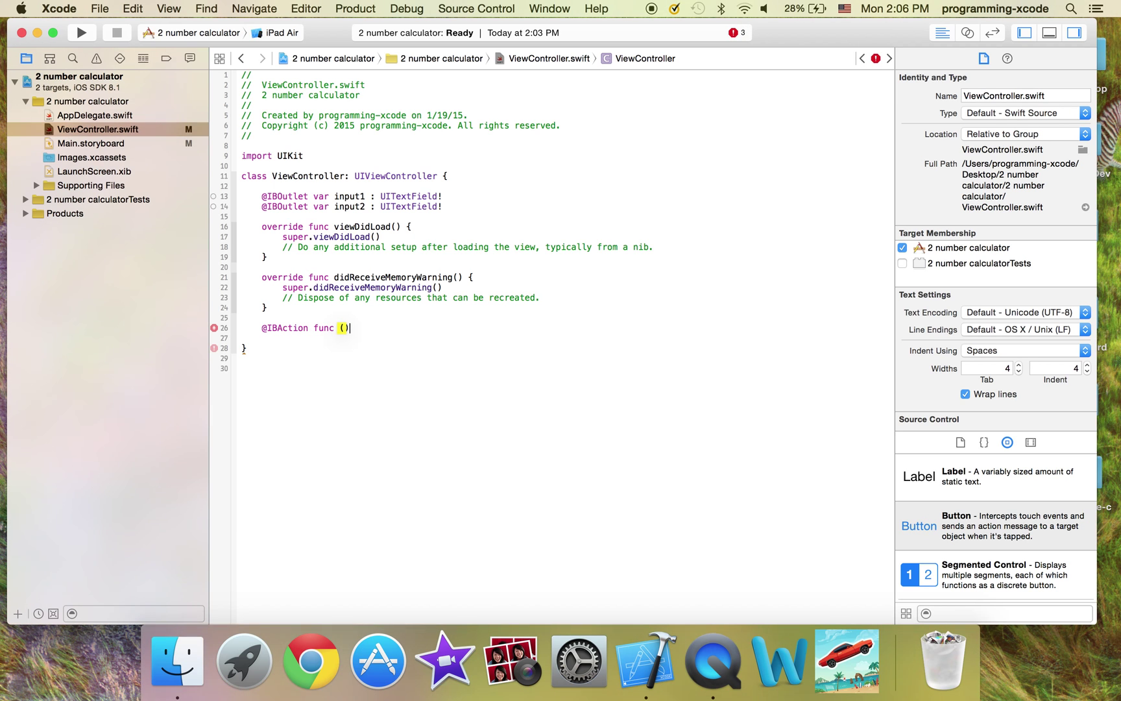
{"action": "type", "text": "add"}
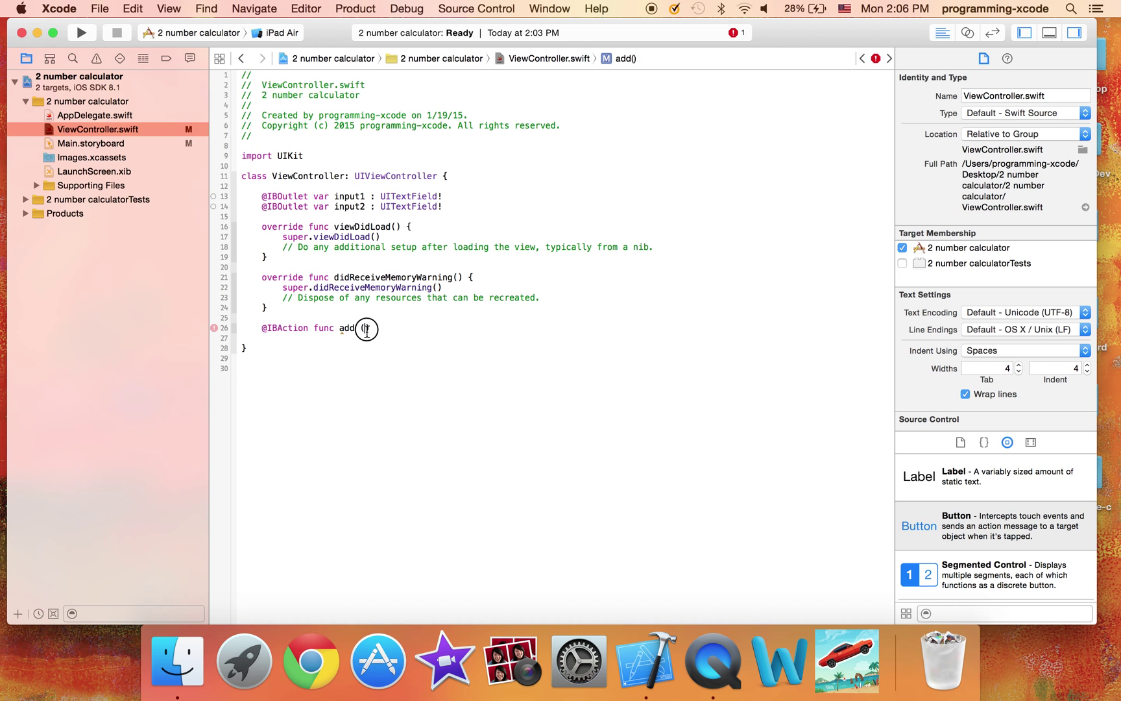
{"action": "type", "text": "(sender"}
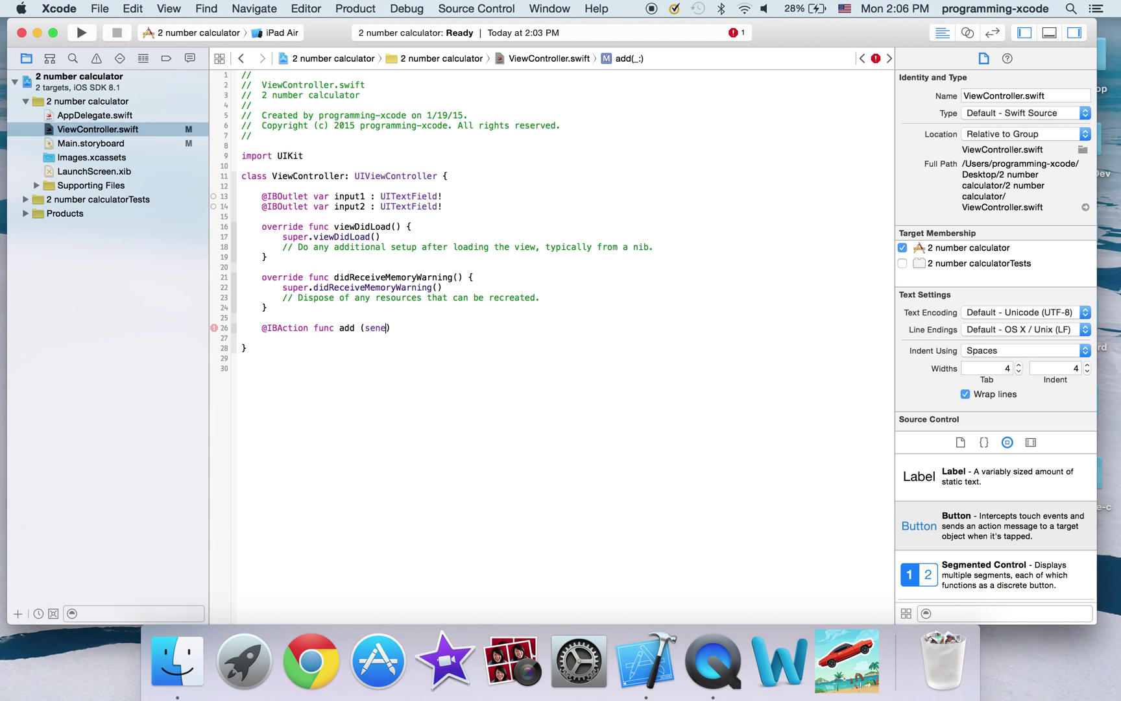
{"action": "type", "text": "er"}
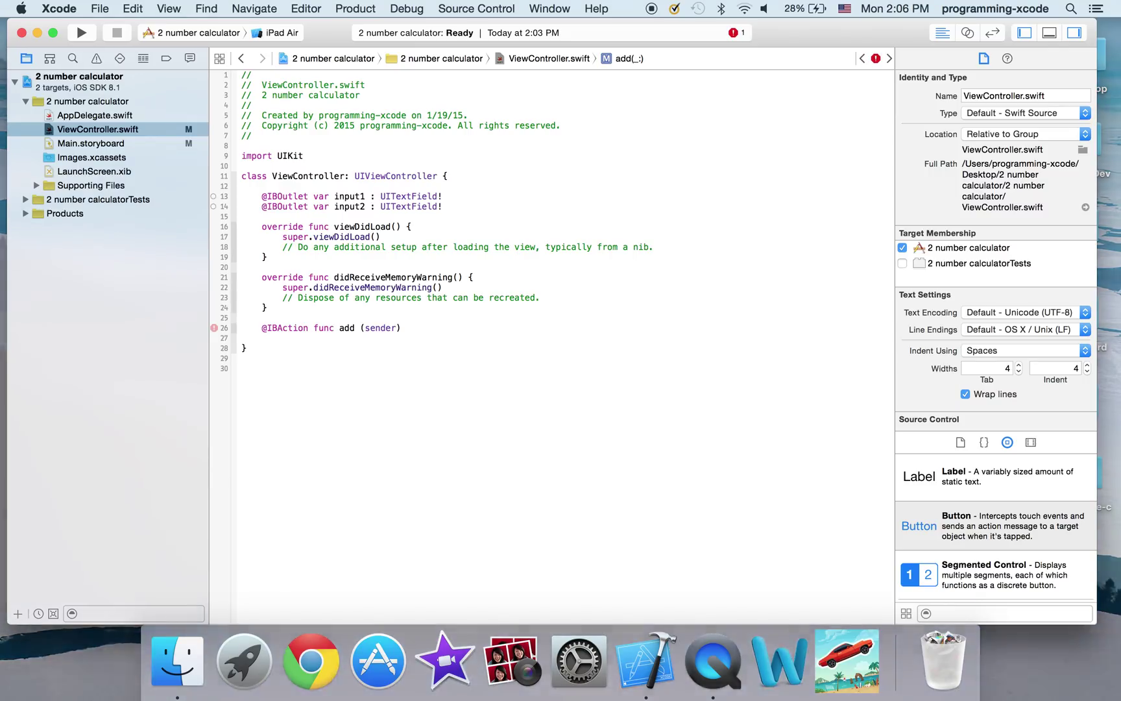
{"action": "type", "text": ":"}
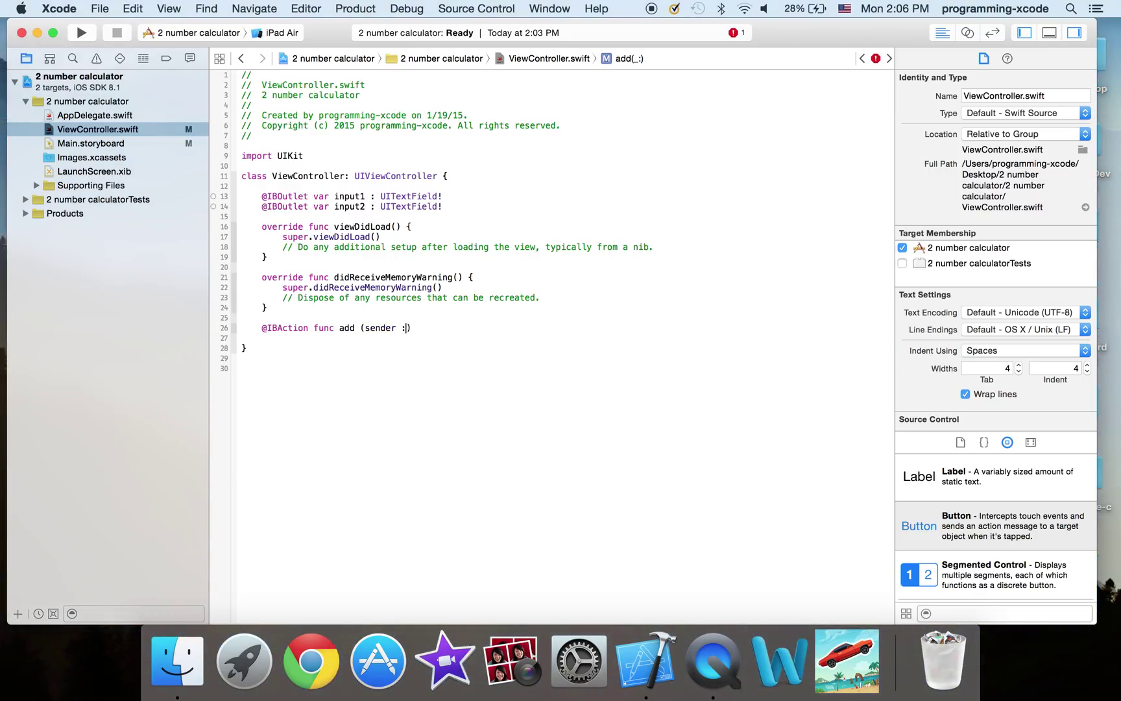
{"action": "type", "text": "AnyObject"}
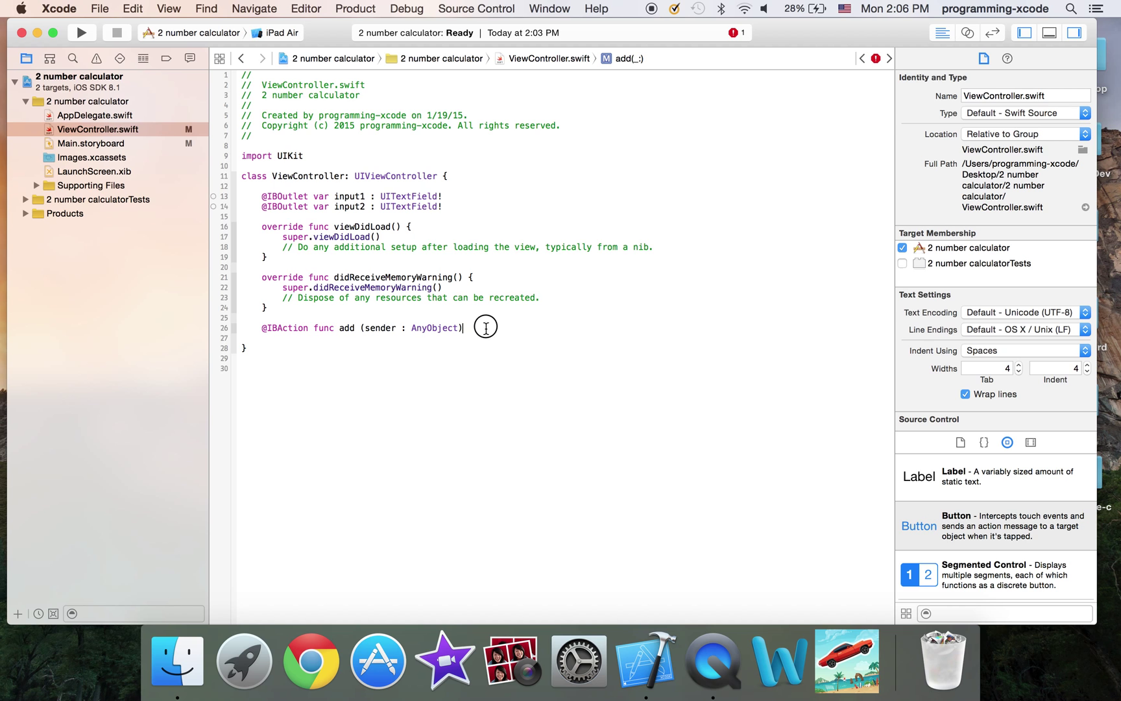
{"action": "type", "text": "{"}
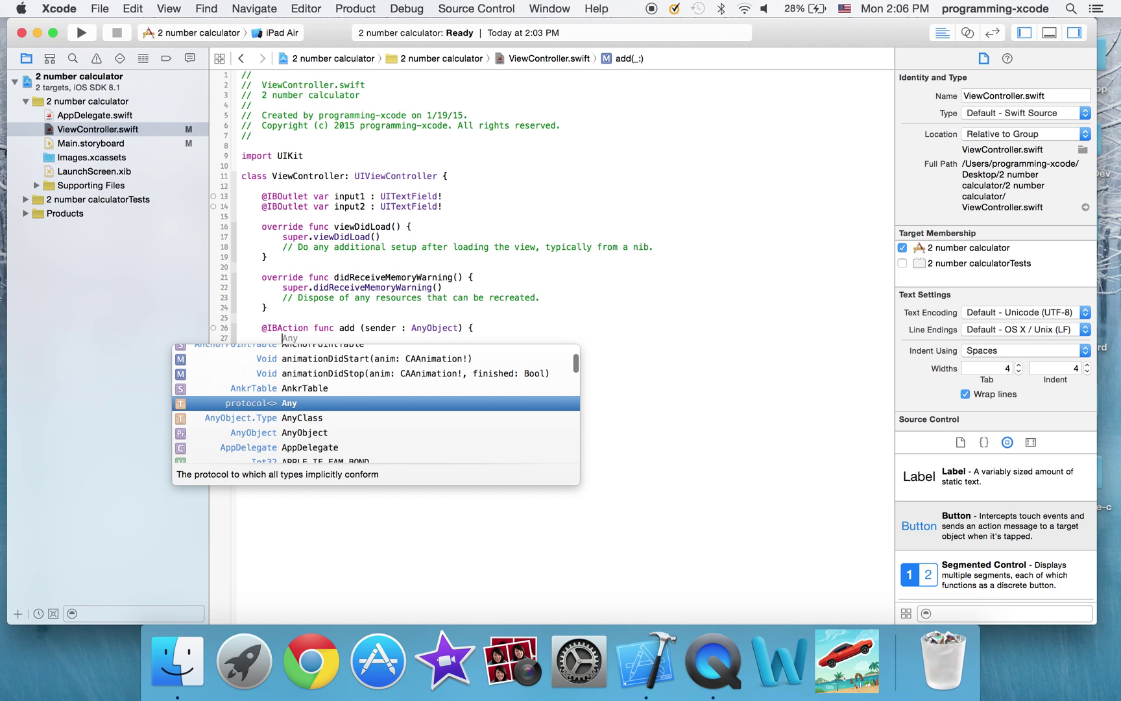
Inside add, write 'var num1 = input1.text.toInt()'
{"action": "type", "text": "var"}
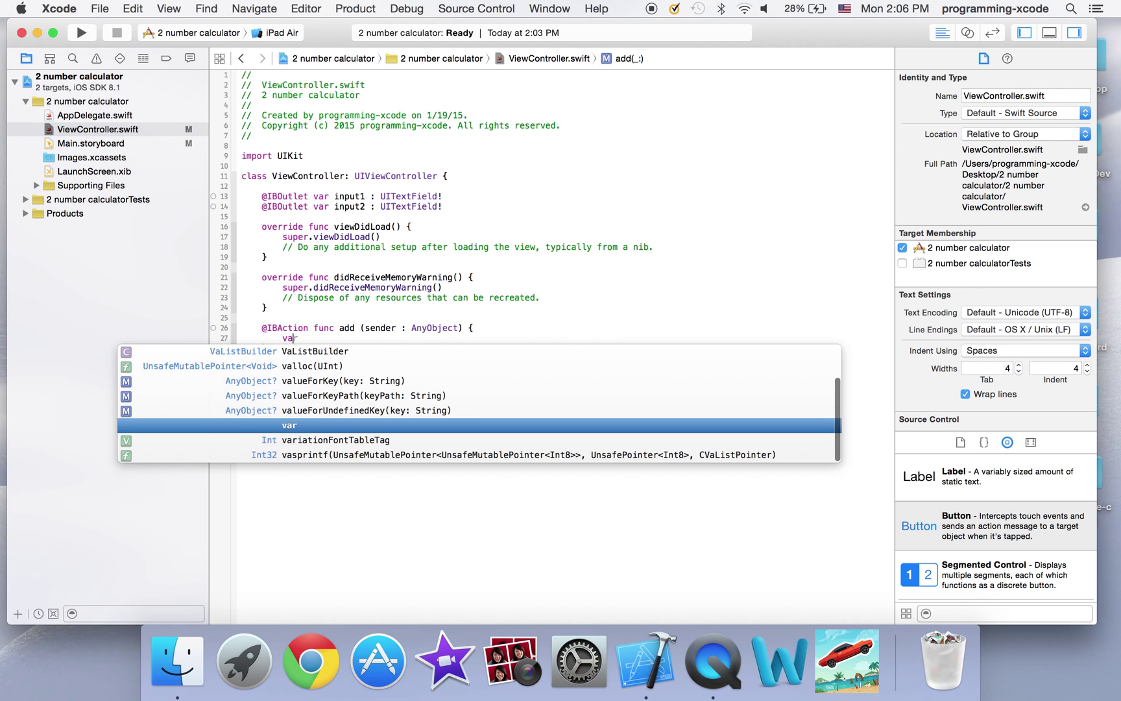
{"action": "type", "text": "numb"}
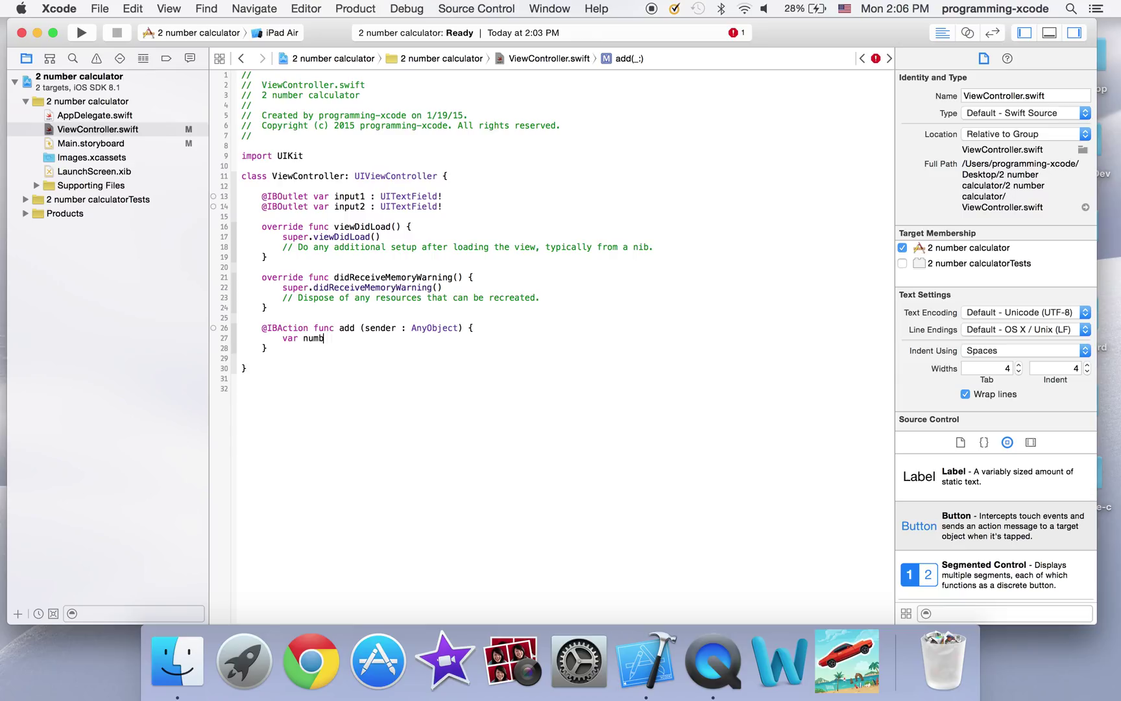
{"action": "key", "text": "Backspace"}
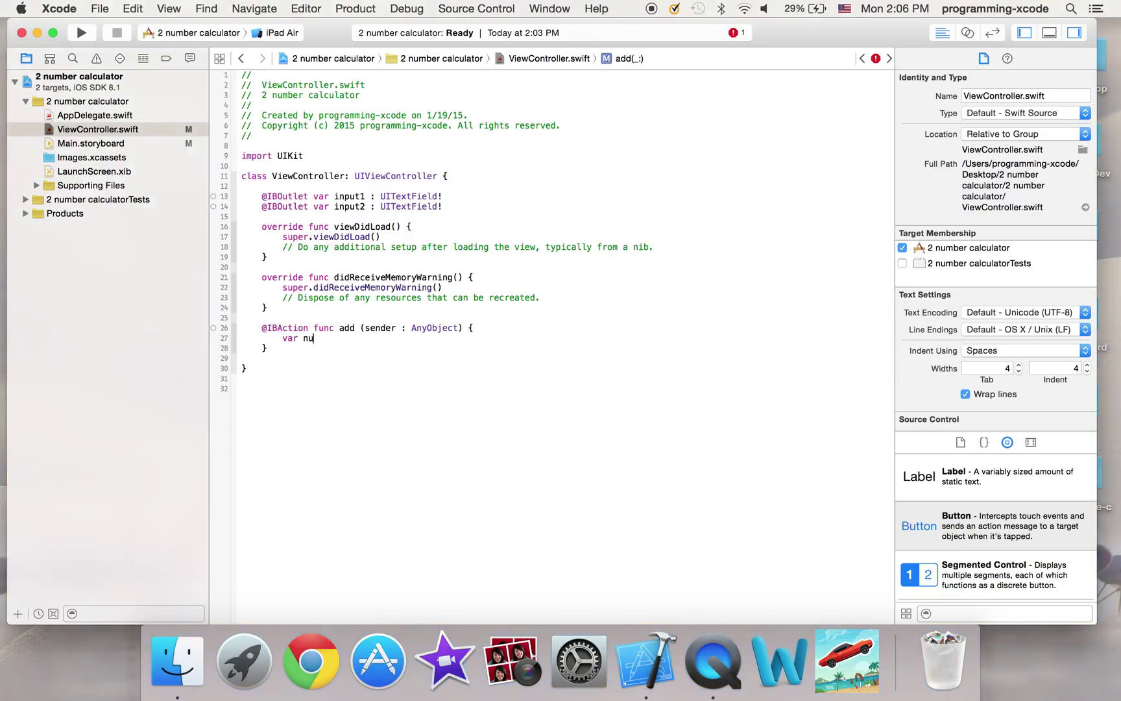
{"action": "type", "text": "m1 ="}
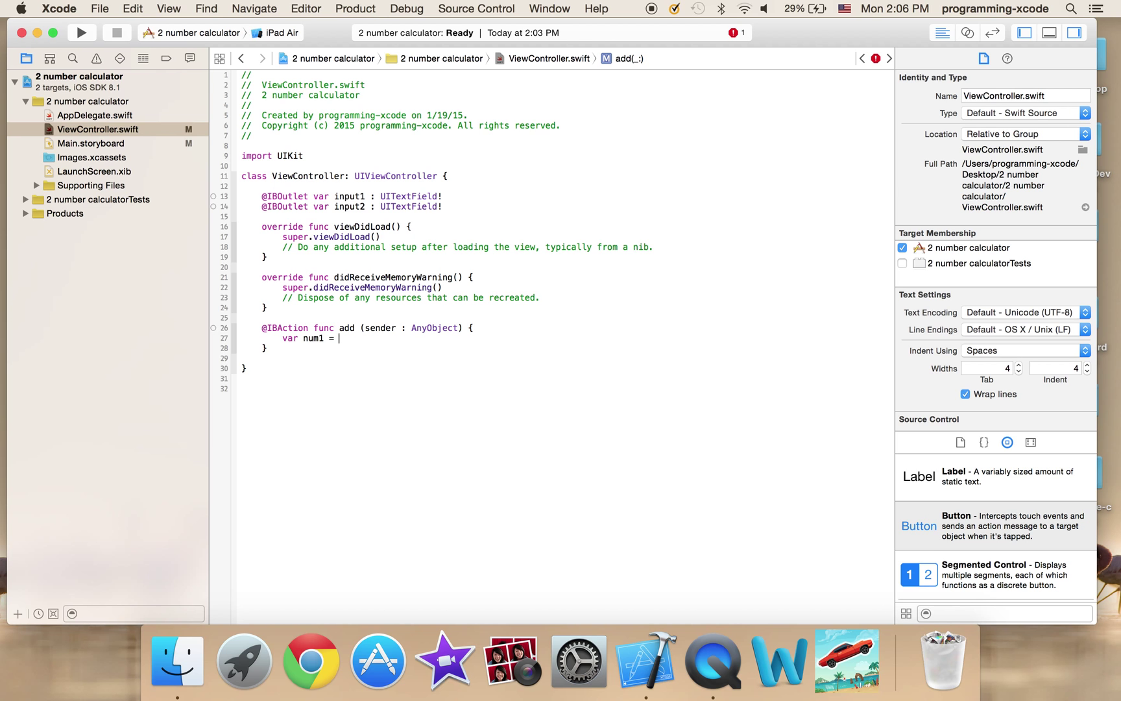
{"action": "type", "text": "init"}
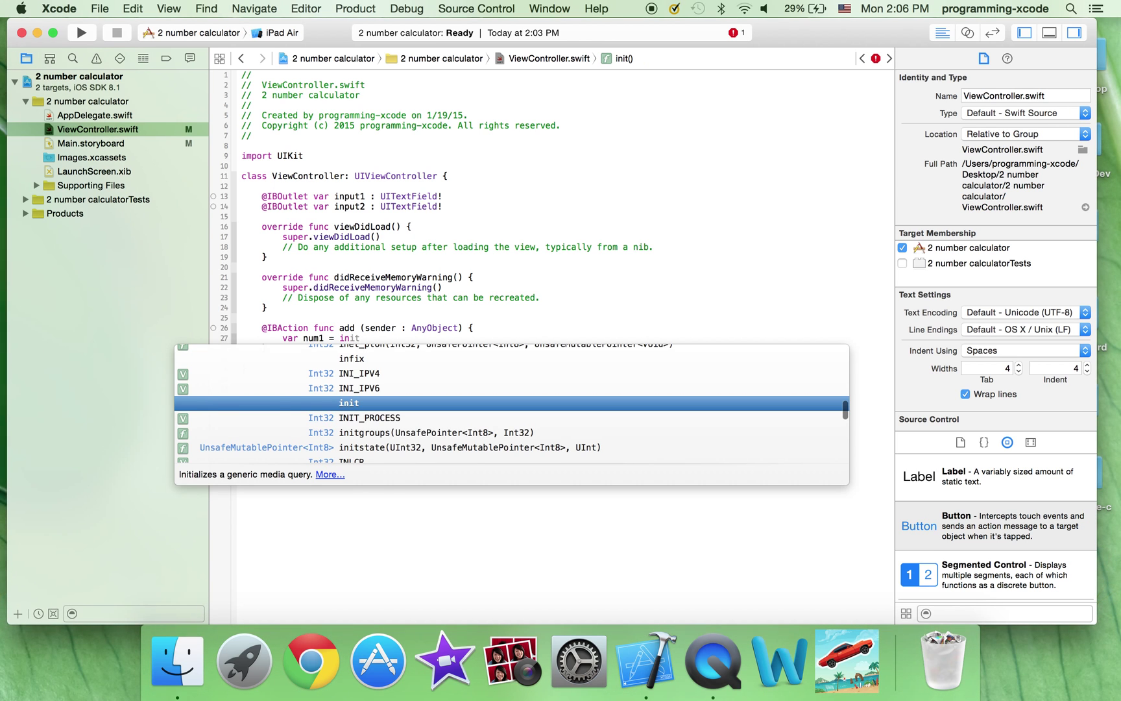
{"action": "type", "text": "input1.text."}
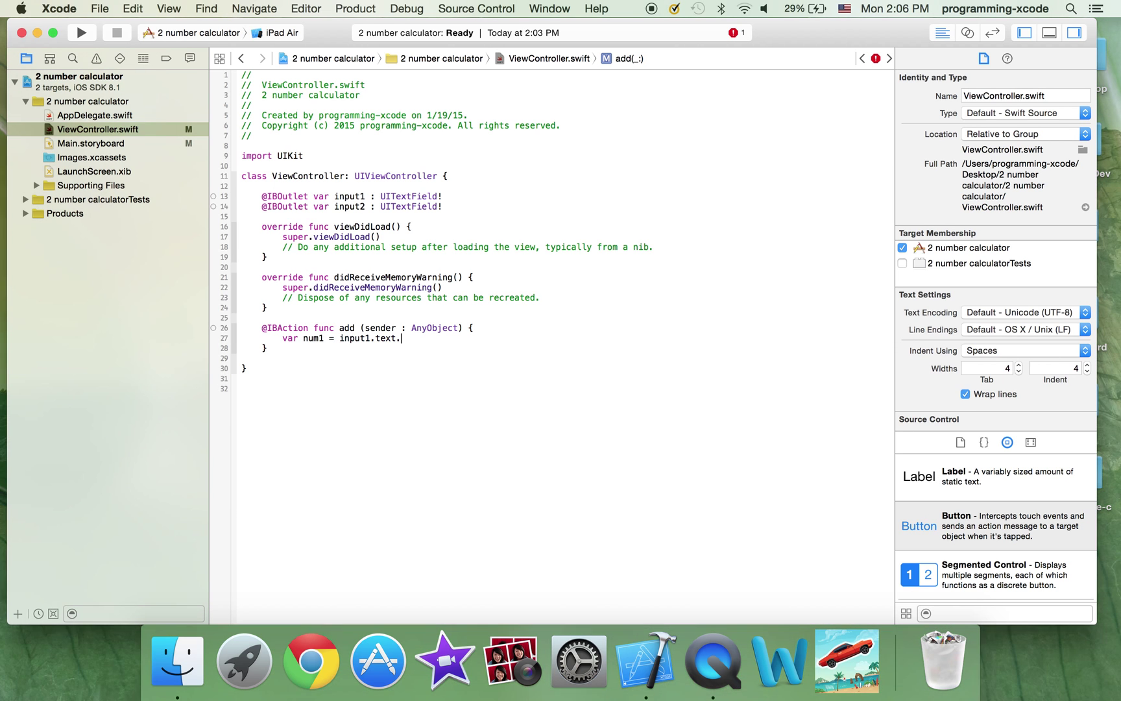
{"action": "type", "text": "toInt()"}
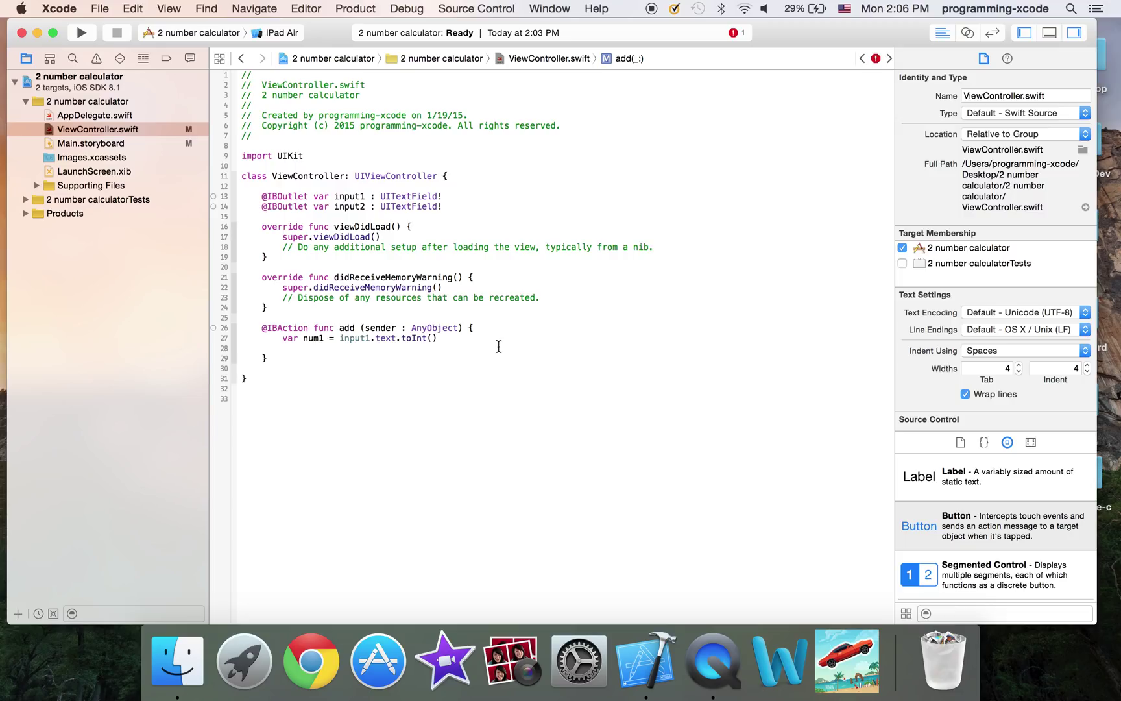
Add the line 'var num2 = input2.text.toInt()'
{"action": "type", "text": "var"}
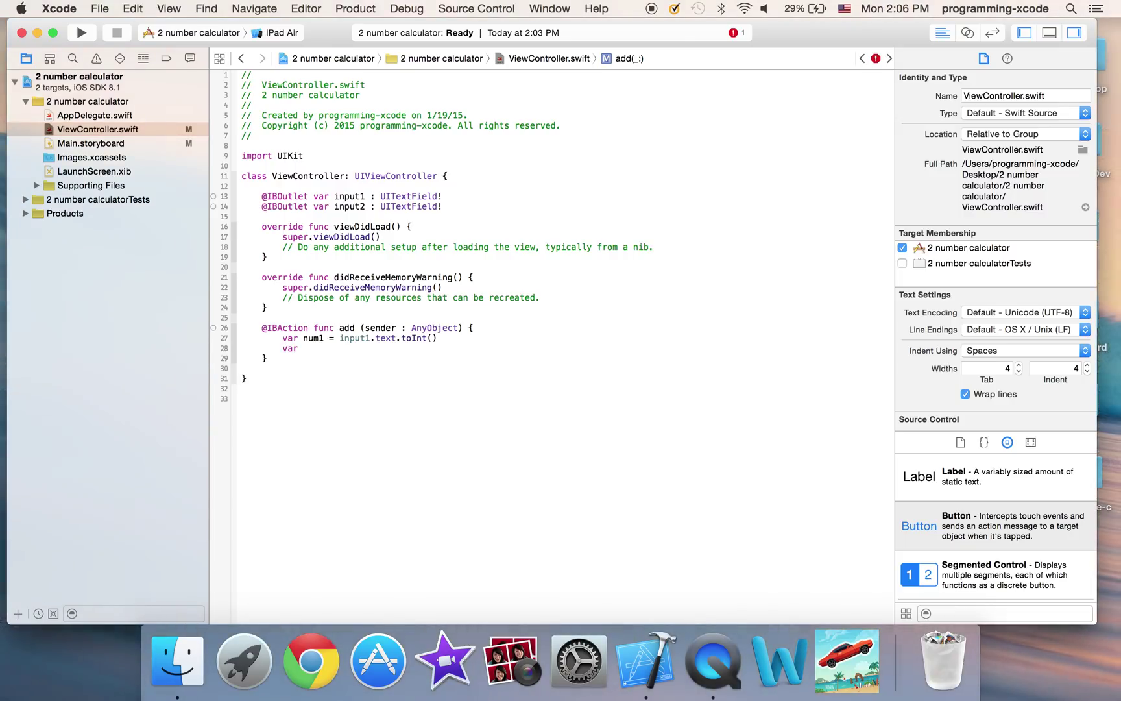
{"action": "type", "text": "num2 ="}
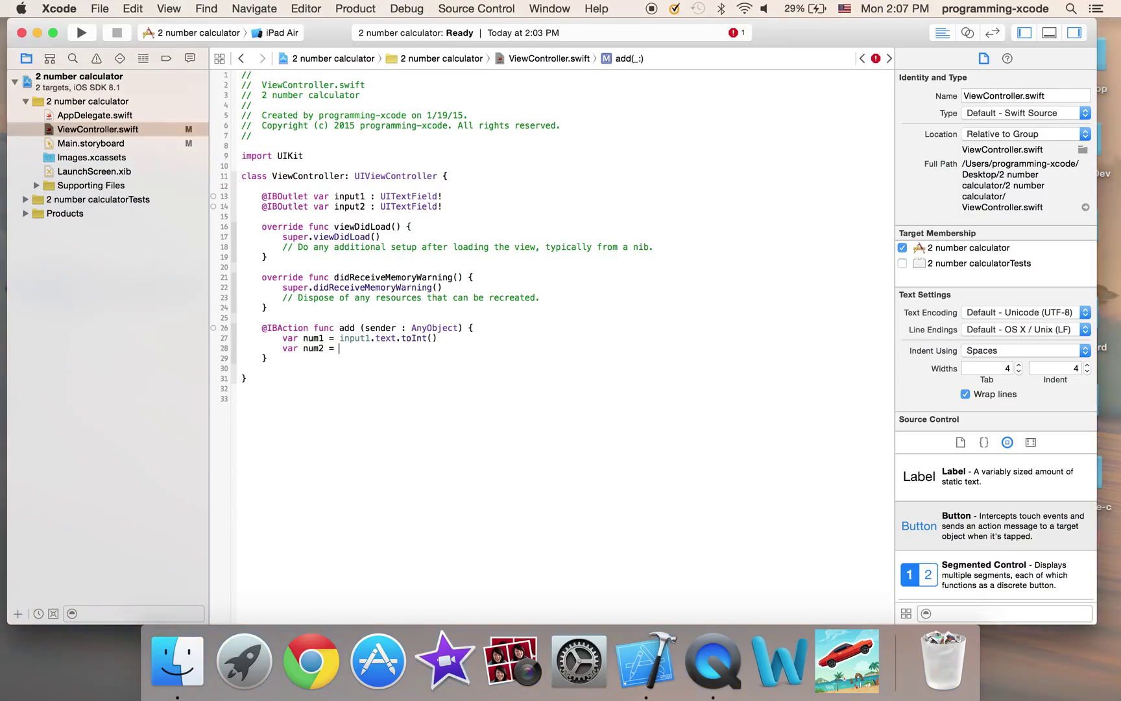
{"action": "type", "text": "init"}
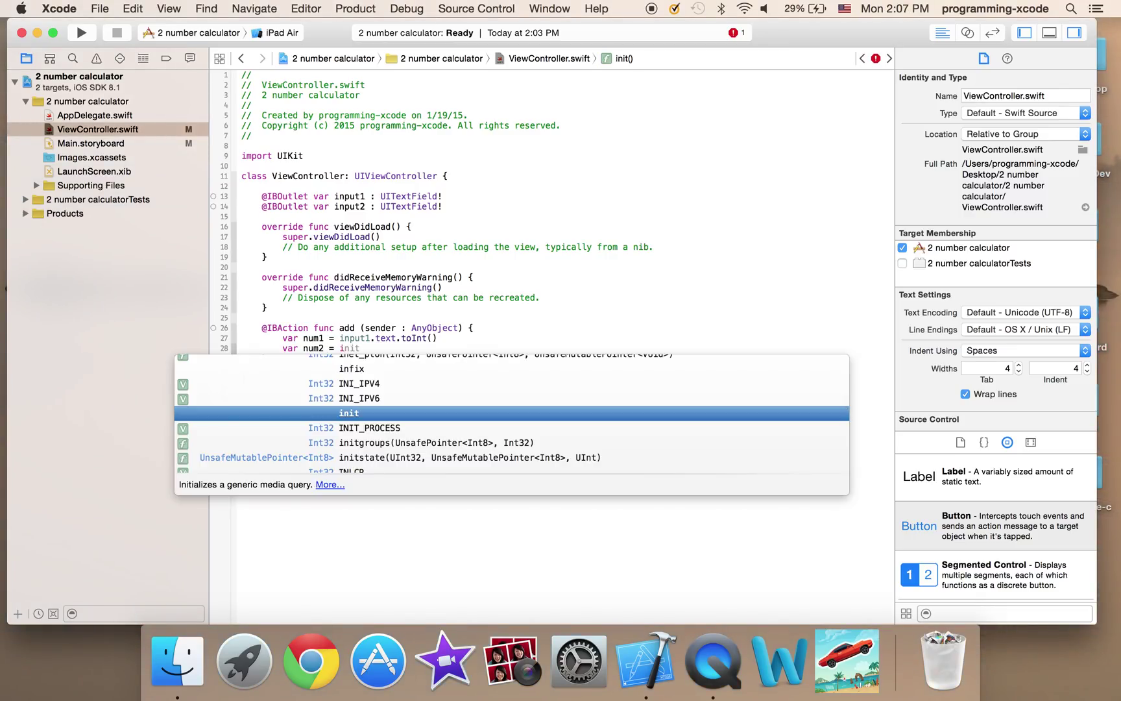
{"action": "type", "text": "input2."}
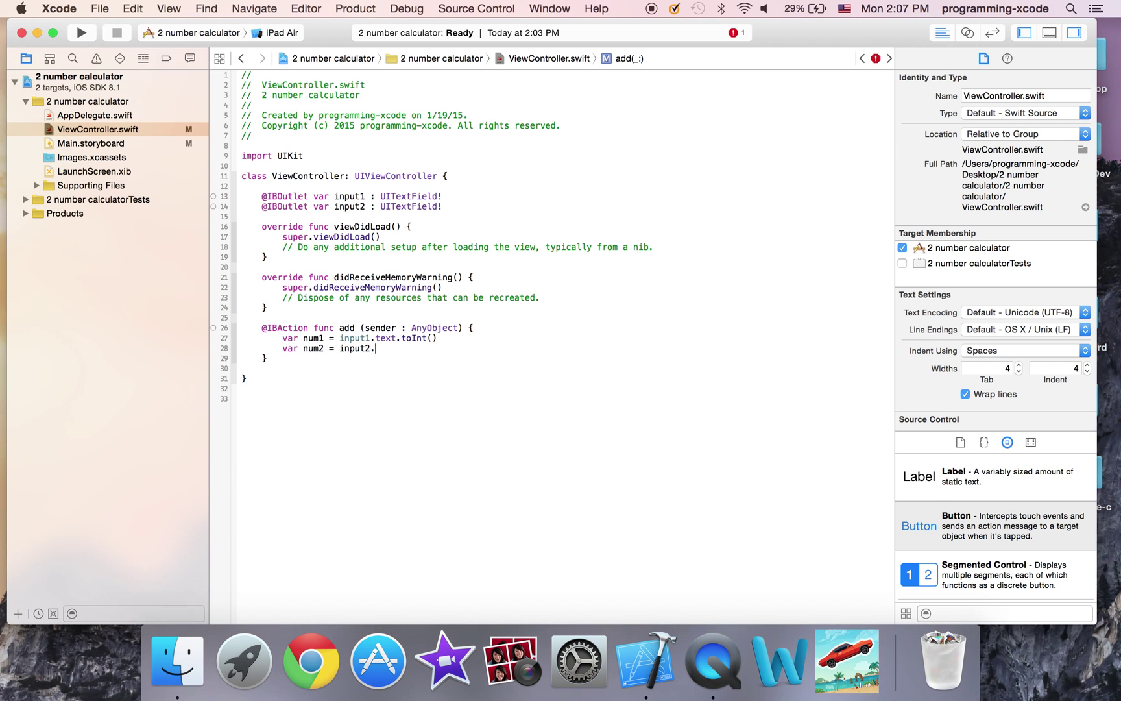
{"action": "type", "text": "text"}
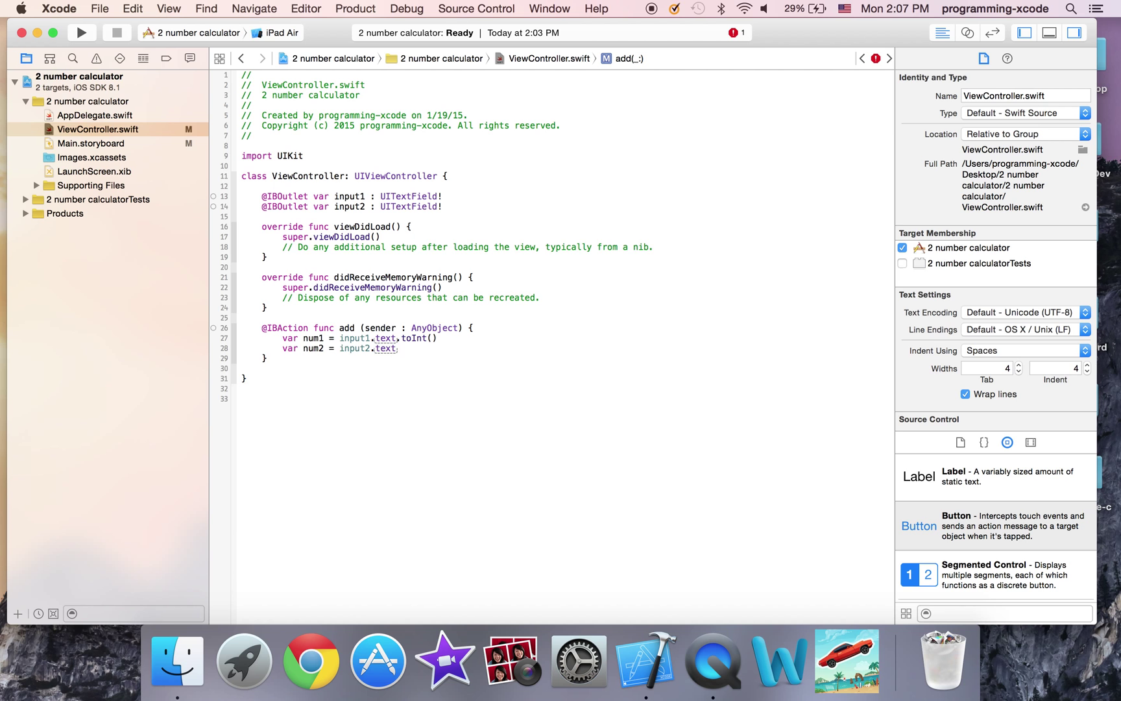
{"action": "type", "text": ".toInt()"}
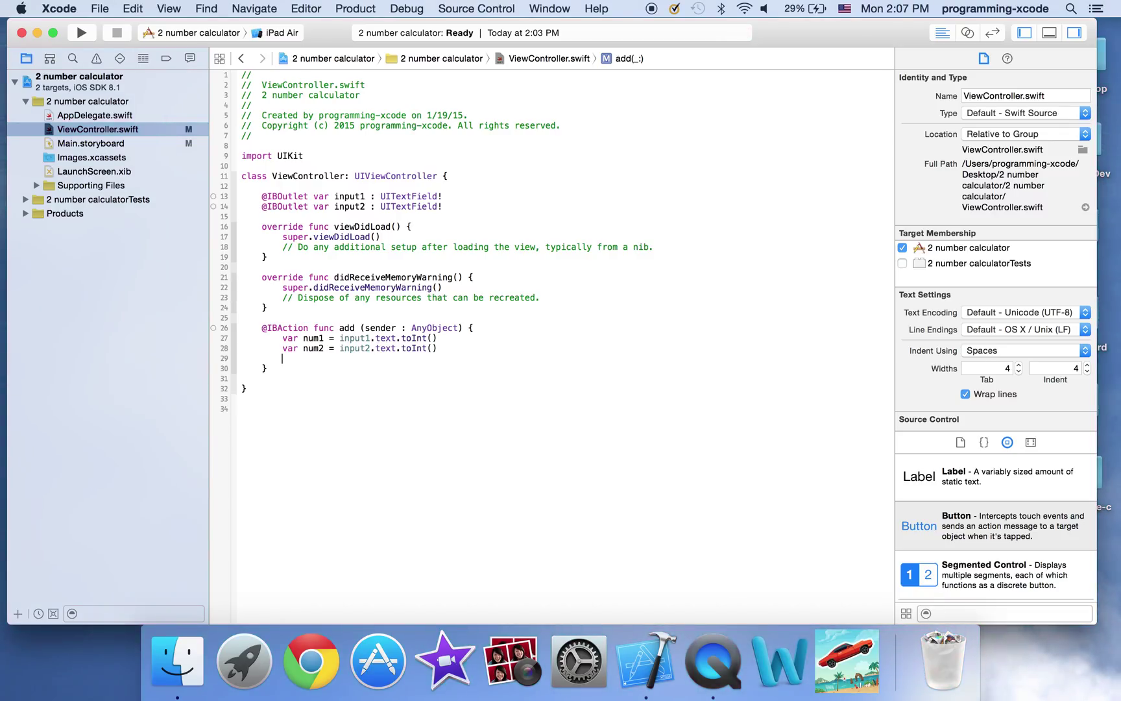
{"action": "type", "text": "var t"}
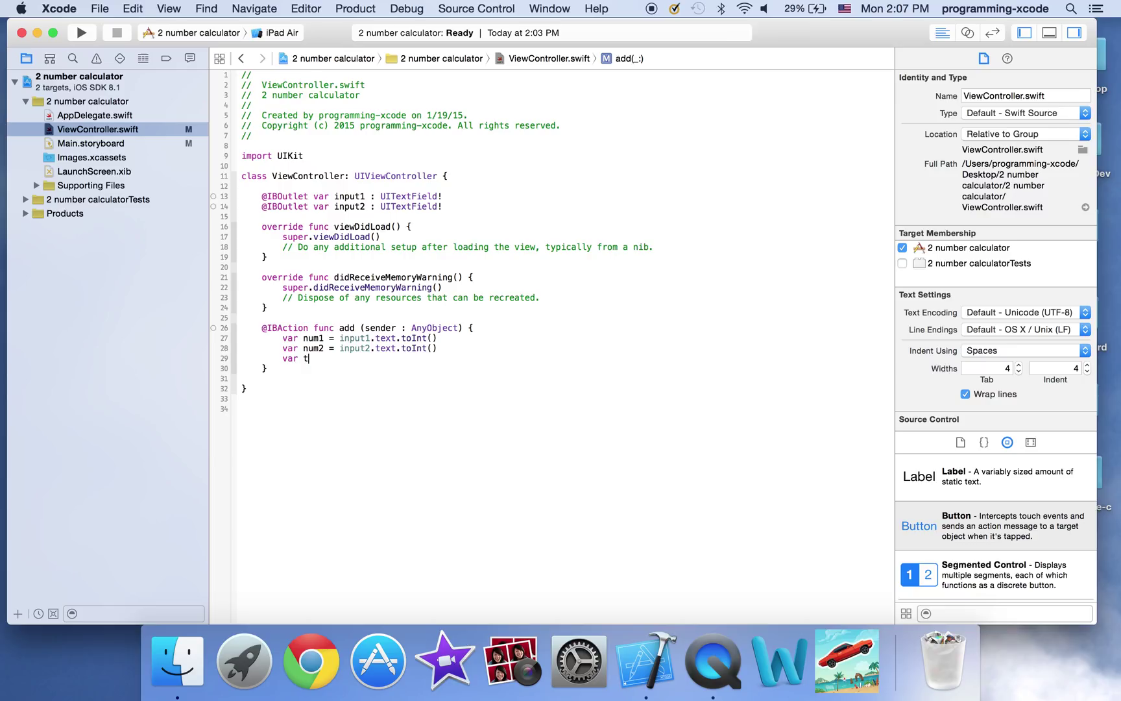
{"action": "type", "text": "otal"}
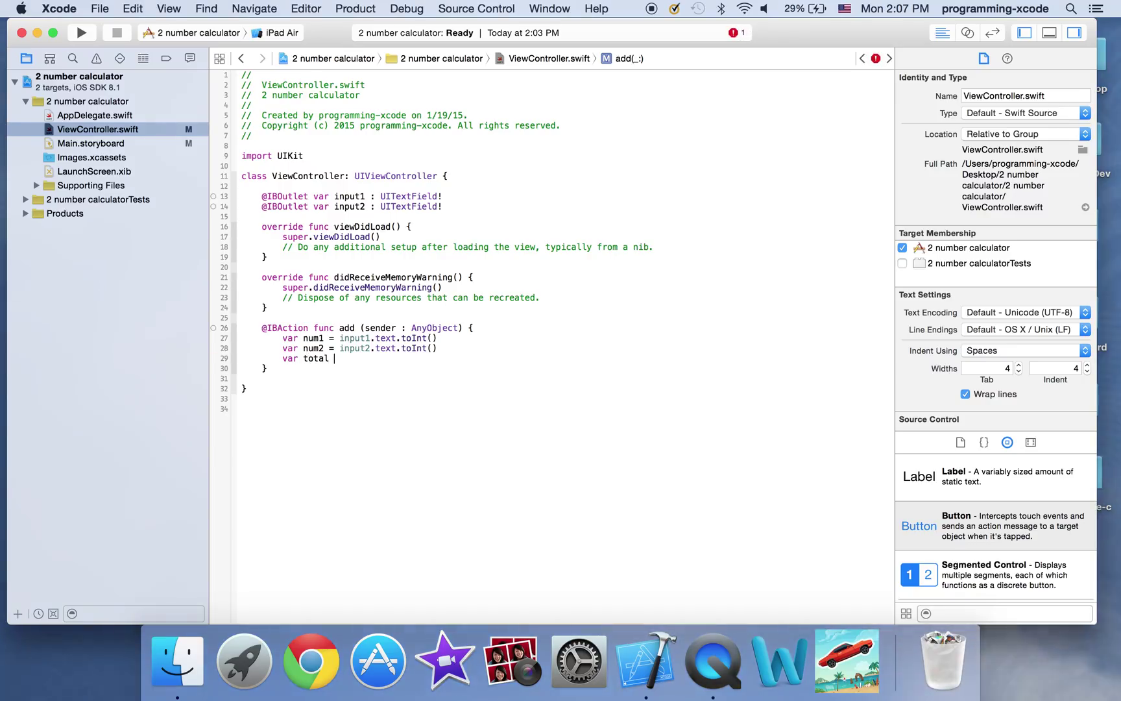
{"action": "type", "text": "= n"}
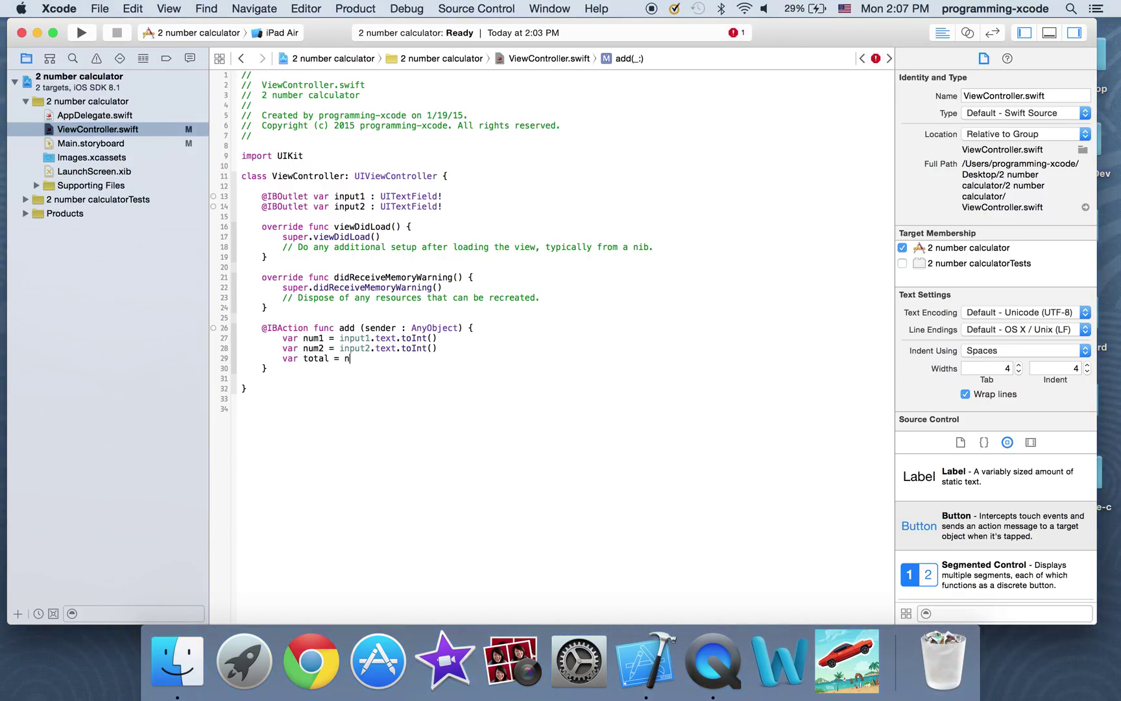
{"action": "type", "text": "um1"}
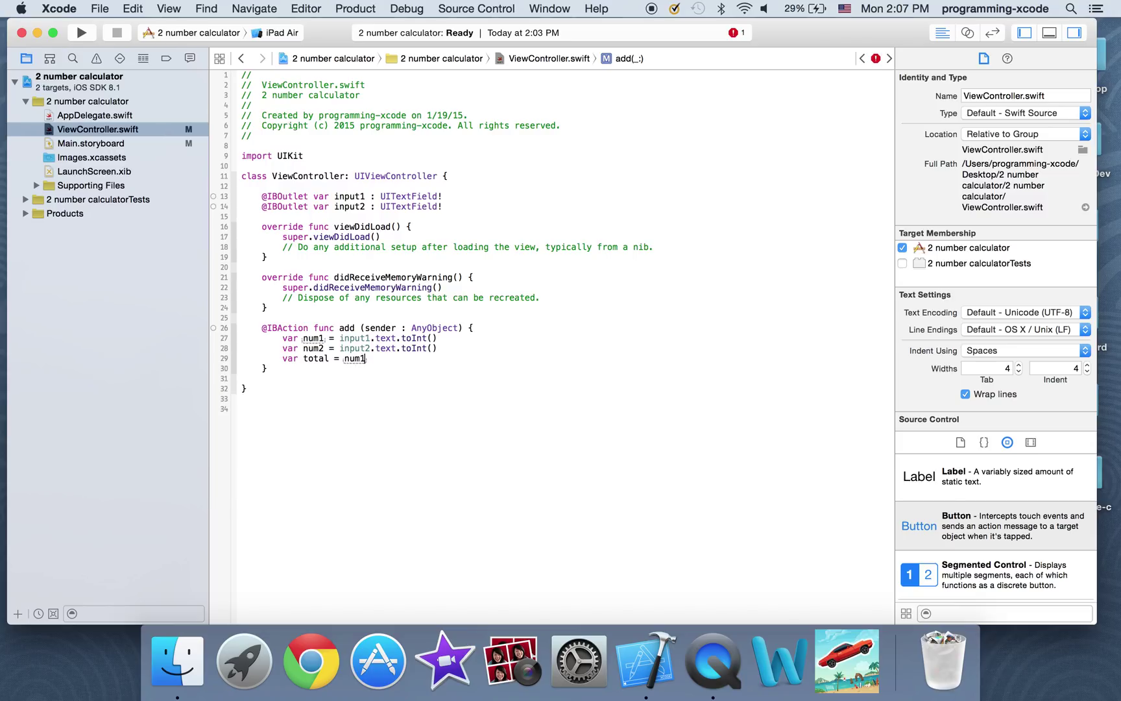
{"action": "type", "text": "+"}
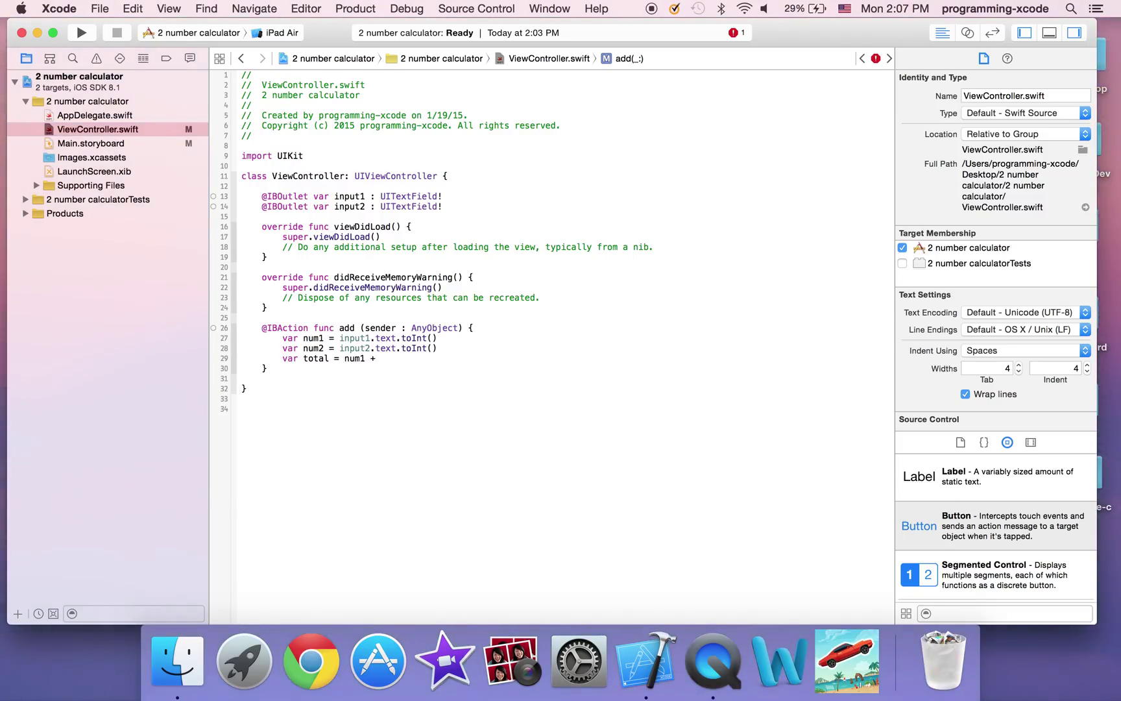
{"action": "type", "text": "num2"}
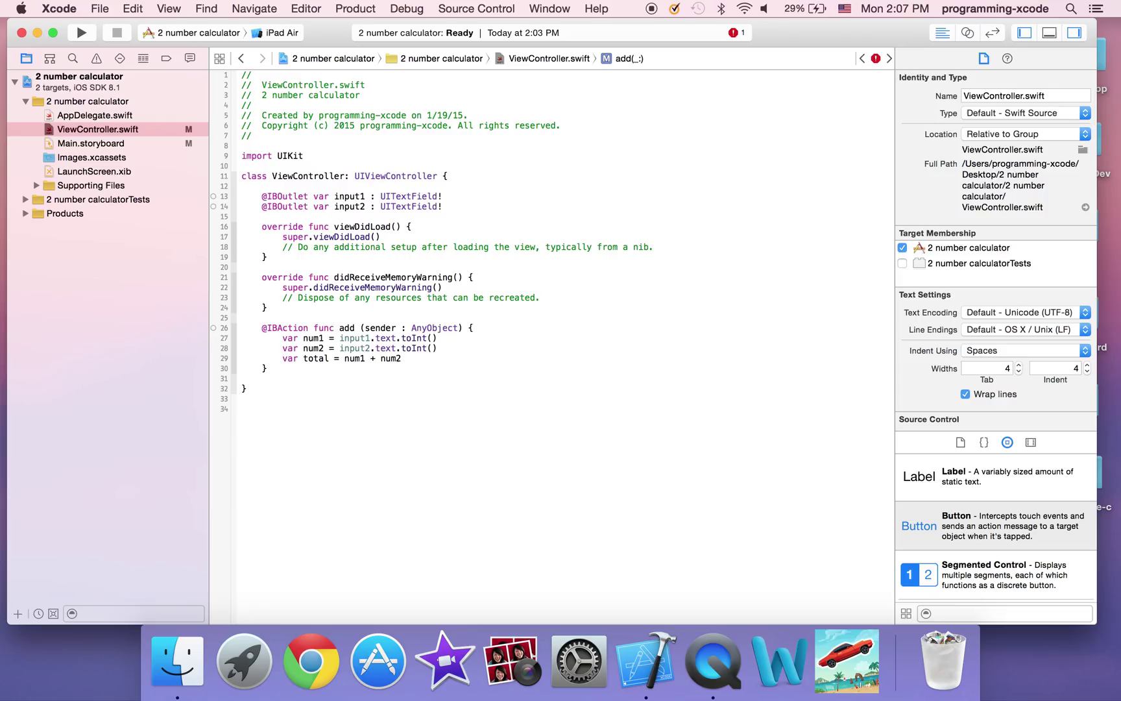
{"action": "left_click", "coordinate": [213, 358]}
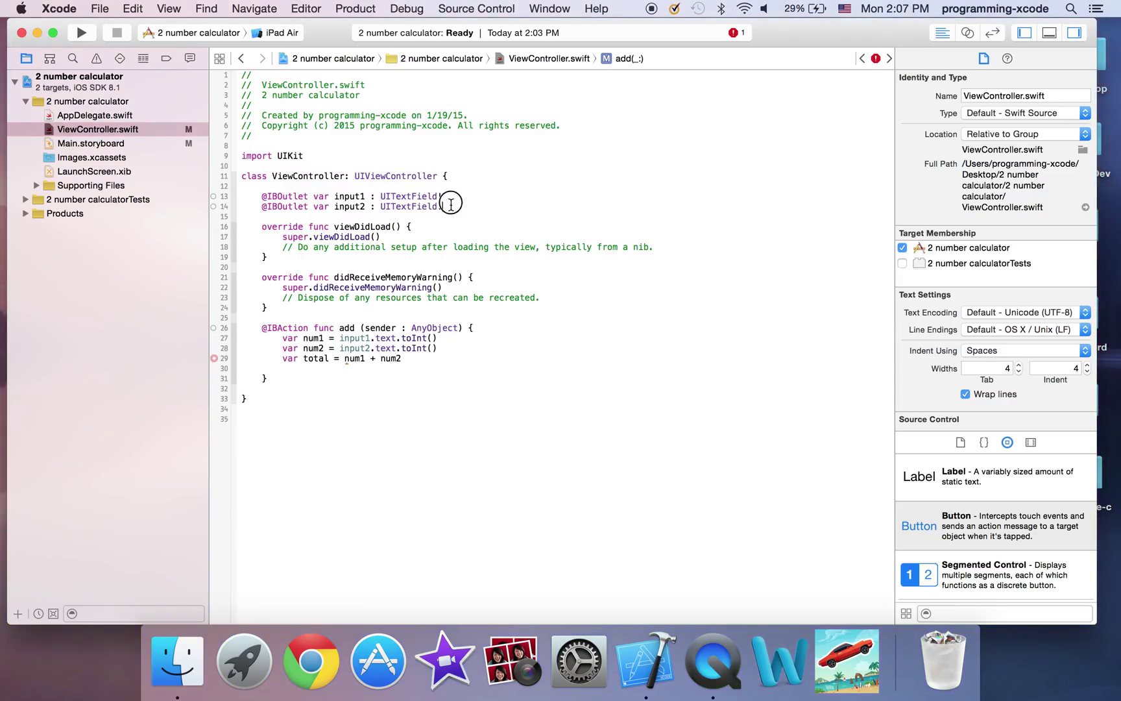
{"action": "type", "text": "@IBOutlet var label :"}
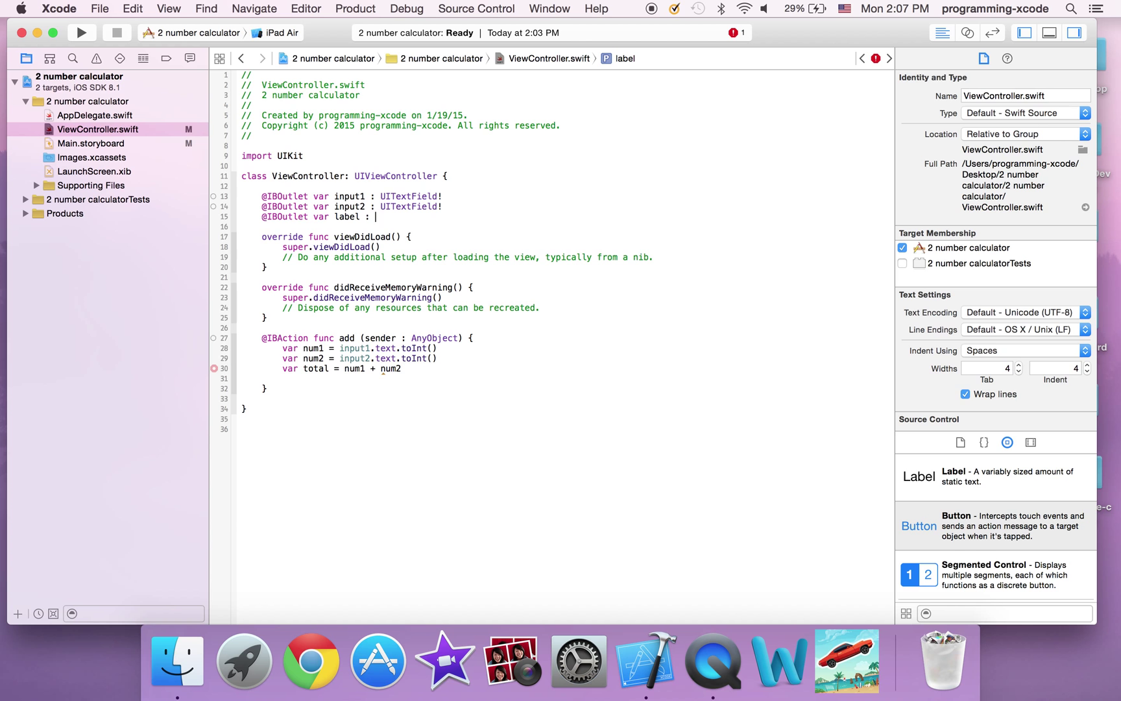
{"action": "type", "text": "UILabel!"}
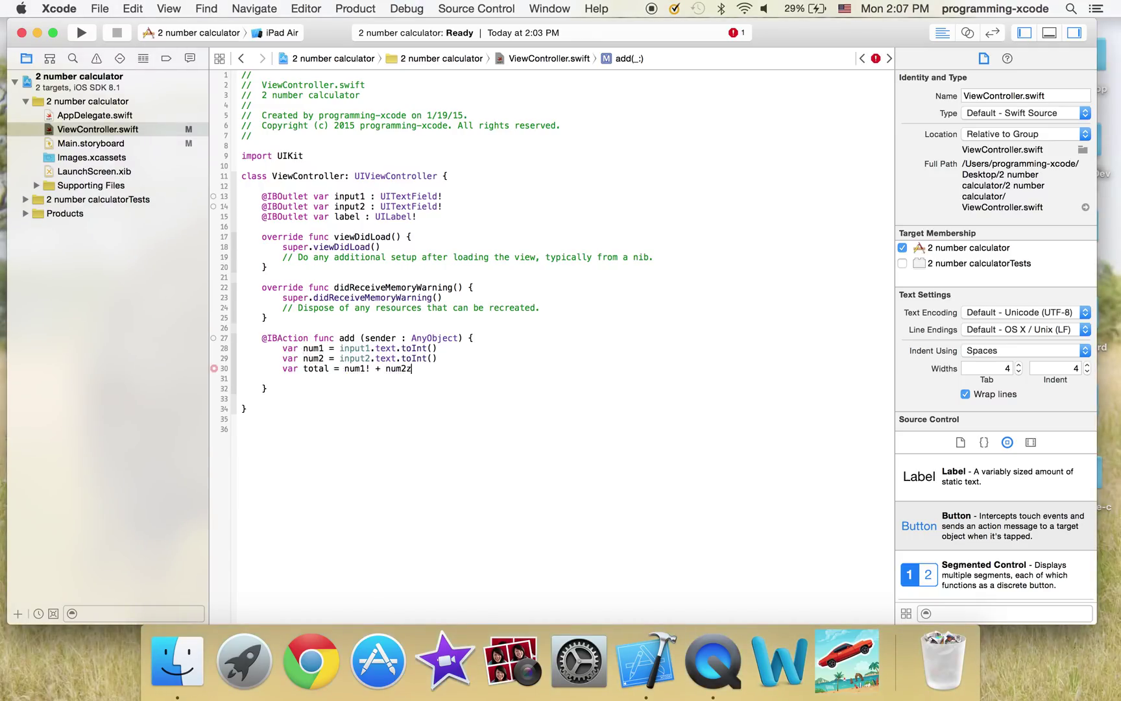
Force-unwrap num2 and set label.text = "\(total)" inside the add action
{"action": "key", "text": "Backspace"}
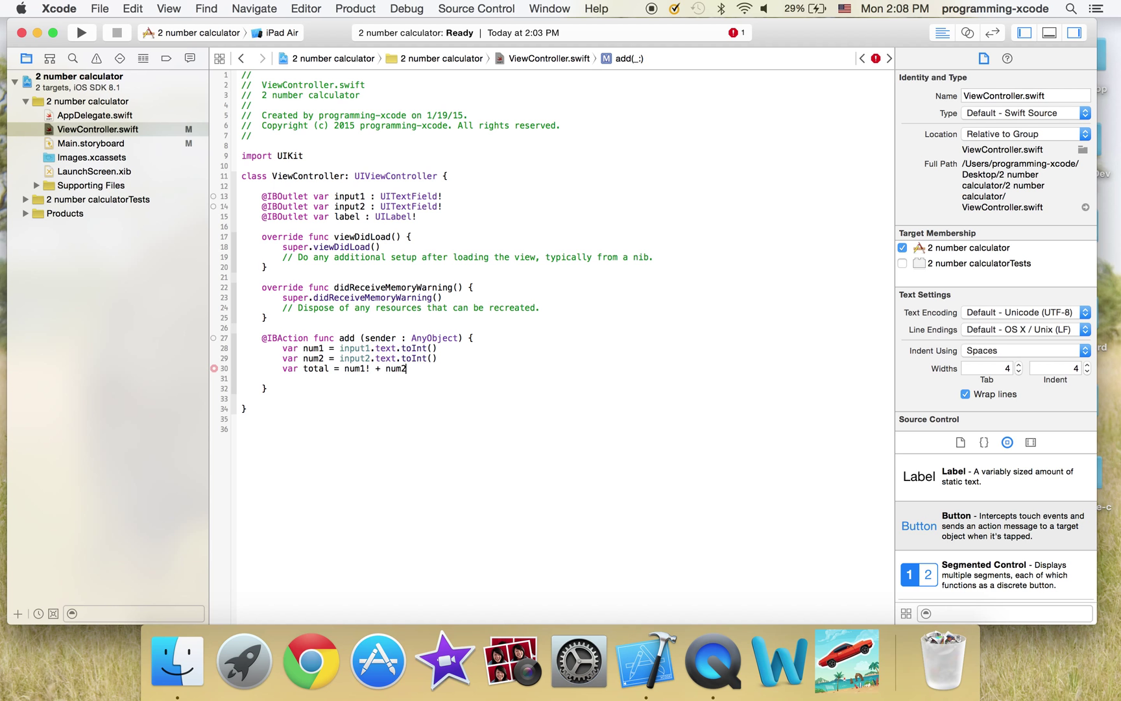
{"action": "type", "text": "!"}
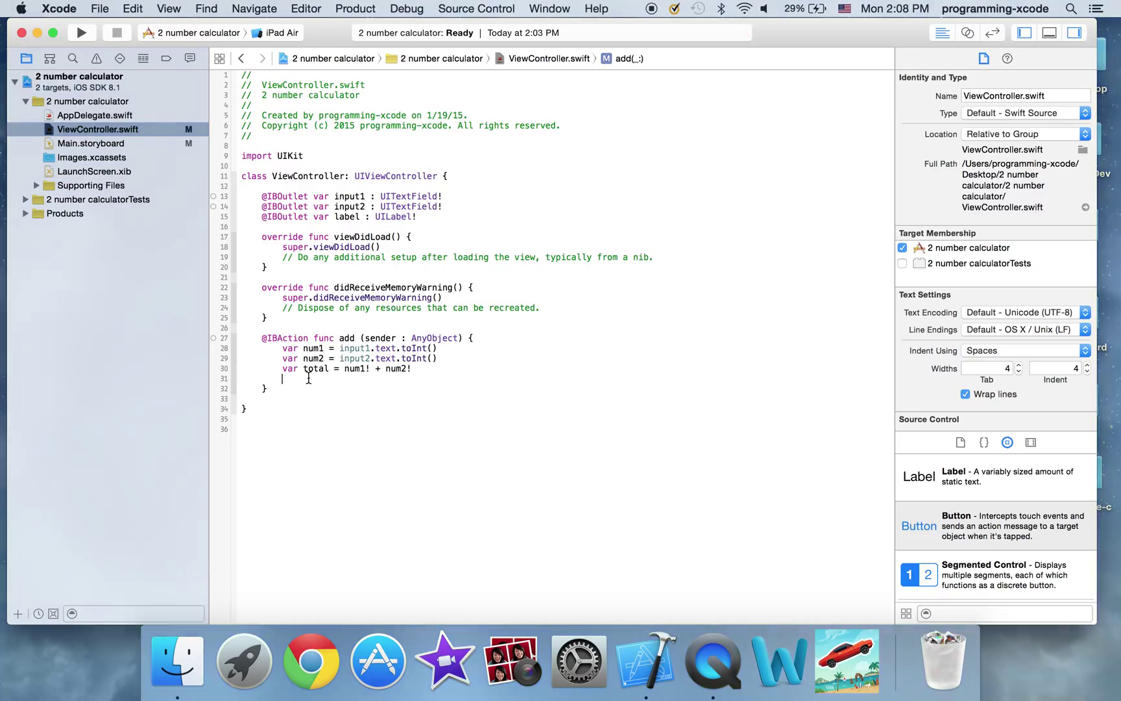
{"action": "type", "text": "label.text ="}
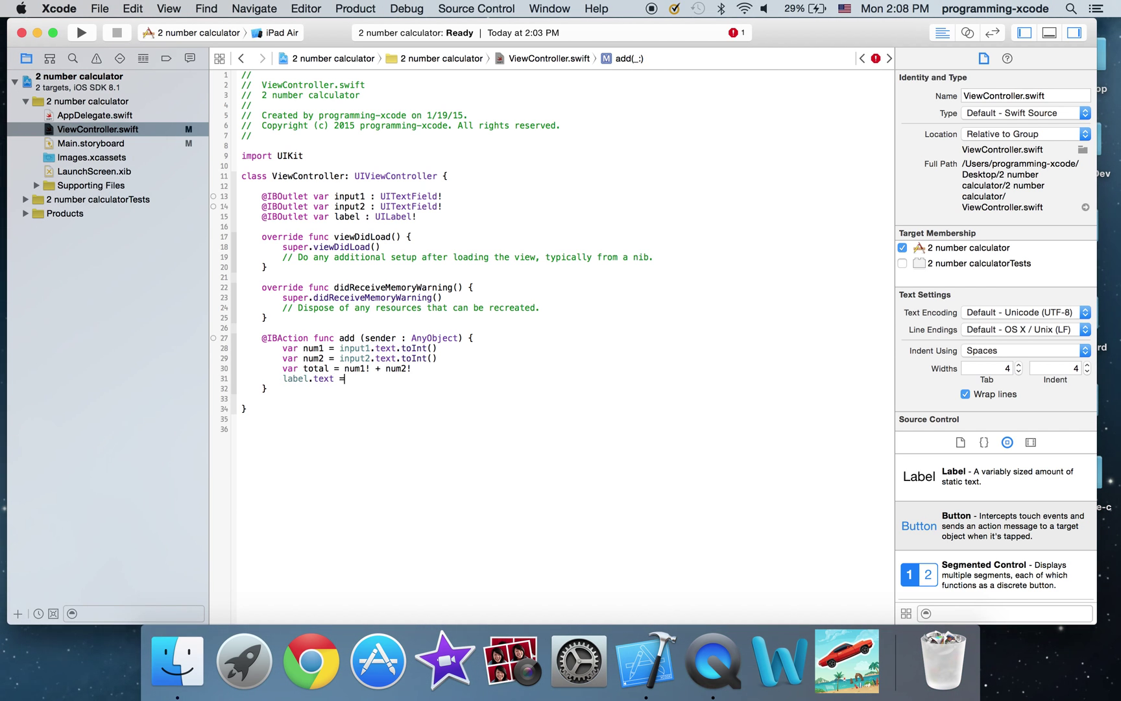
{"action": "type", "text": "\""}
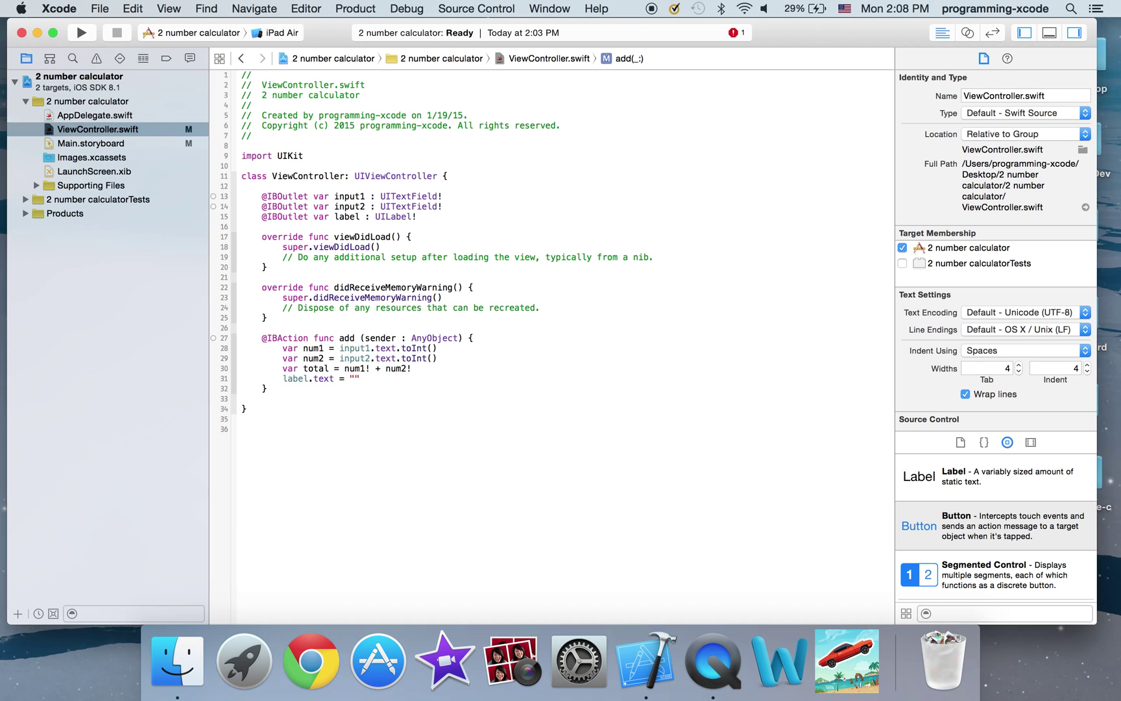
{"action": "type", "text": "\\("}
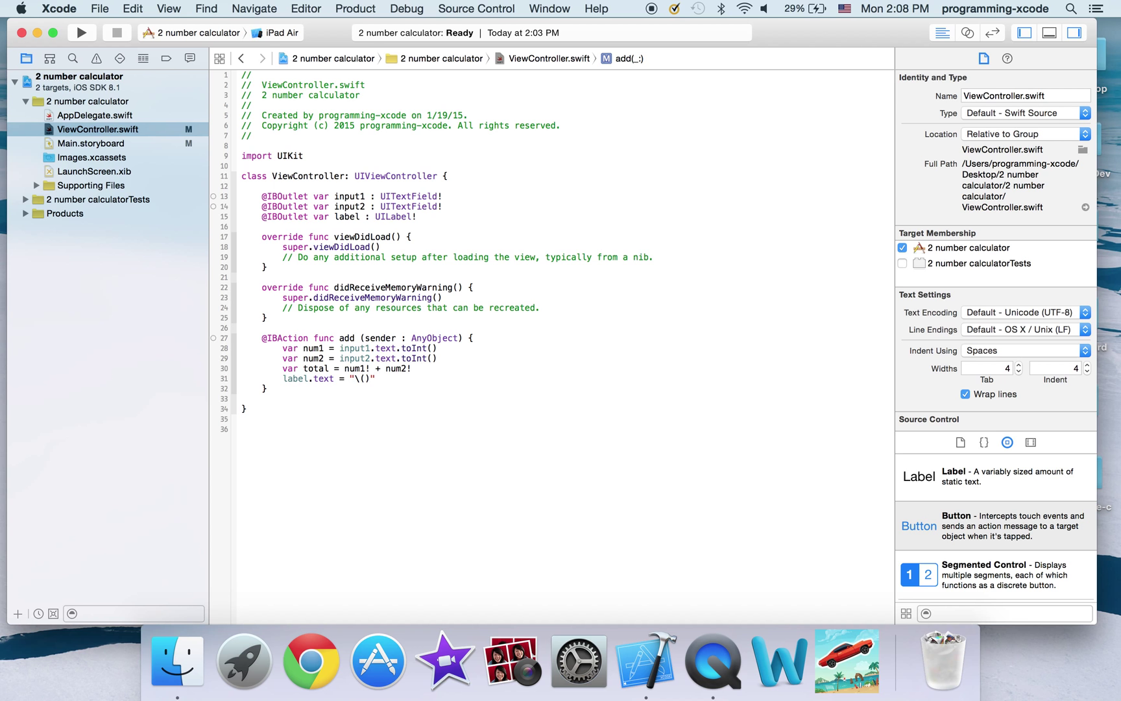
{"action": "type", "text": "total"}
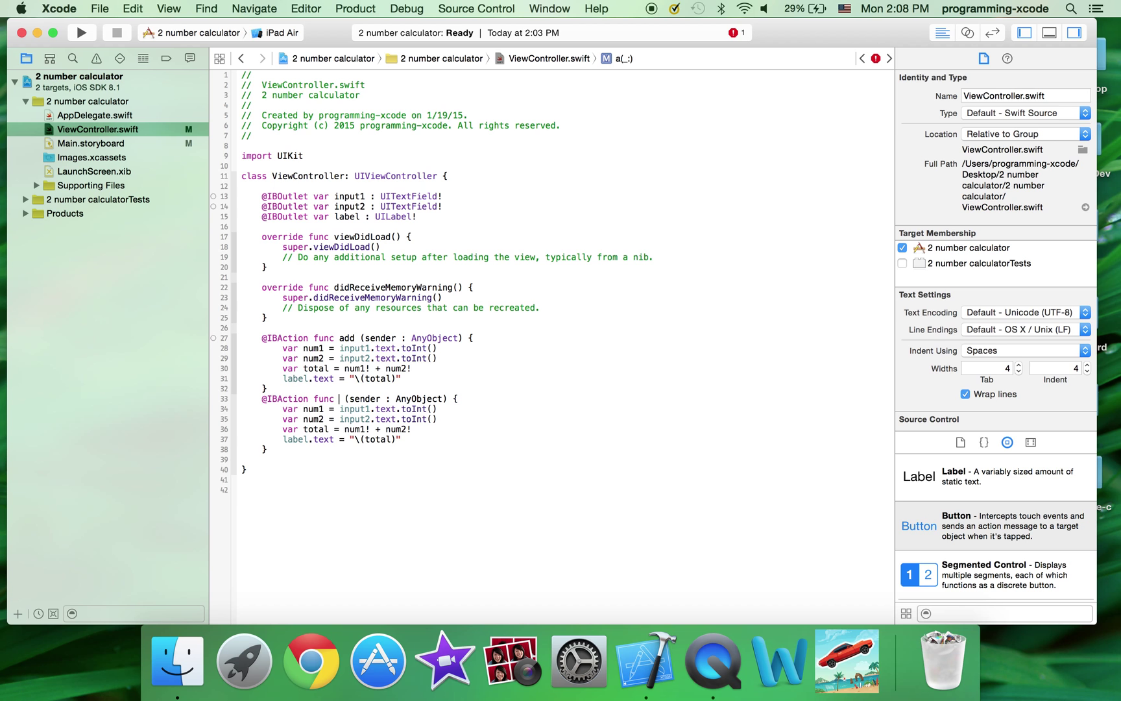
Rename the pasted add copies to subtract and multiply, using - and * operators
{"action": "type", "text": "subt"}
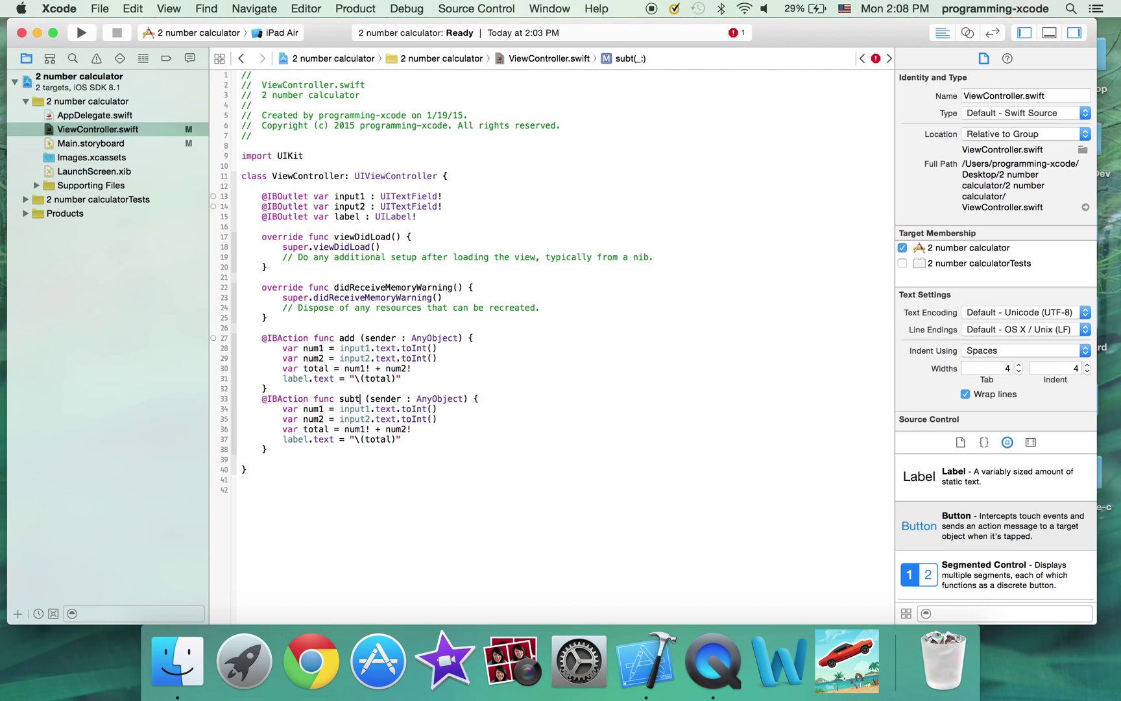
{"action": "type", "text": "ra"}
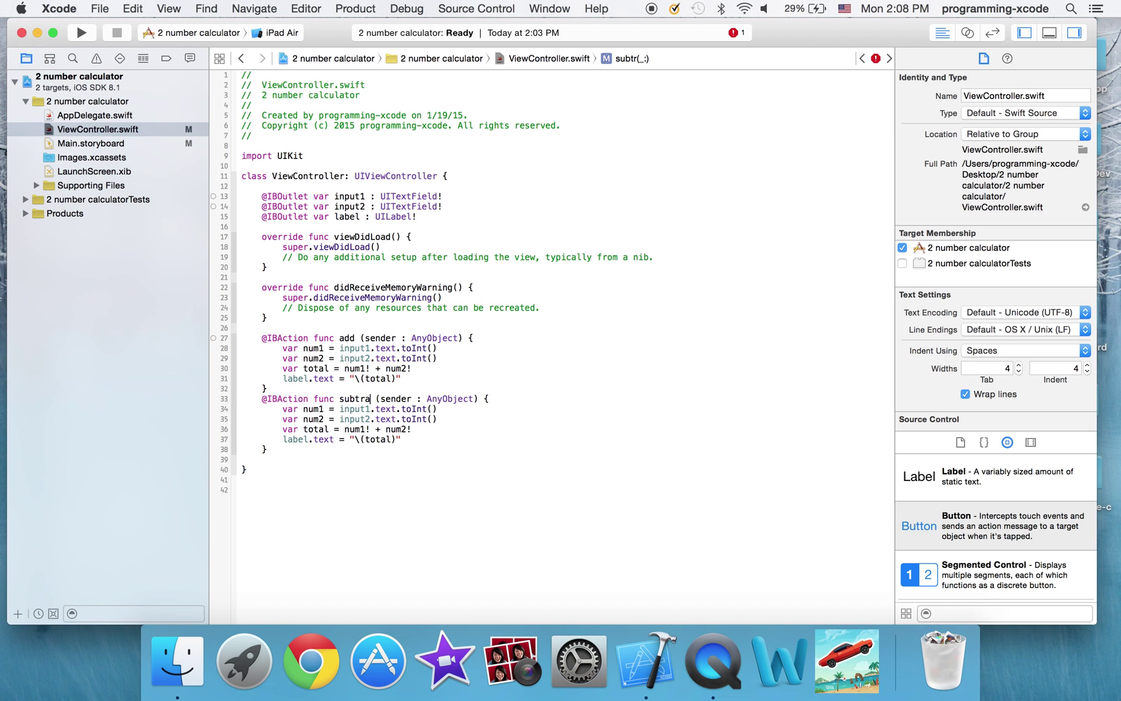
{"action": "type", "text": "ct"}
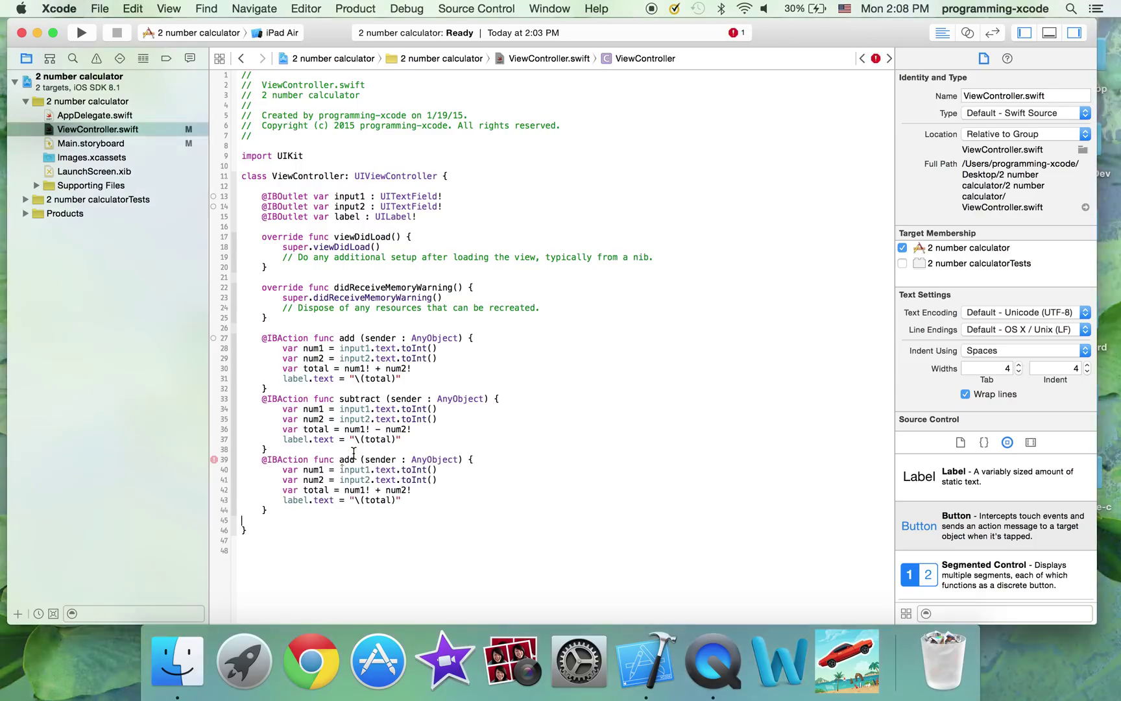
{"action": "type", "text": "m"}
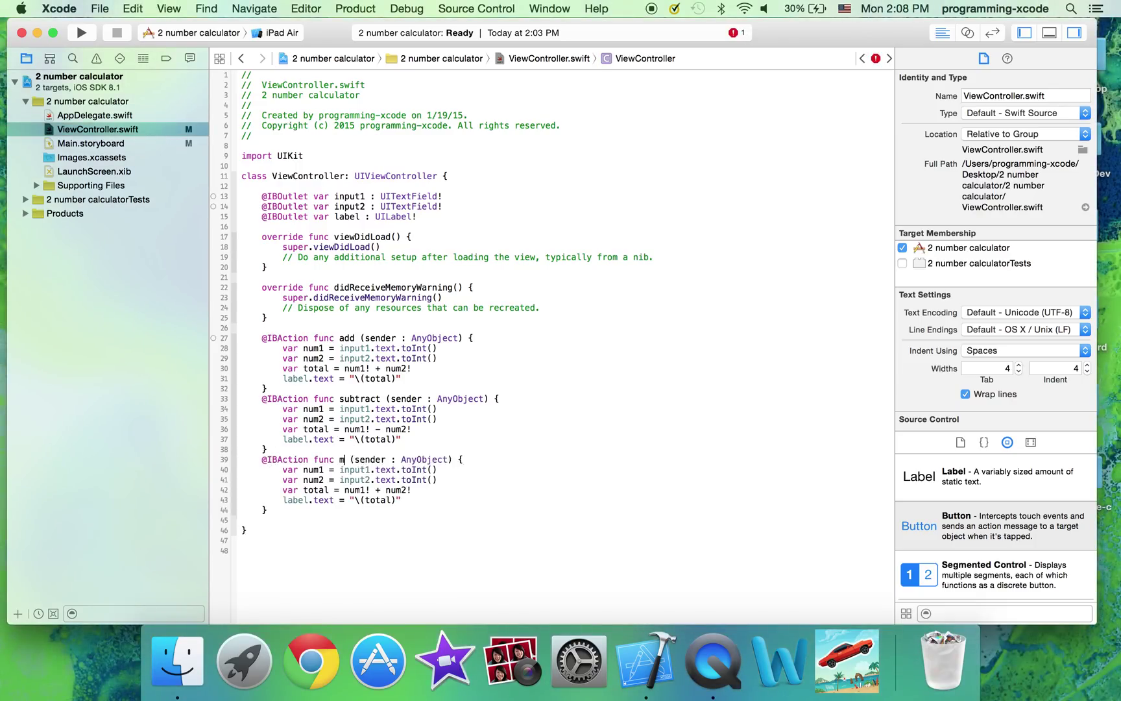
{"action": "type", "text": "m"}
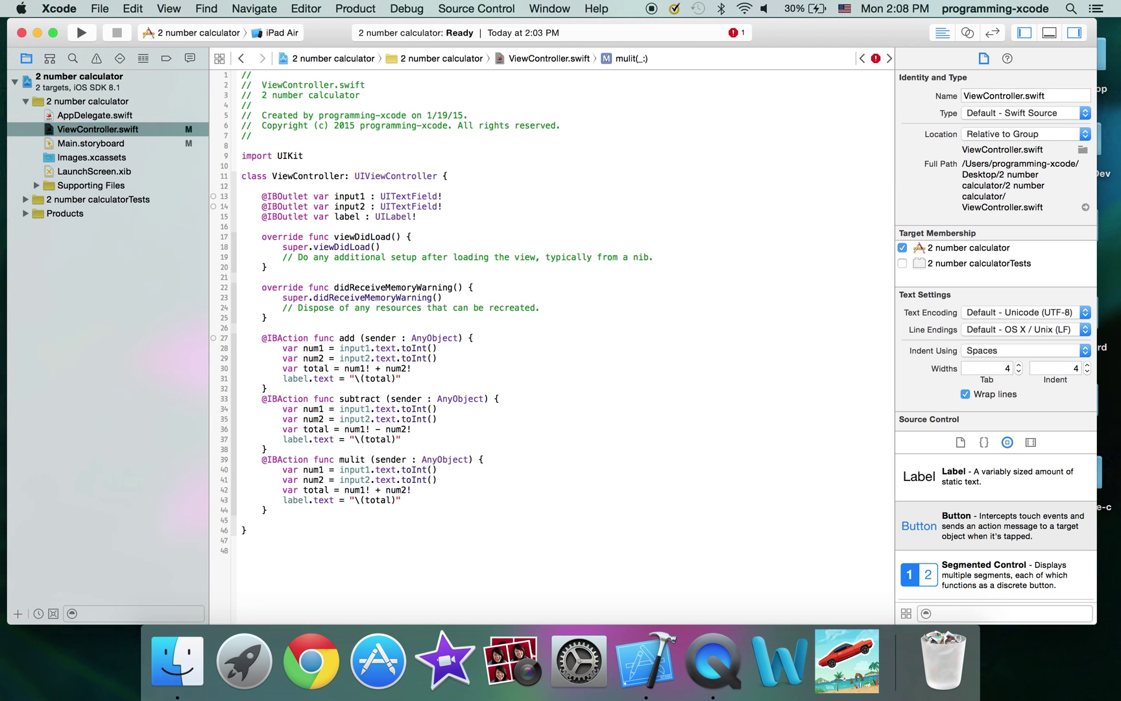
{"action": "left_click", "coordinate": [364, 459]}
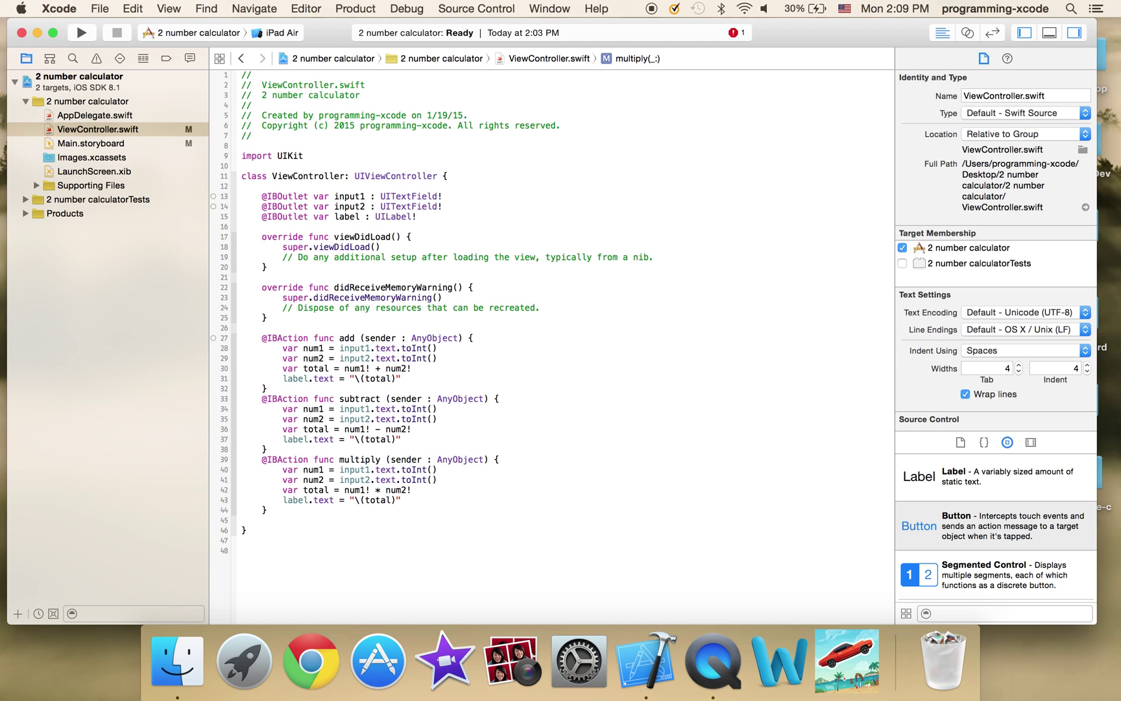
Set the storyboard view's background colour to yellow
{"action": "left_click", "coordinate": [91, 143]}
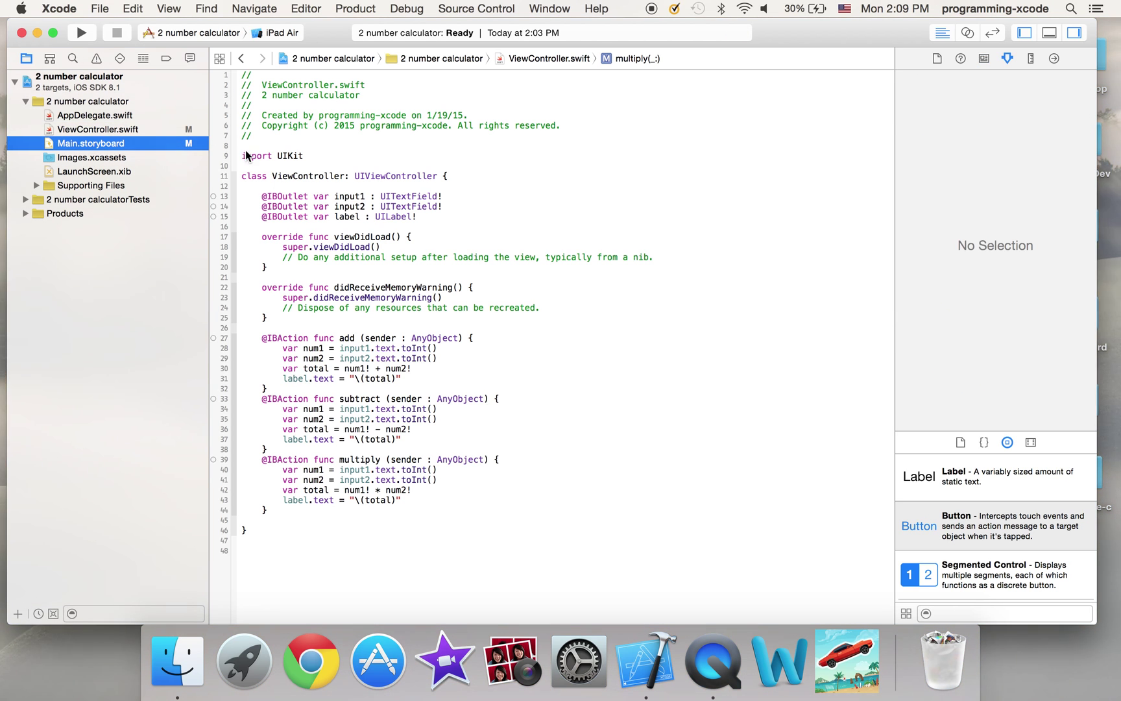
{"action": "left_click", "coordinate": [90, 143]}
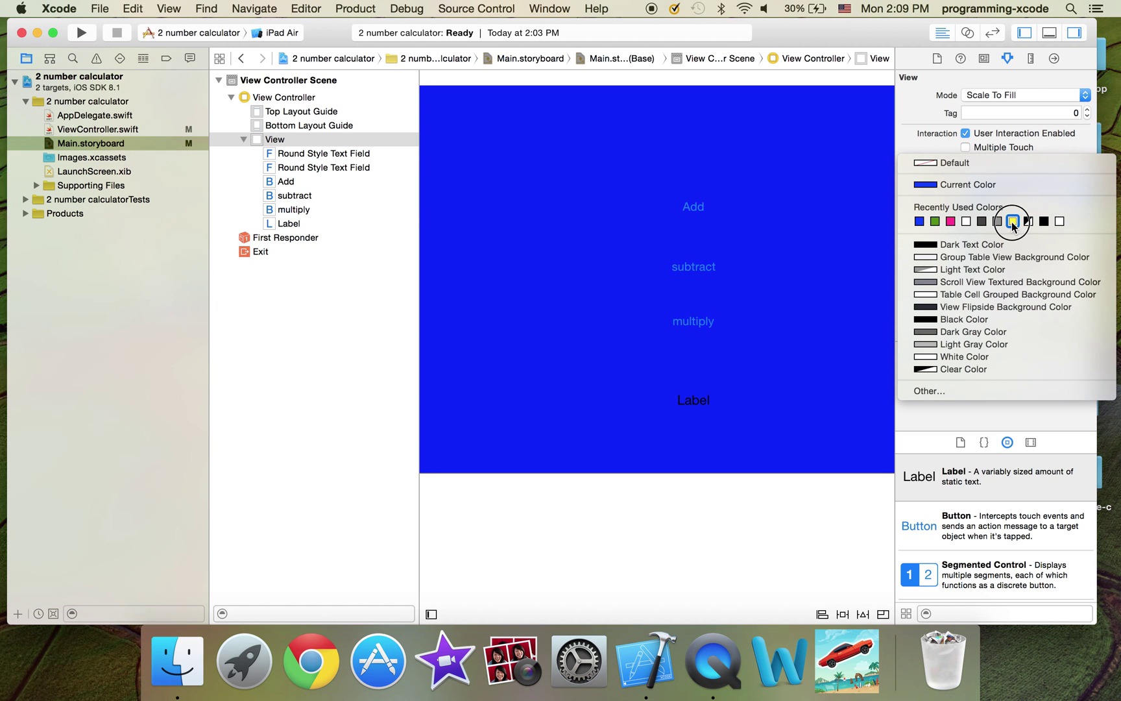
{"action": "left_click", "coordinate": [1012, 220]}
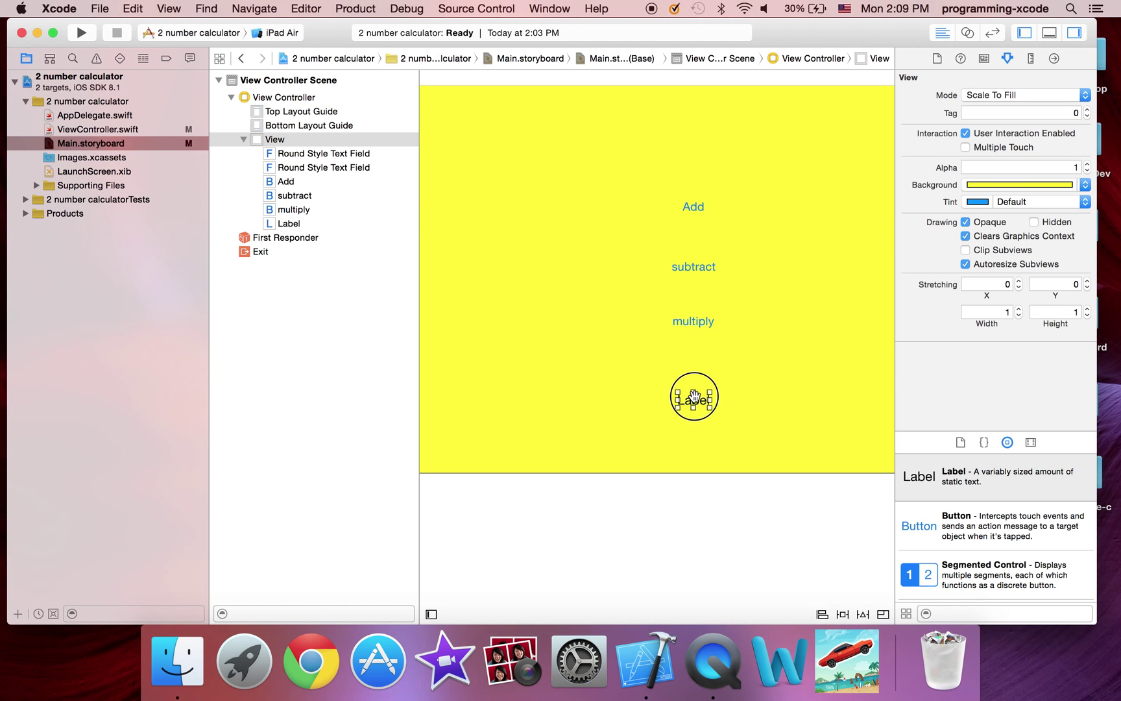
Widen the result label to 736 points in the Size inspector
{"action": "left_click", "coordinate": [693, 398]}
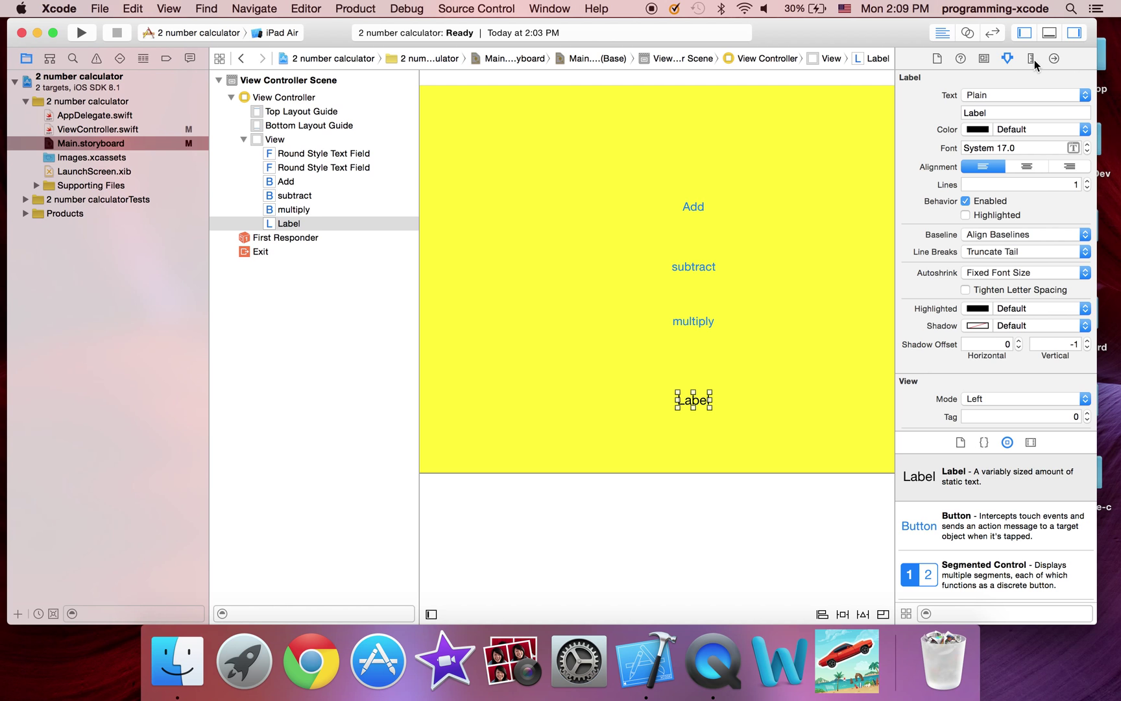
{"action": "left_click", "coordinate": [1031, 58]}
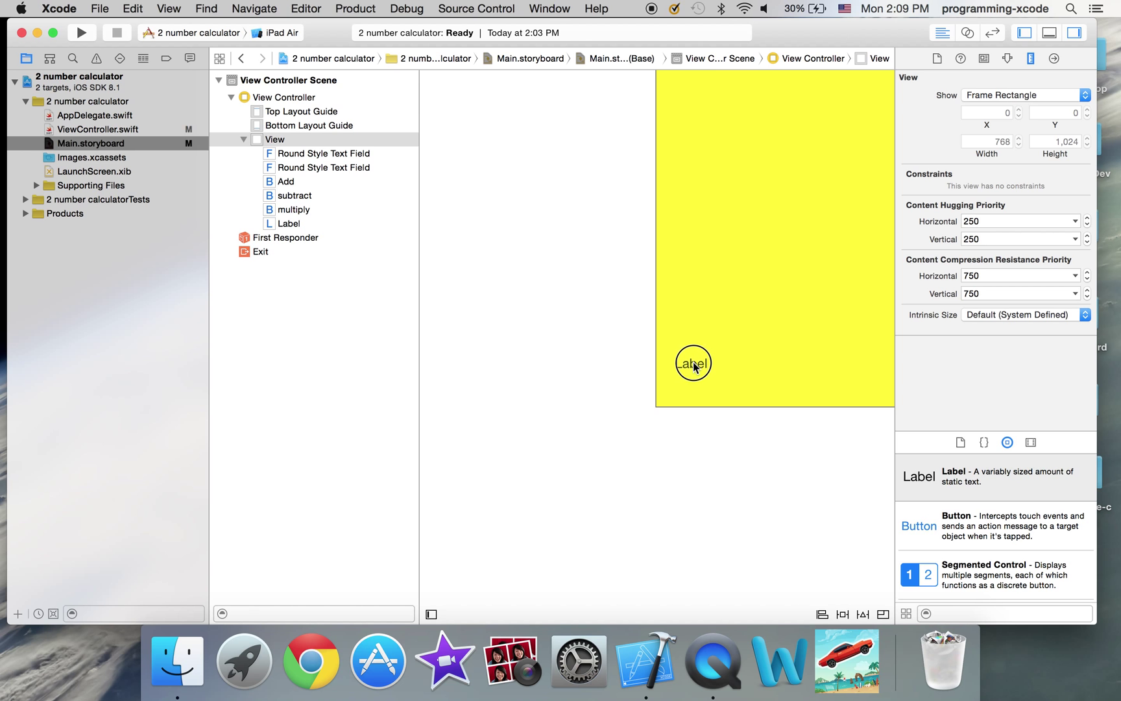
{"action": "left_click", "coordinate": [693, 363]}
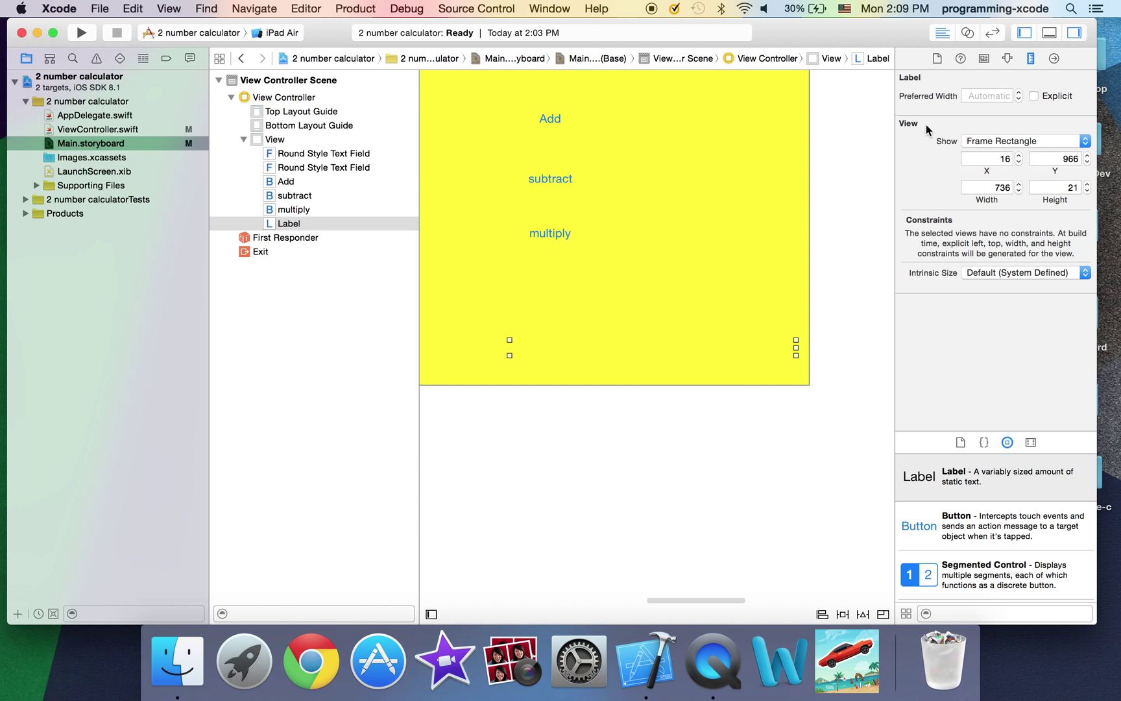
{"action": "mouse_move", "coordinate": [1007, 61]}
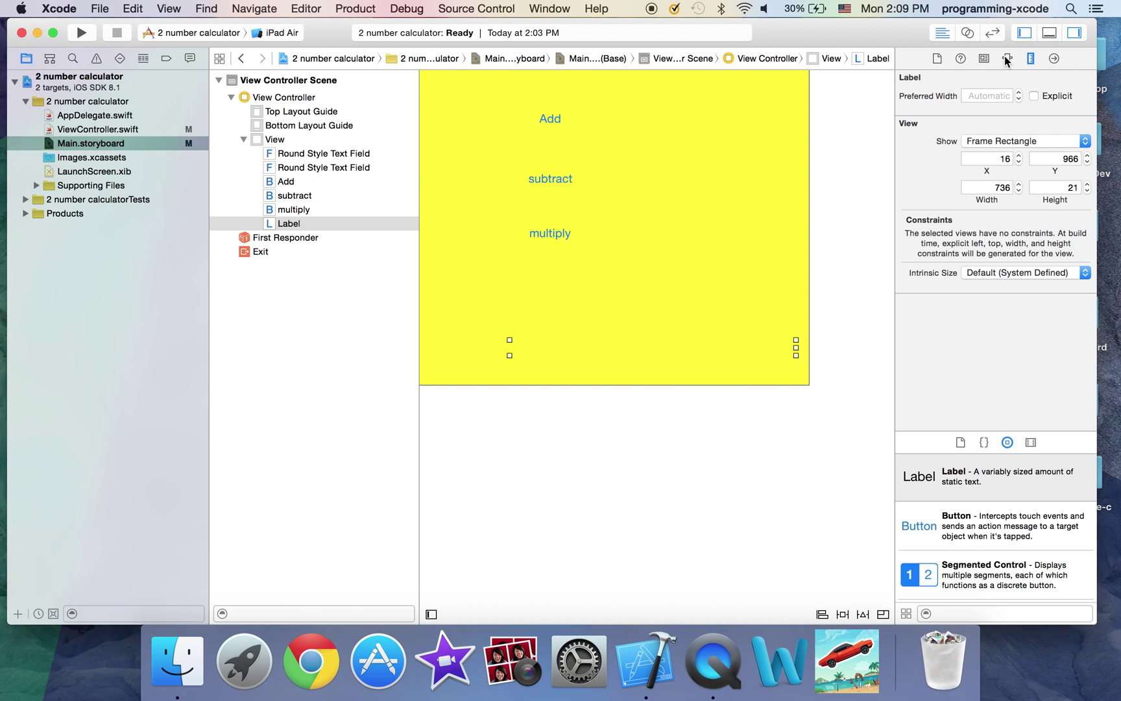
{"action": "left_click", "coordinate": [1009, 58]}
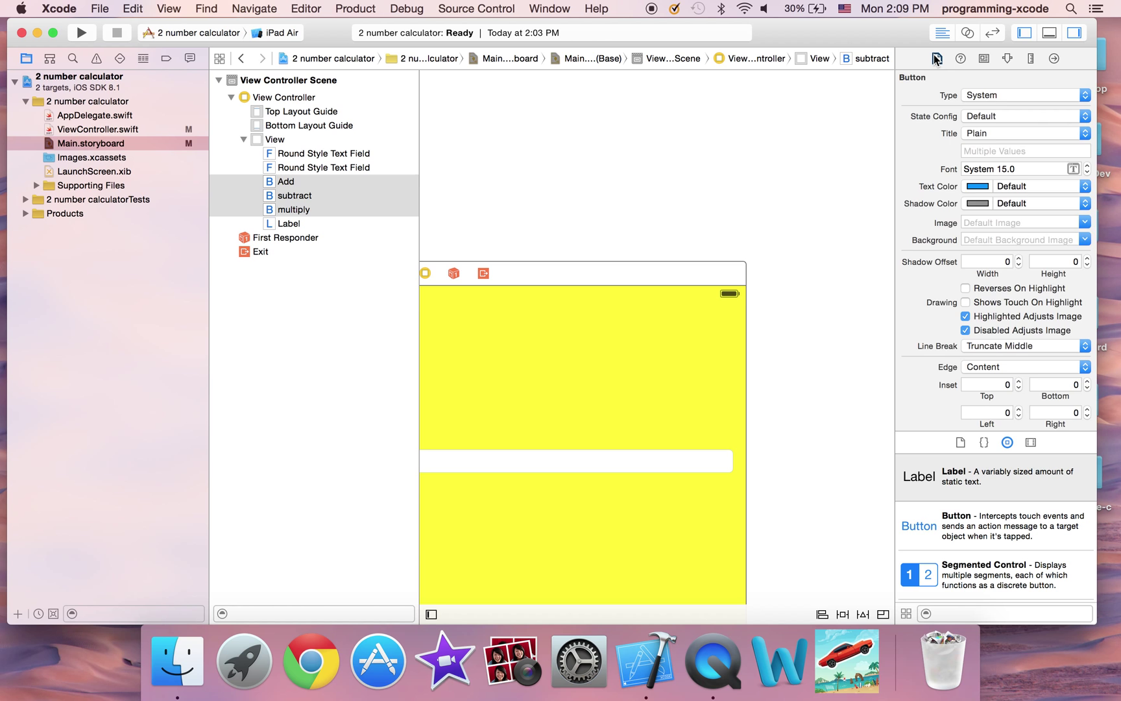
{"action": "left_click", "coordinate": [938, 59]}
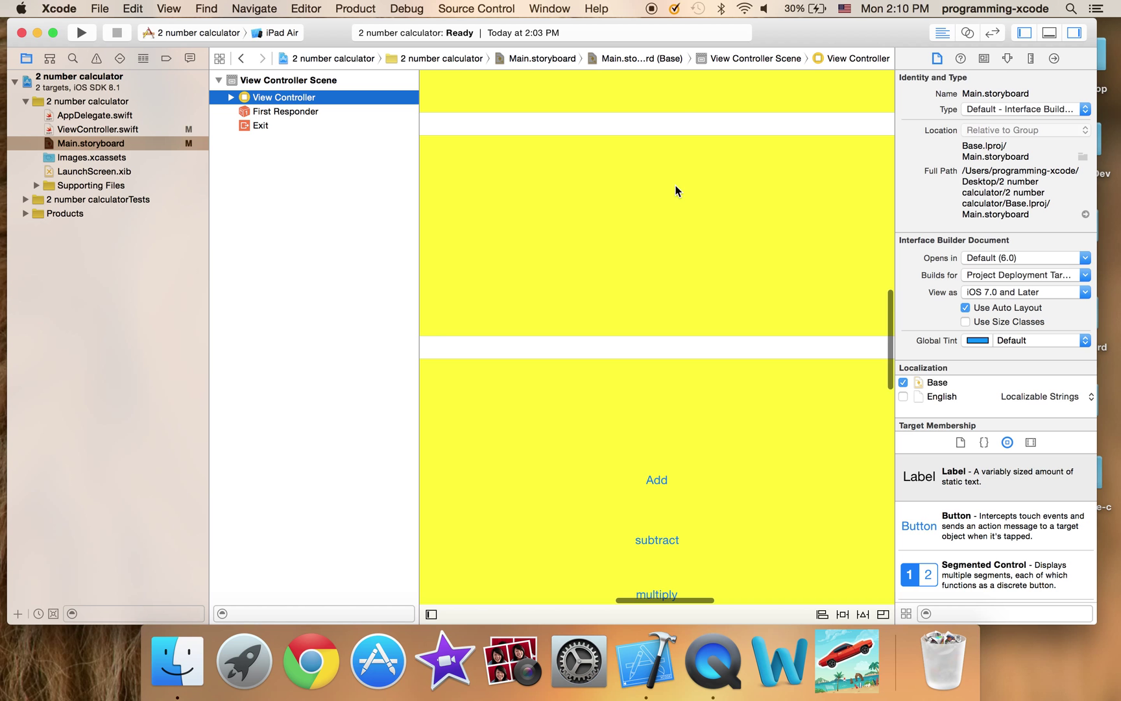
Wire the add, multiply and subtract actions to their buttons on Touch Up Inside
{"action": "left_click", "coordinate": [1053, 57]}
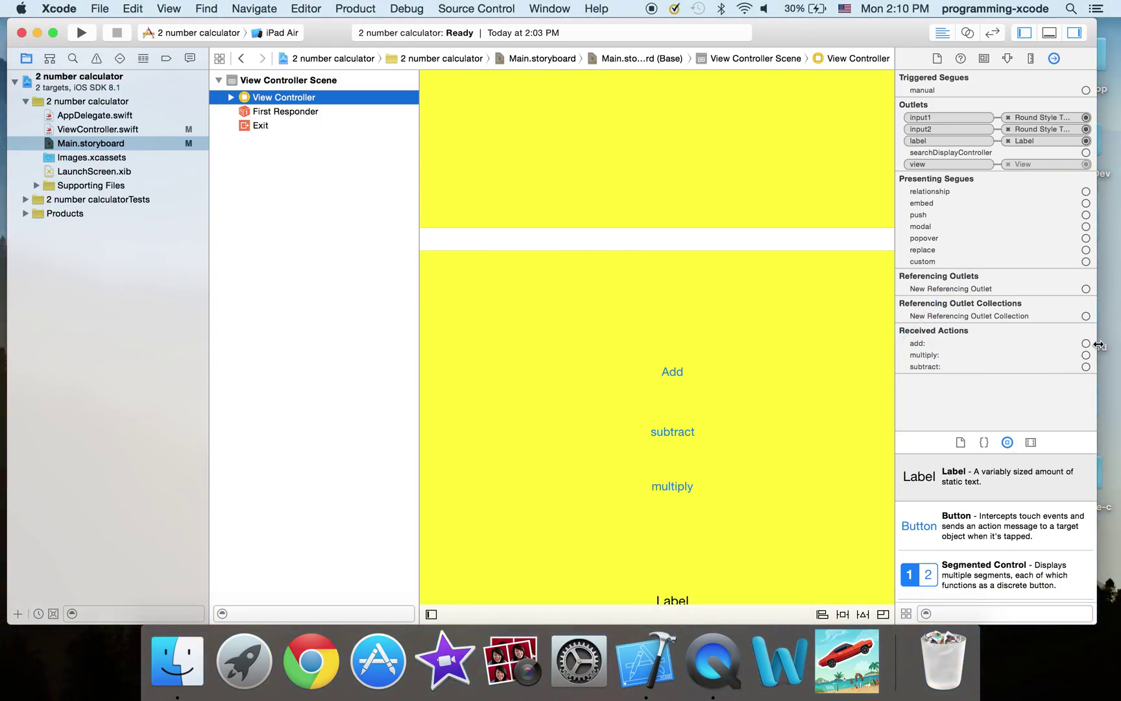
{"action": "left_click", "coordinate": [1085, 343]}
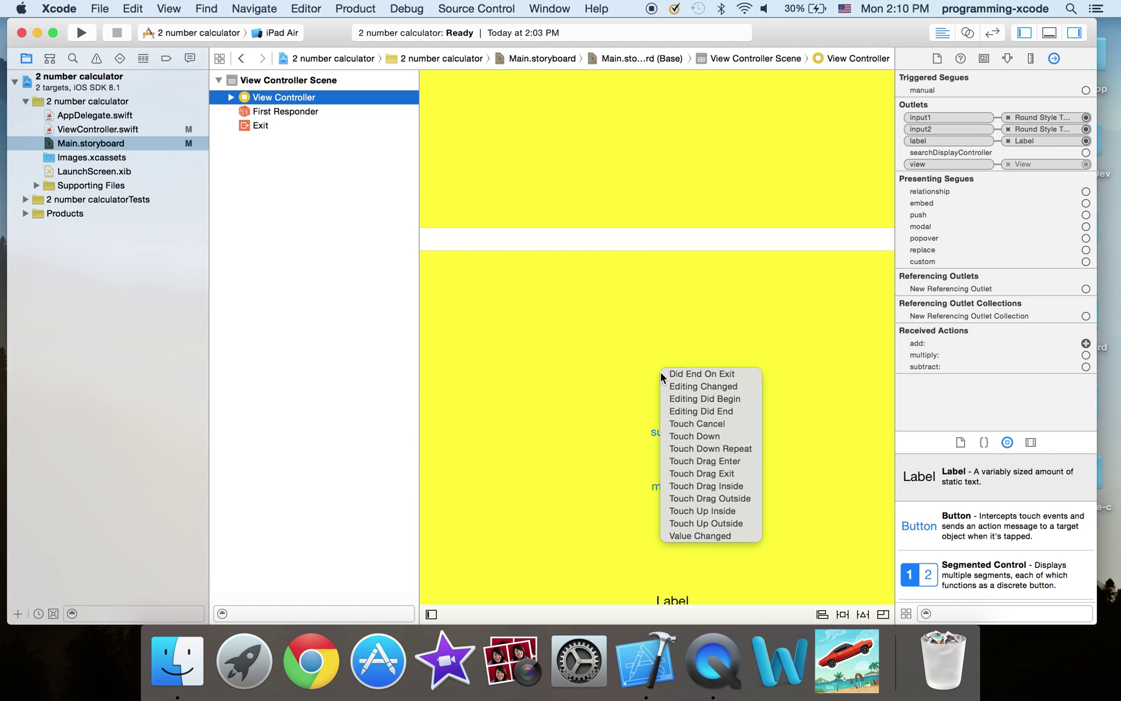
{"action": "mouse_move", "coordinate": [708, 511]}
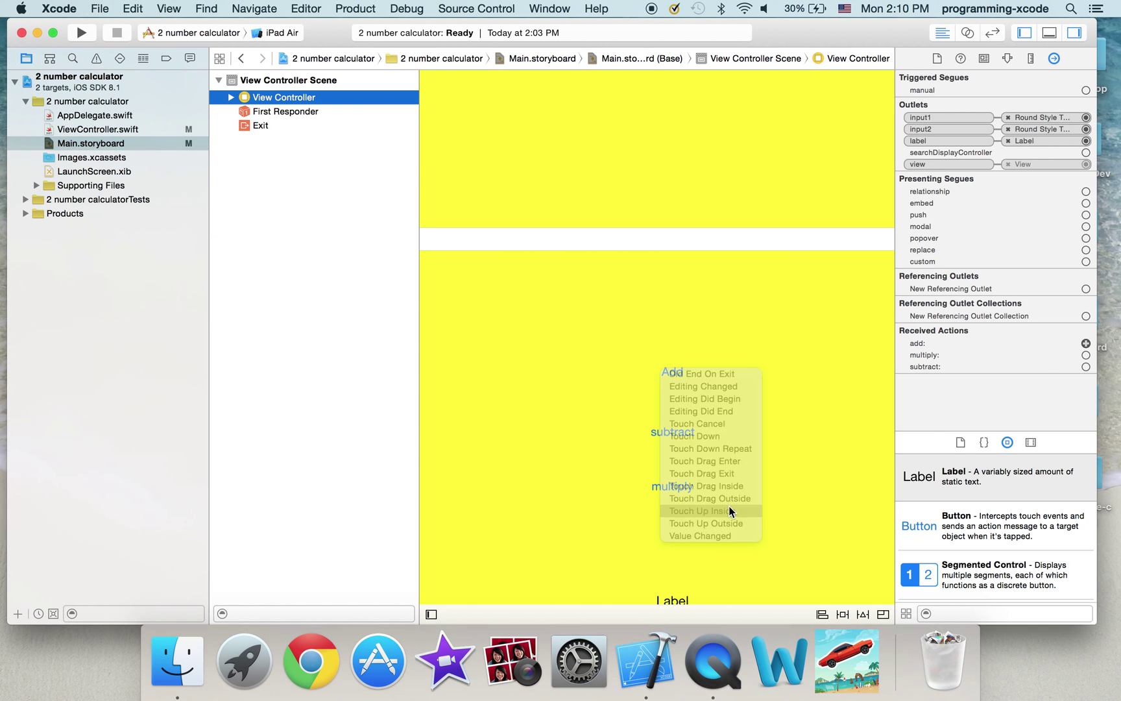
{"action": "left_click", "coordinate": [700, 510]}
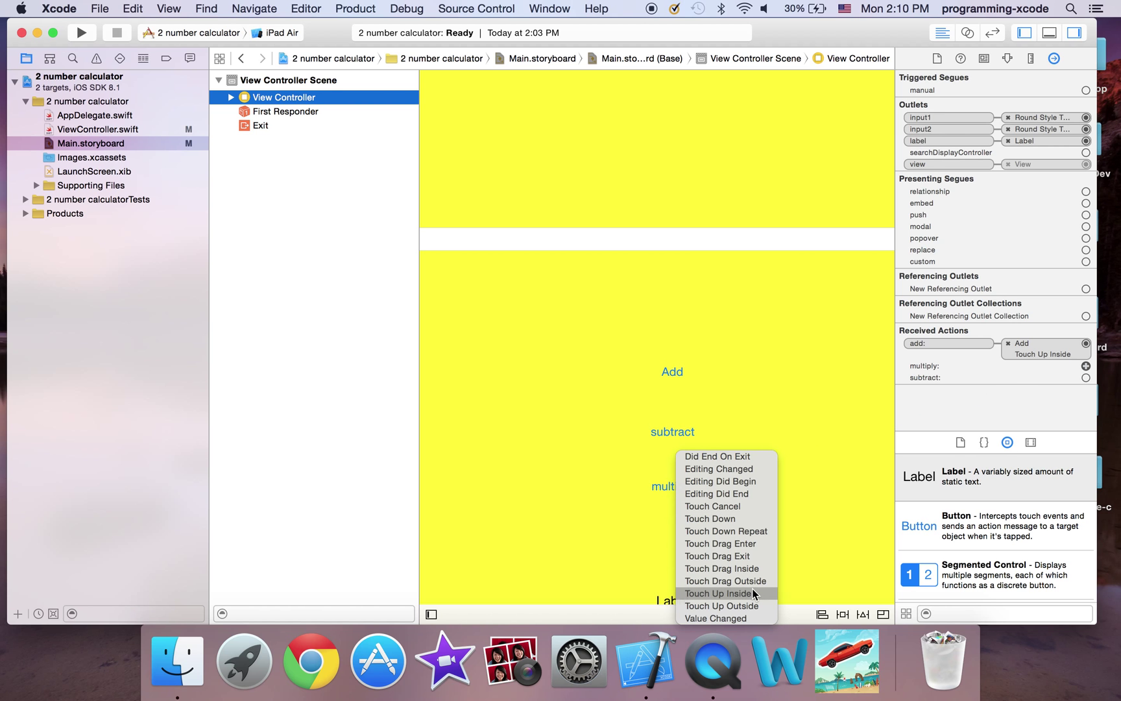
{"action": "left_click", "coordinate": [716, 593]}
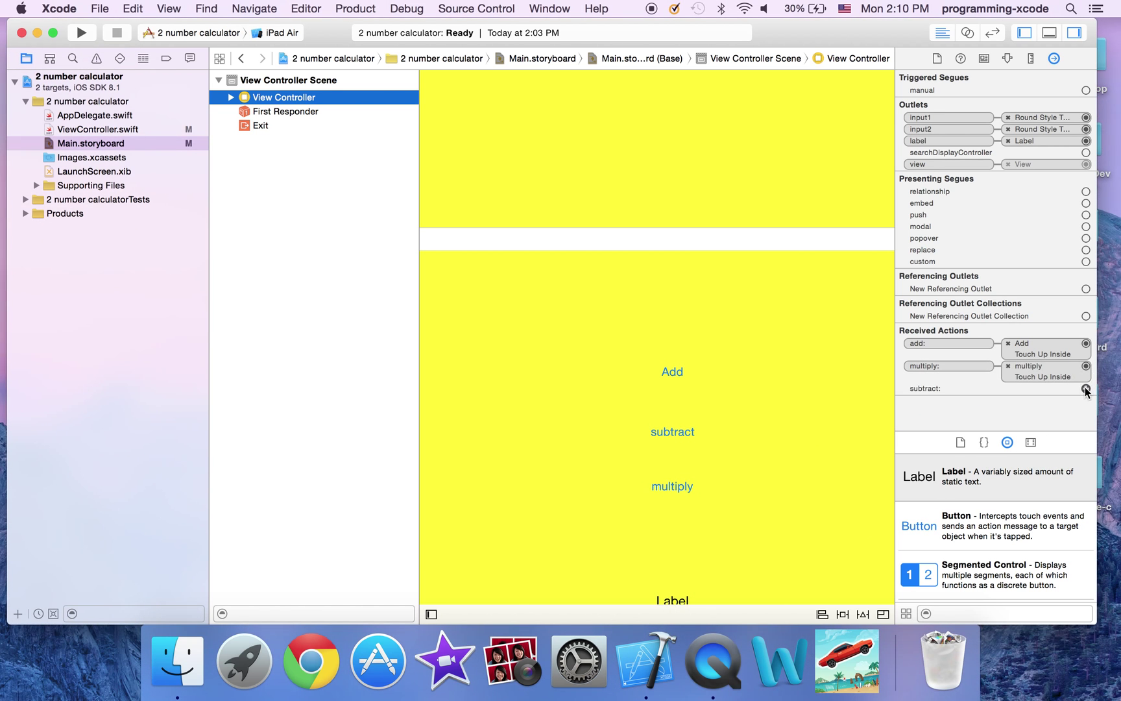
{"action": "left_click", "coordinate": [1086, 390]}
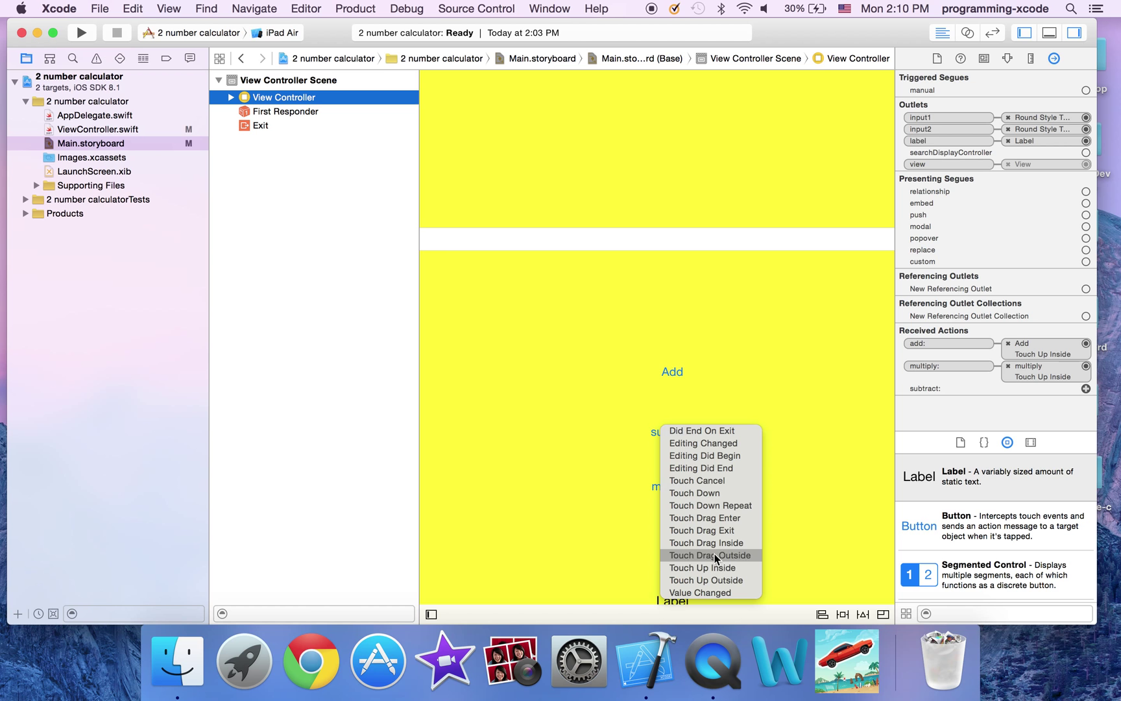
{"action": "left_click", "coordinate": [702, 567]}
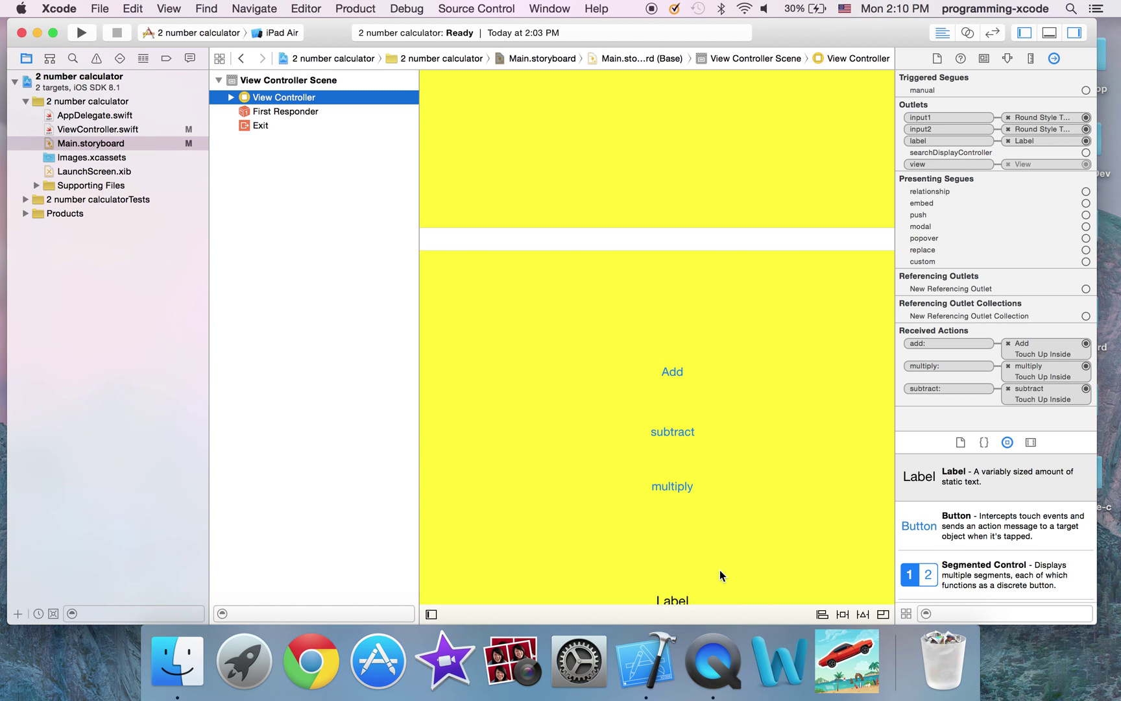
Build and run on the iPad Air simulator, bringing the Simulator window to front
{"action": "left_click", "coordinate": [281, 33]}
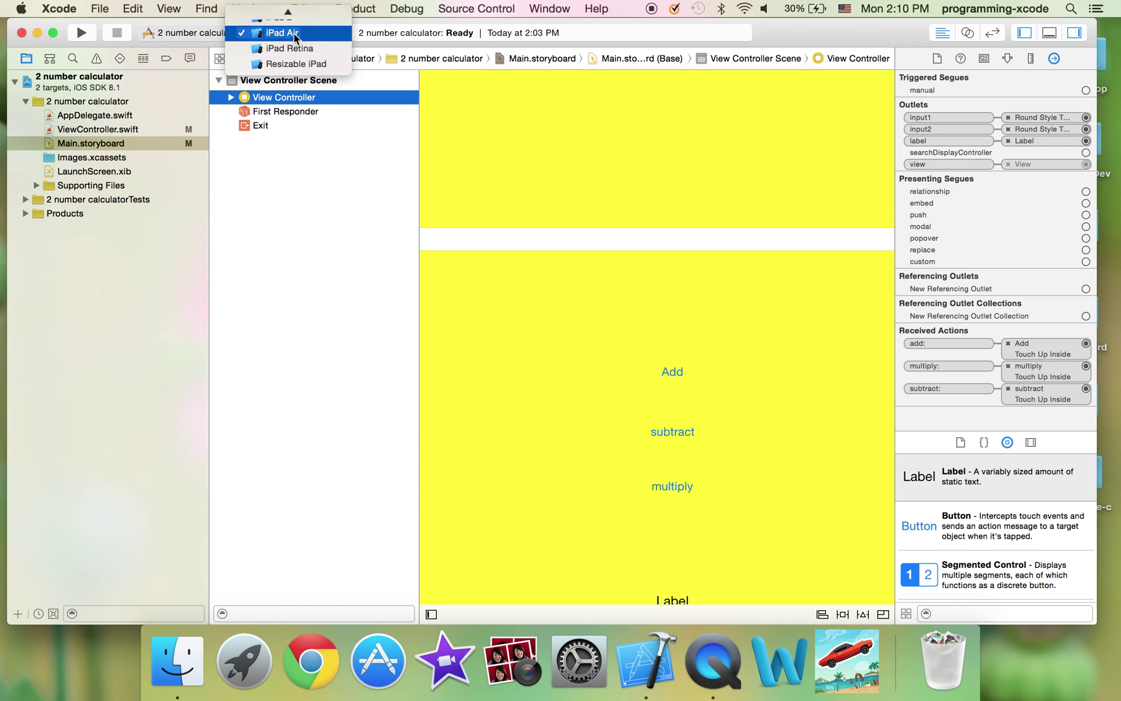
{"action": "left_click", "coordinate": [282, 33]}
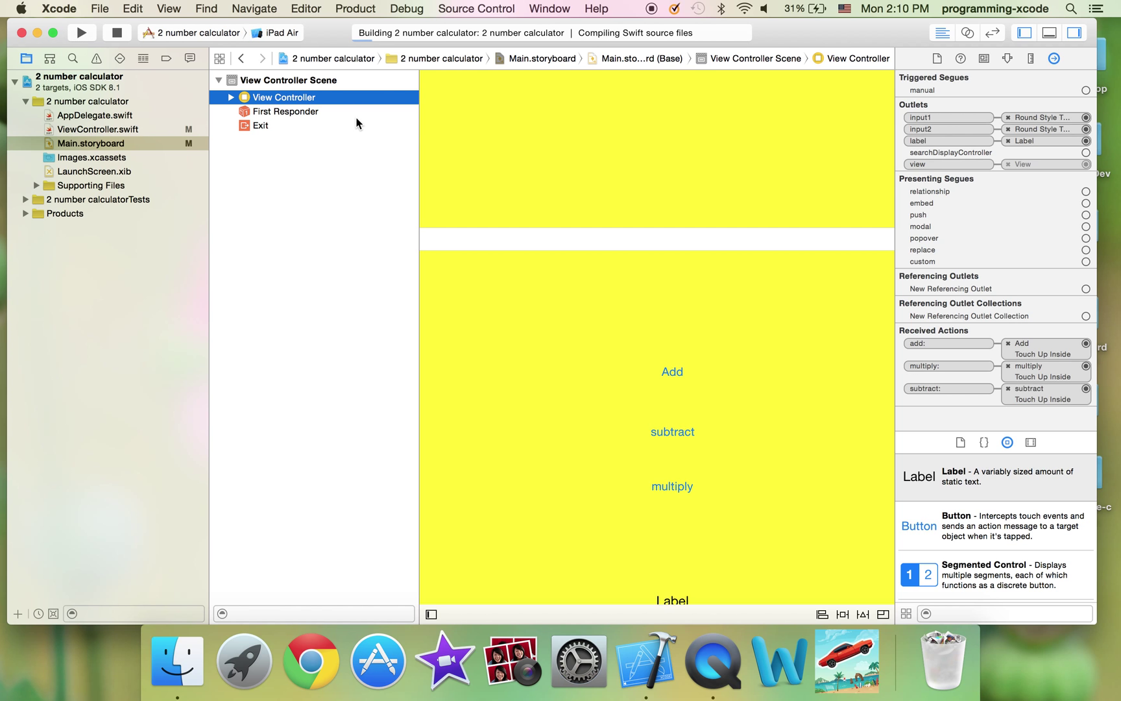
{"action": "left_click", "coordinate": [82, 33]}
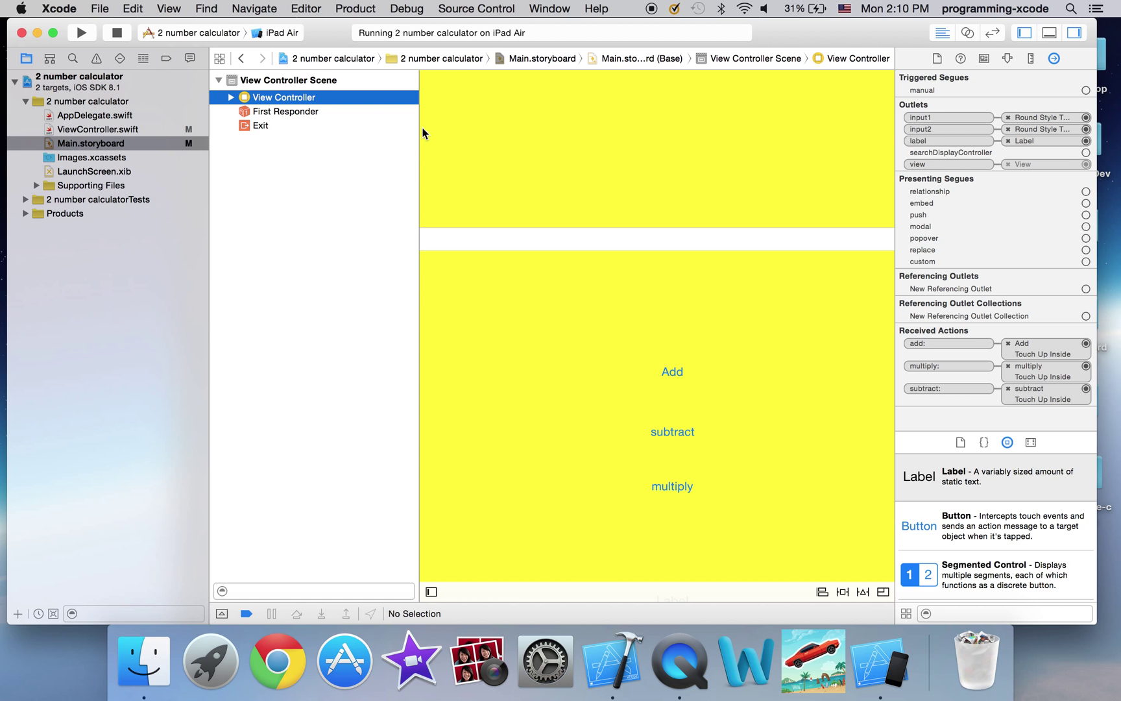
{"action": "left_click", "coordinate": [81, 33]}
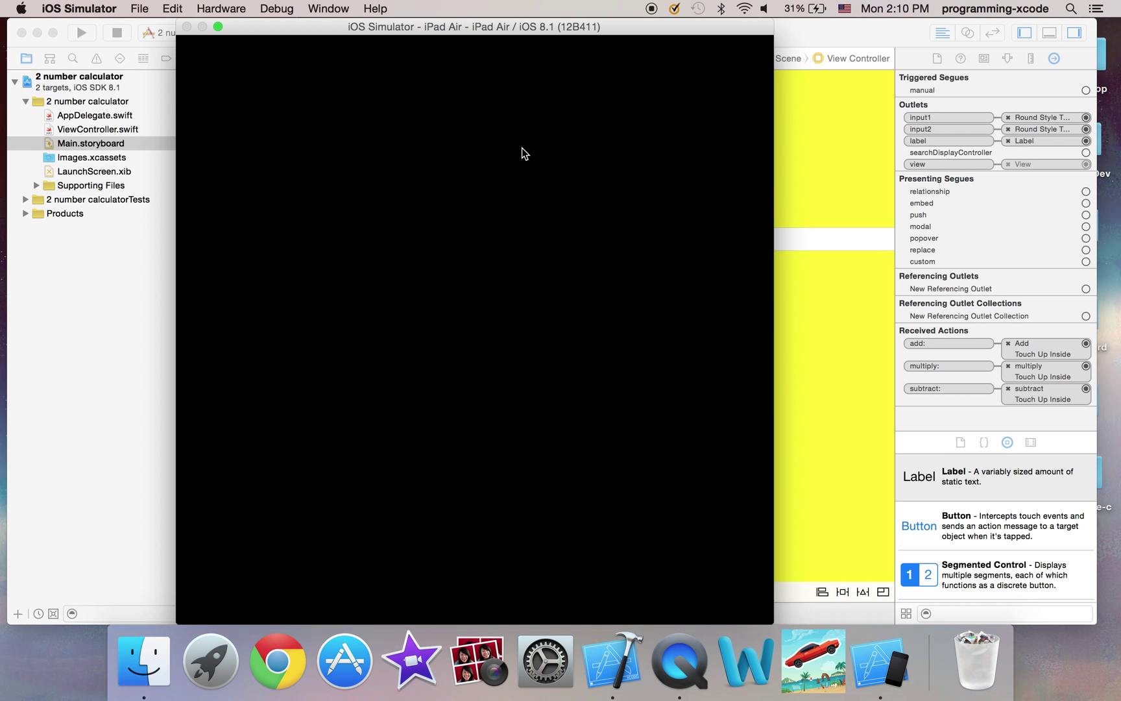
{"action": "left_click", "coordinate": [329, 9]}
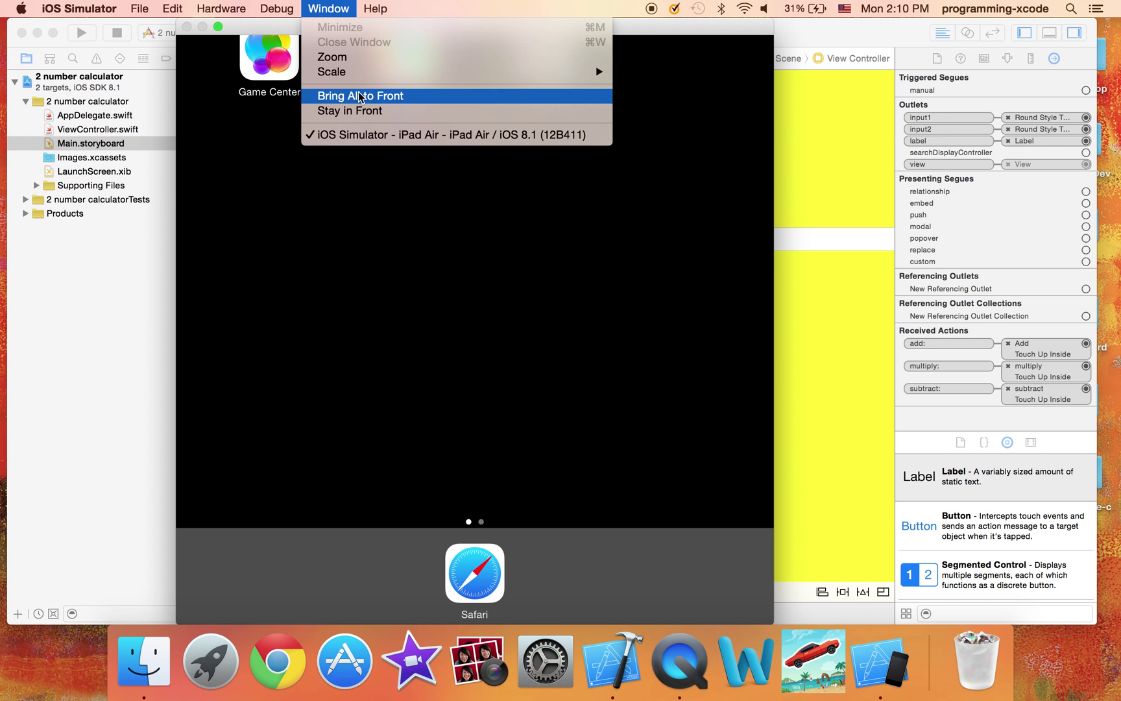
{"action": "left_click", "coordinate": [360, 95]}
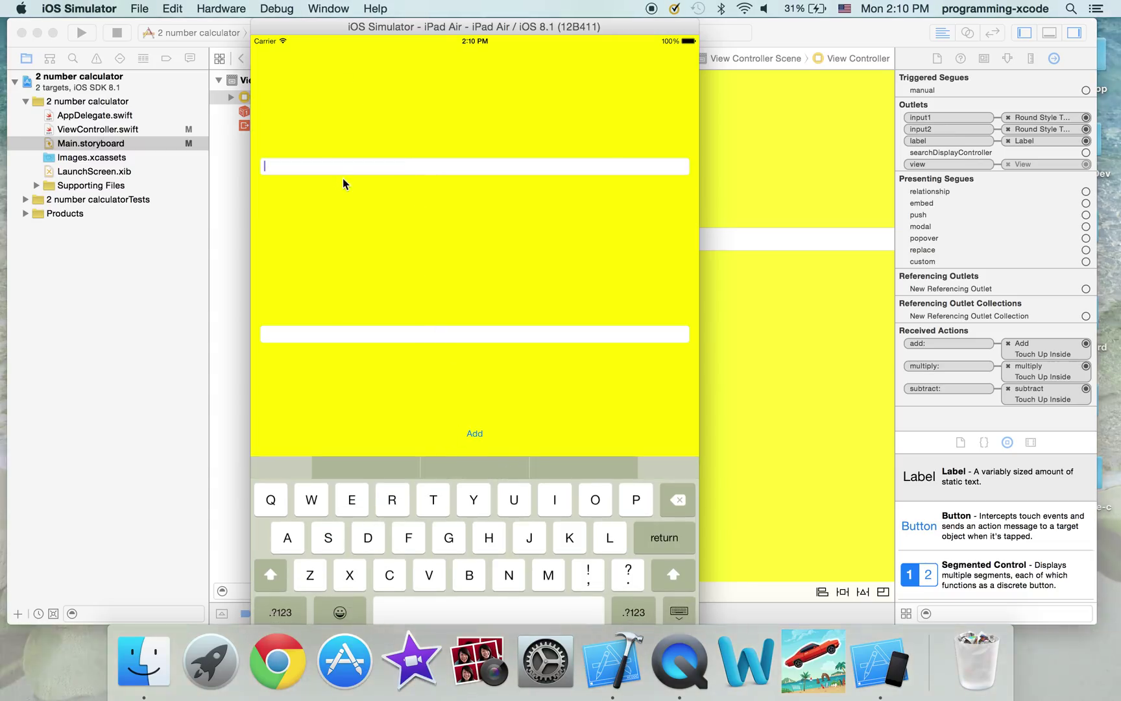
Toggle off the software keyboard and enter 23 and 2 in the fields
{"action": "left_click", "coordinate": [221, 7]}
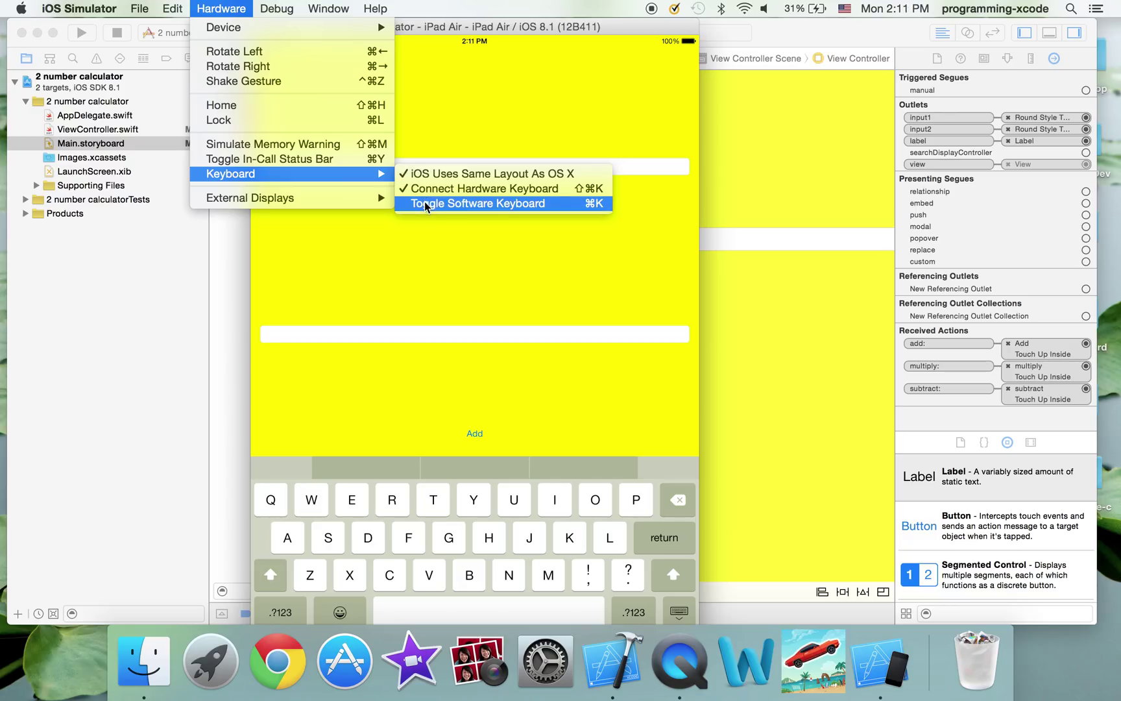
{"action": "left_click", "coordinate": [474, 204]}
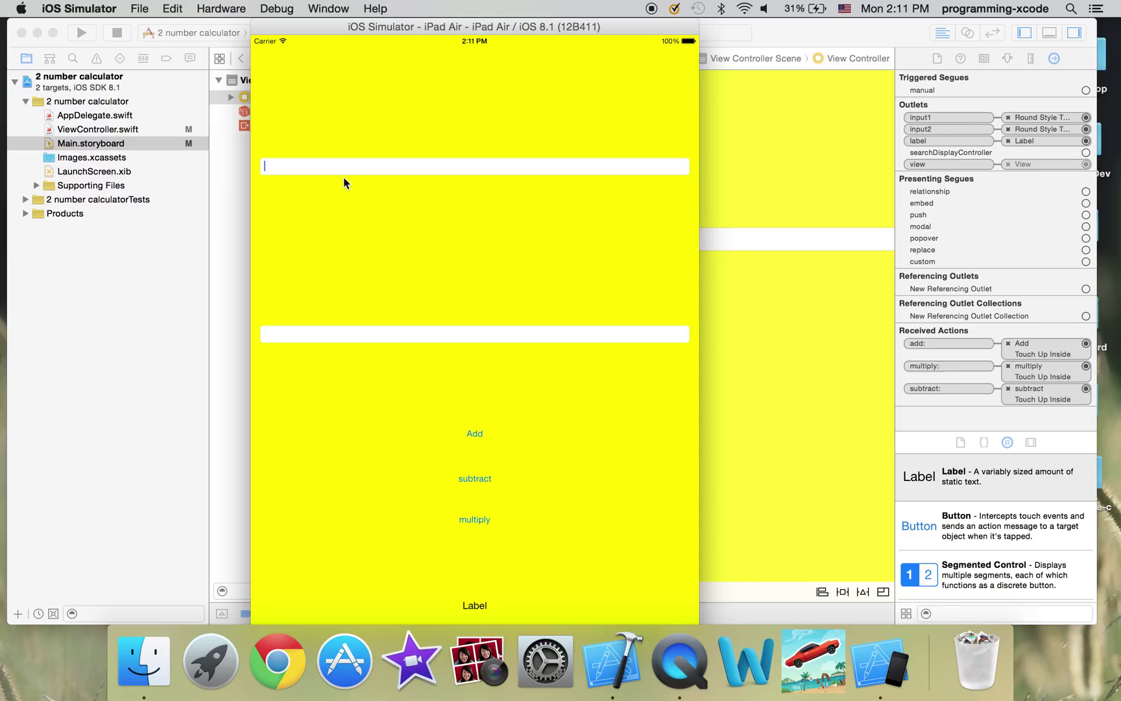
{"action": "type", "text": "23"}
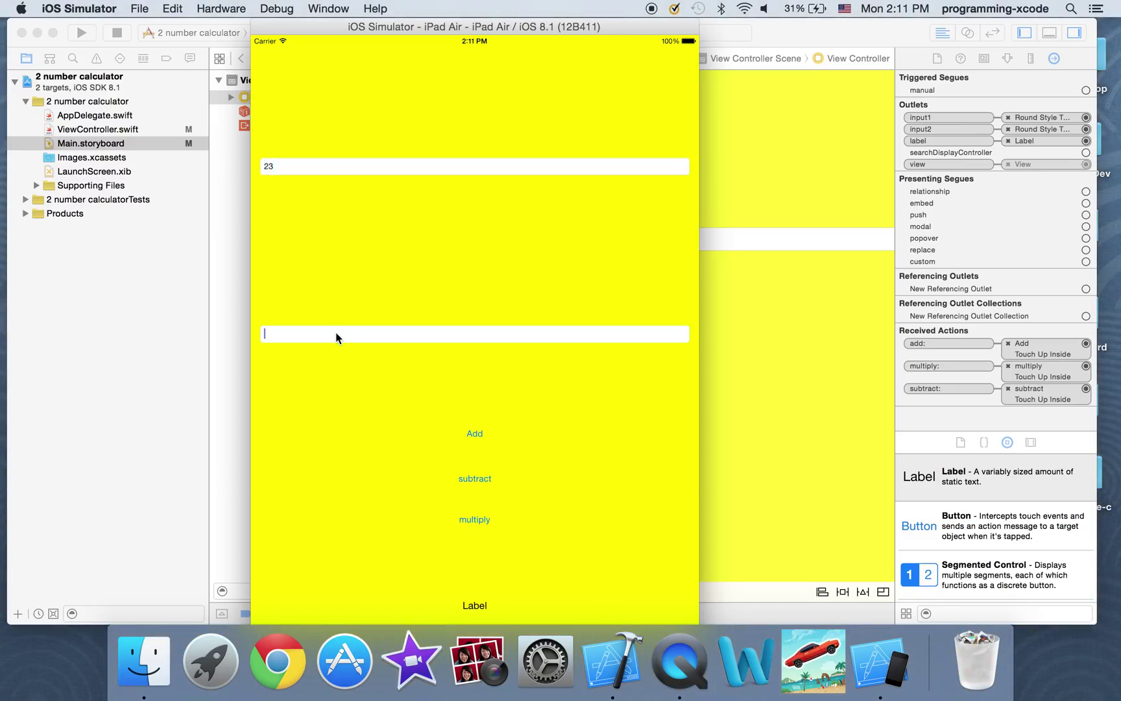
{"action": "type", "text": "2"}
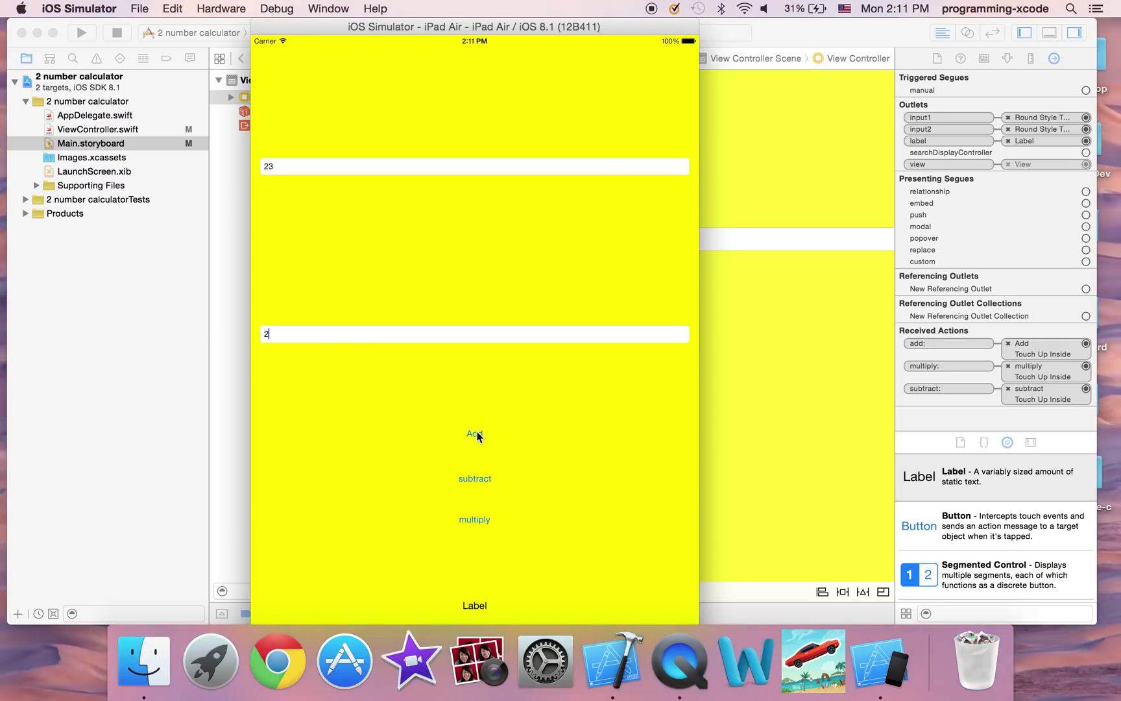
Tap Add, subtract and multiply, getting 25, 21 and 46
{"action": "left_click", "coordinate": [475, 434]}
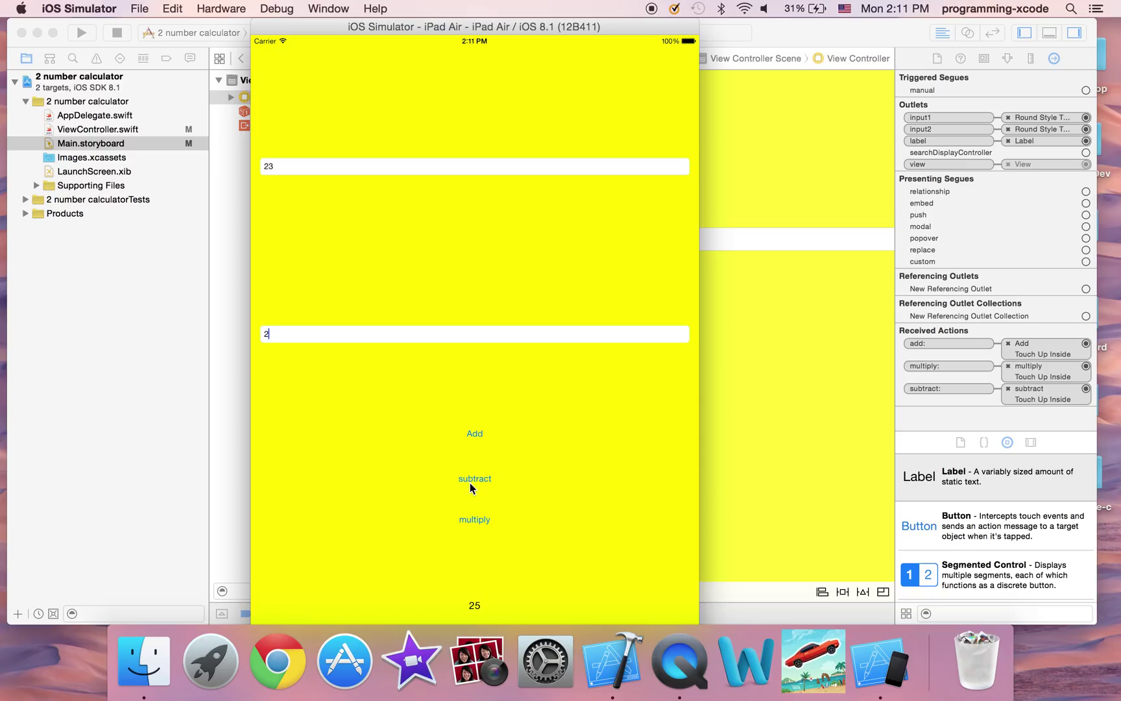
{"action": "left_click", "coordinate": [475, 479]}
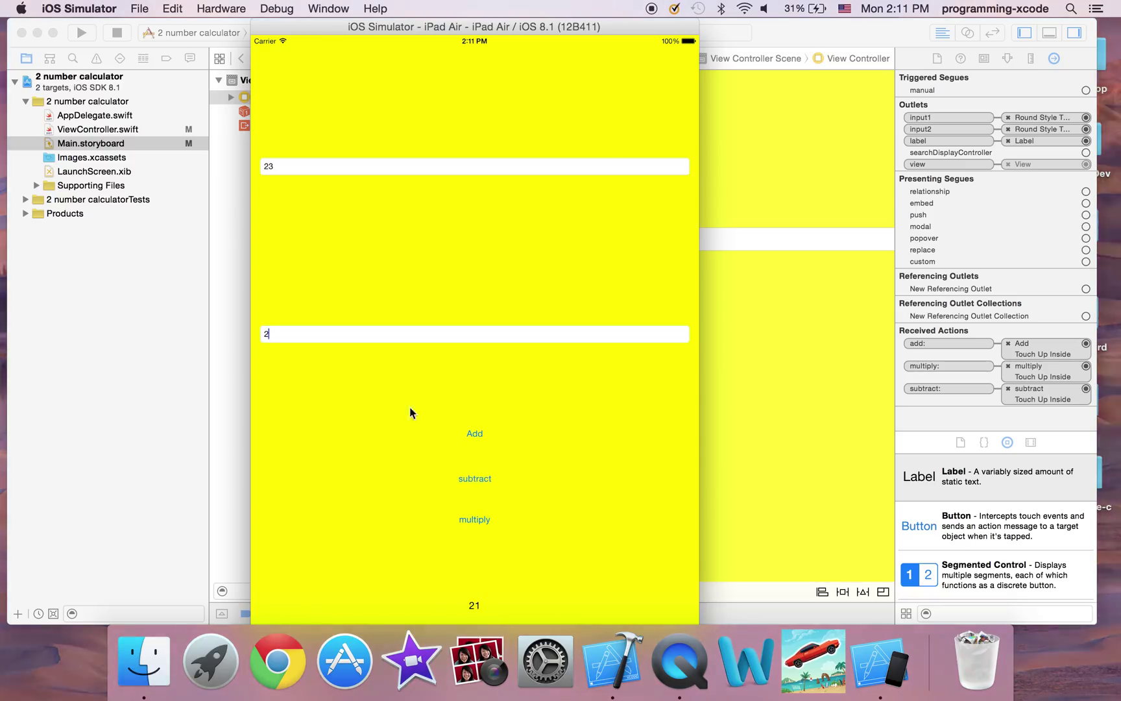
{"action": "mouse_move", "coordinate": [476, 526]}
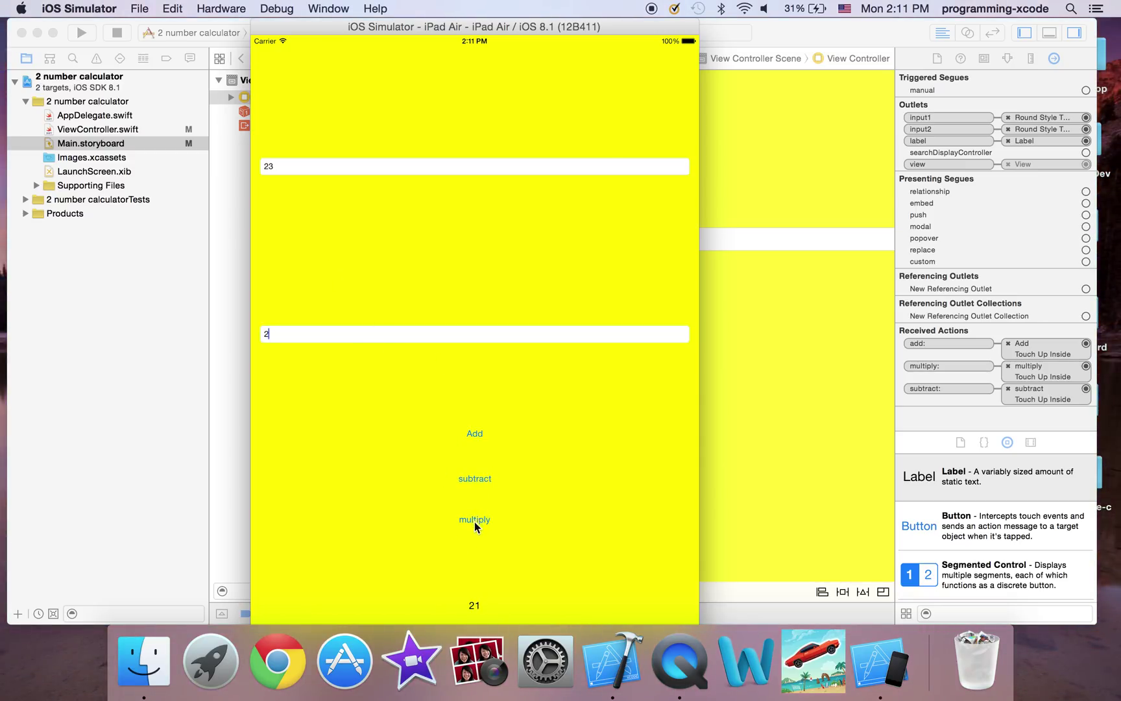
{"action": "left_click", "coordinate": [474, 519]}
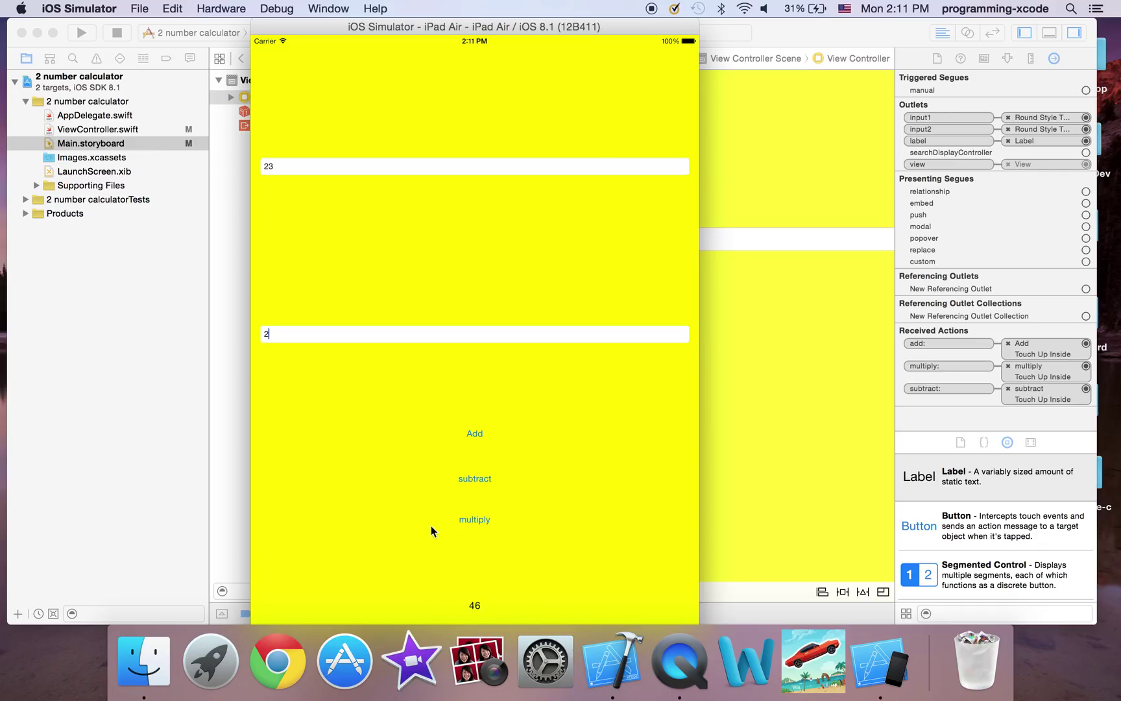
{"action": "mouse_move", "coordinate": [406, 306]}
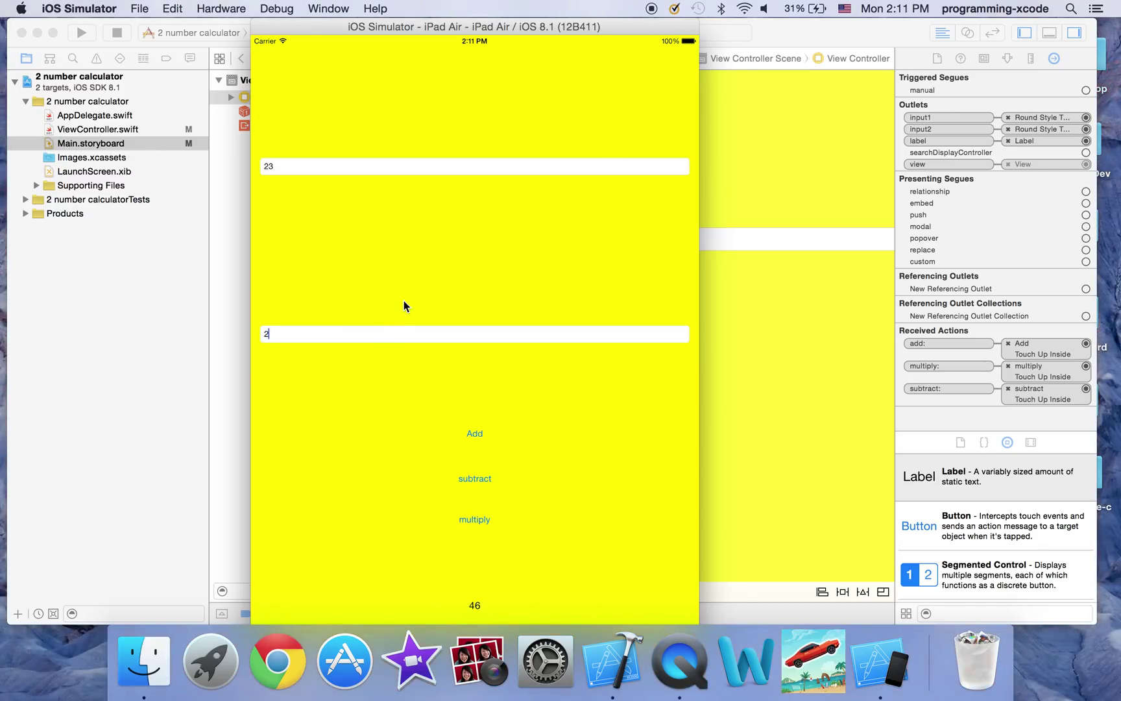
{"action": "mouse_move", "coordinate": [388, 318]}
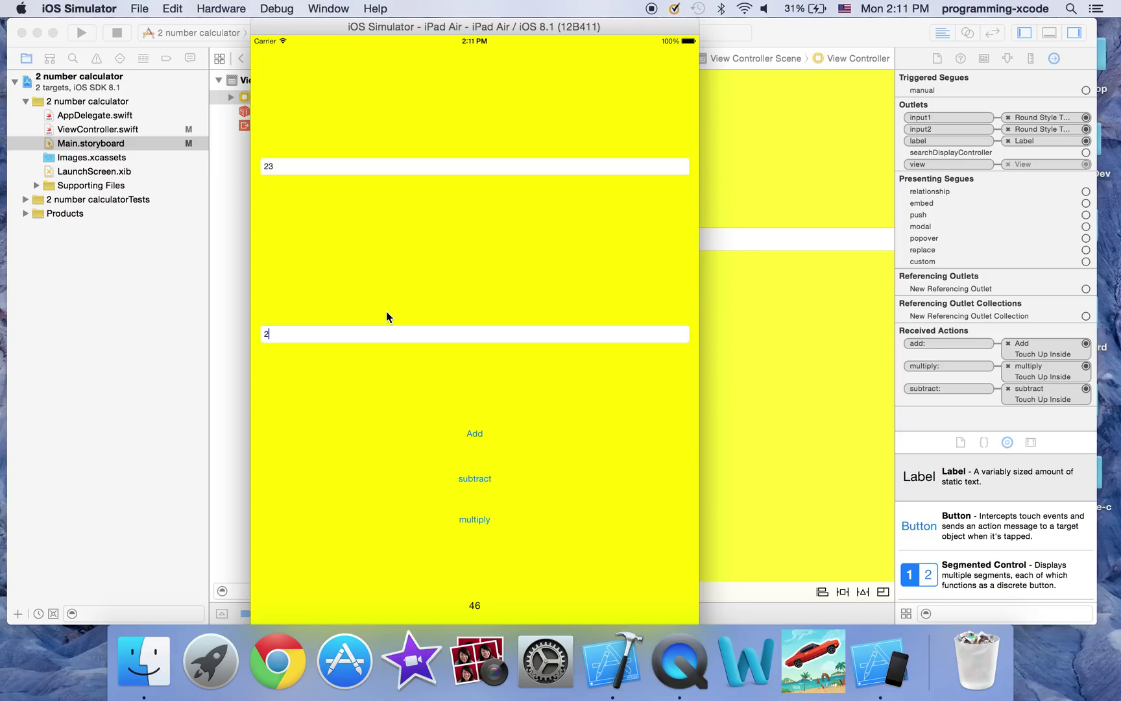
{"action": "mouse_move", "coordinate": [373, 338]}
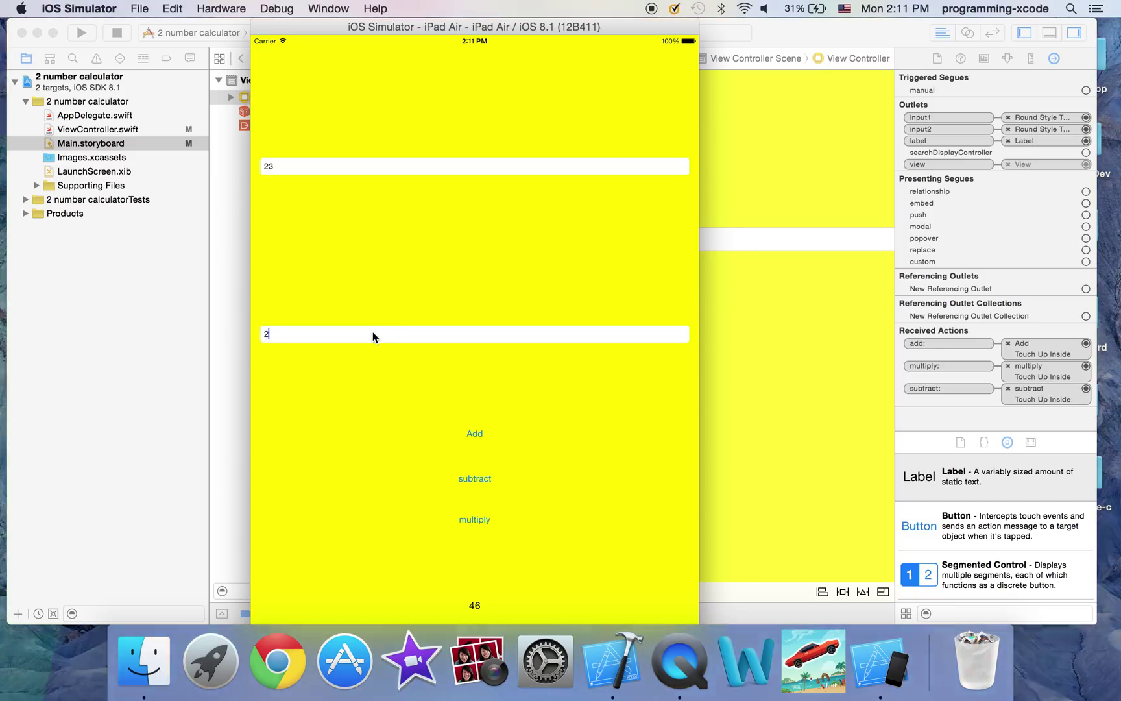
{"action": "mouse_move", "coordinate": [411, 427]}
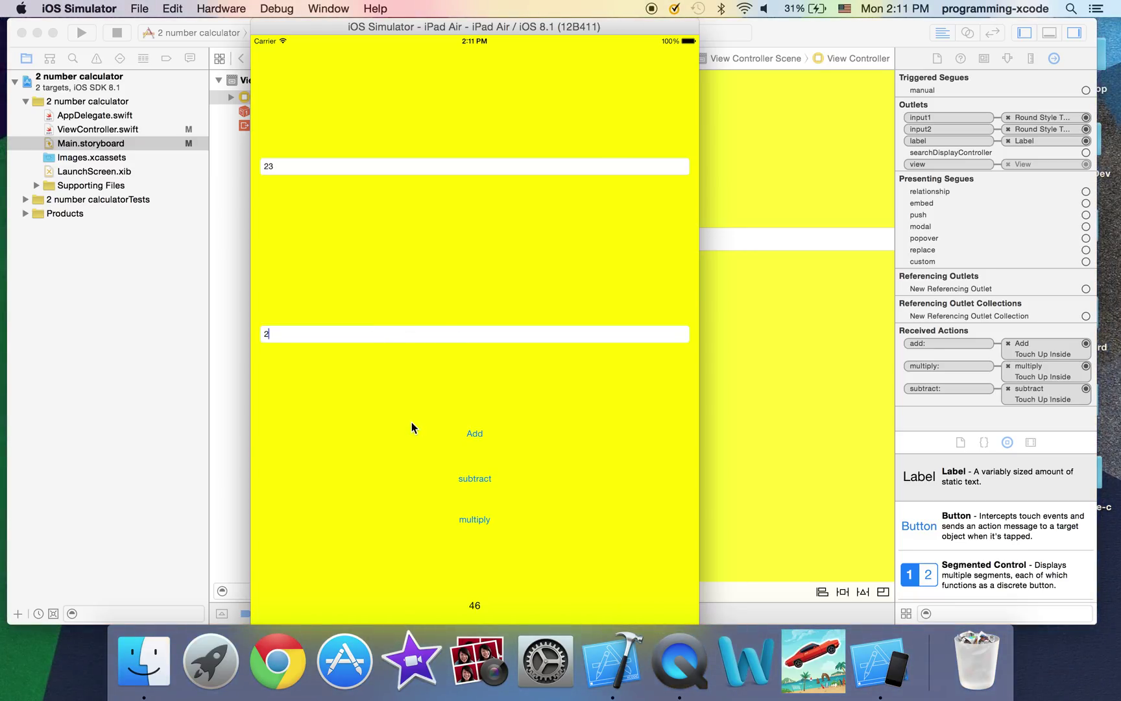